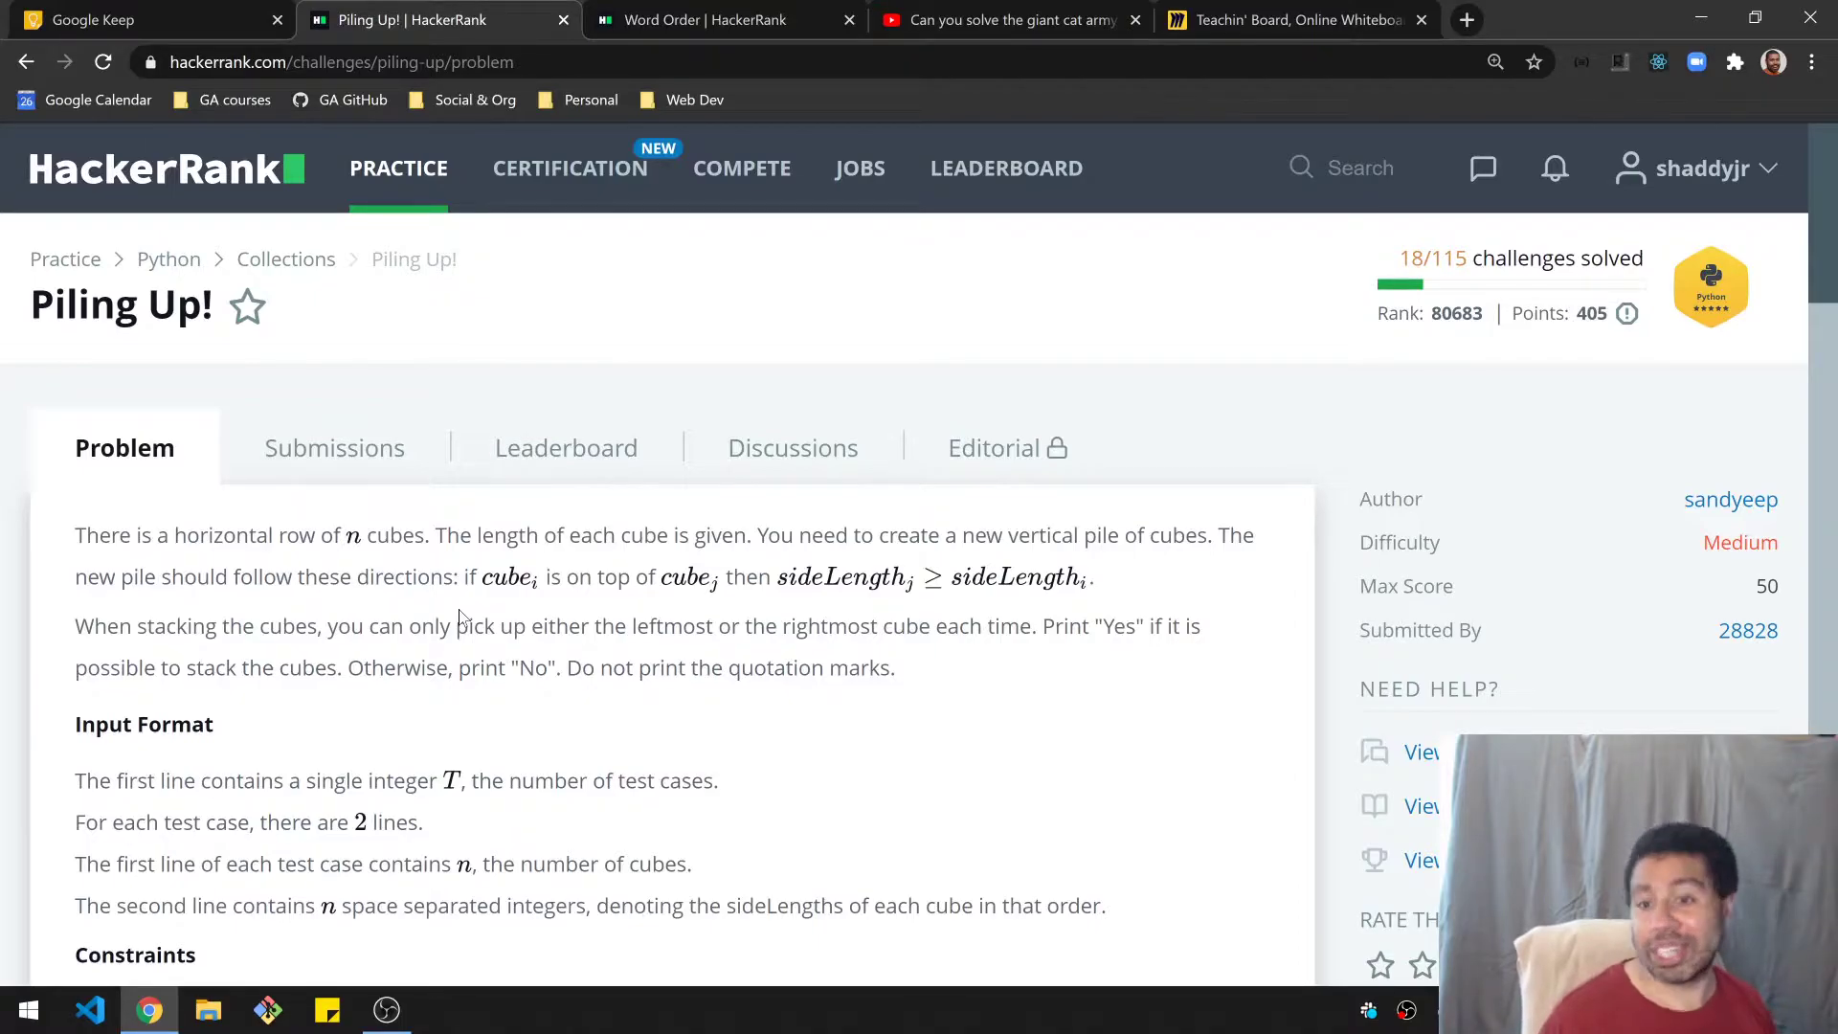
# Step: Scroll through the Piling Up! problem statement down to the sample input
pyautogui.scroll(-3)
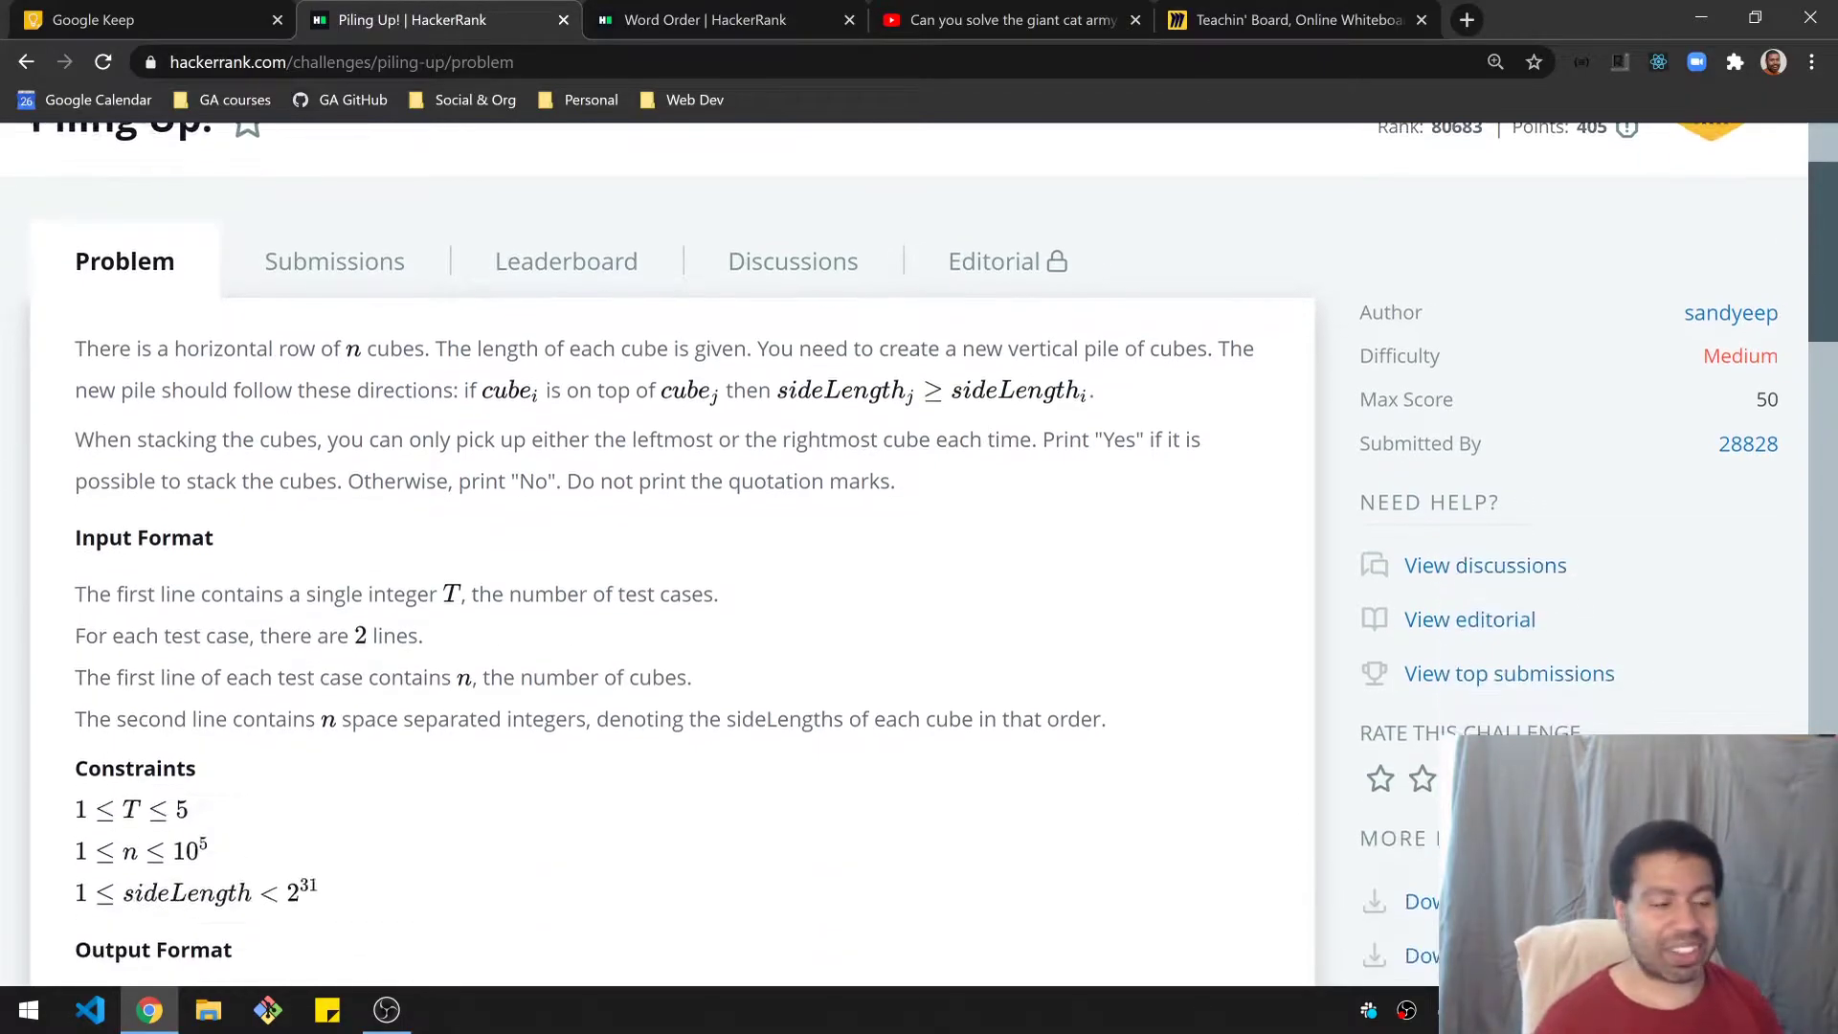
pyautogui.scroll(-3)
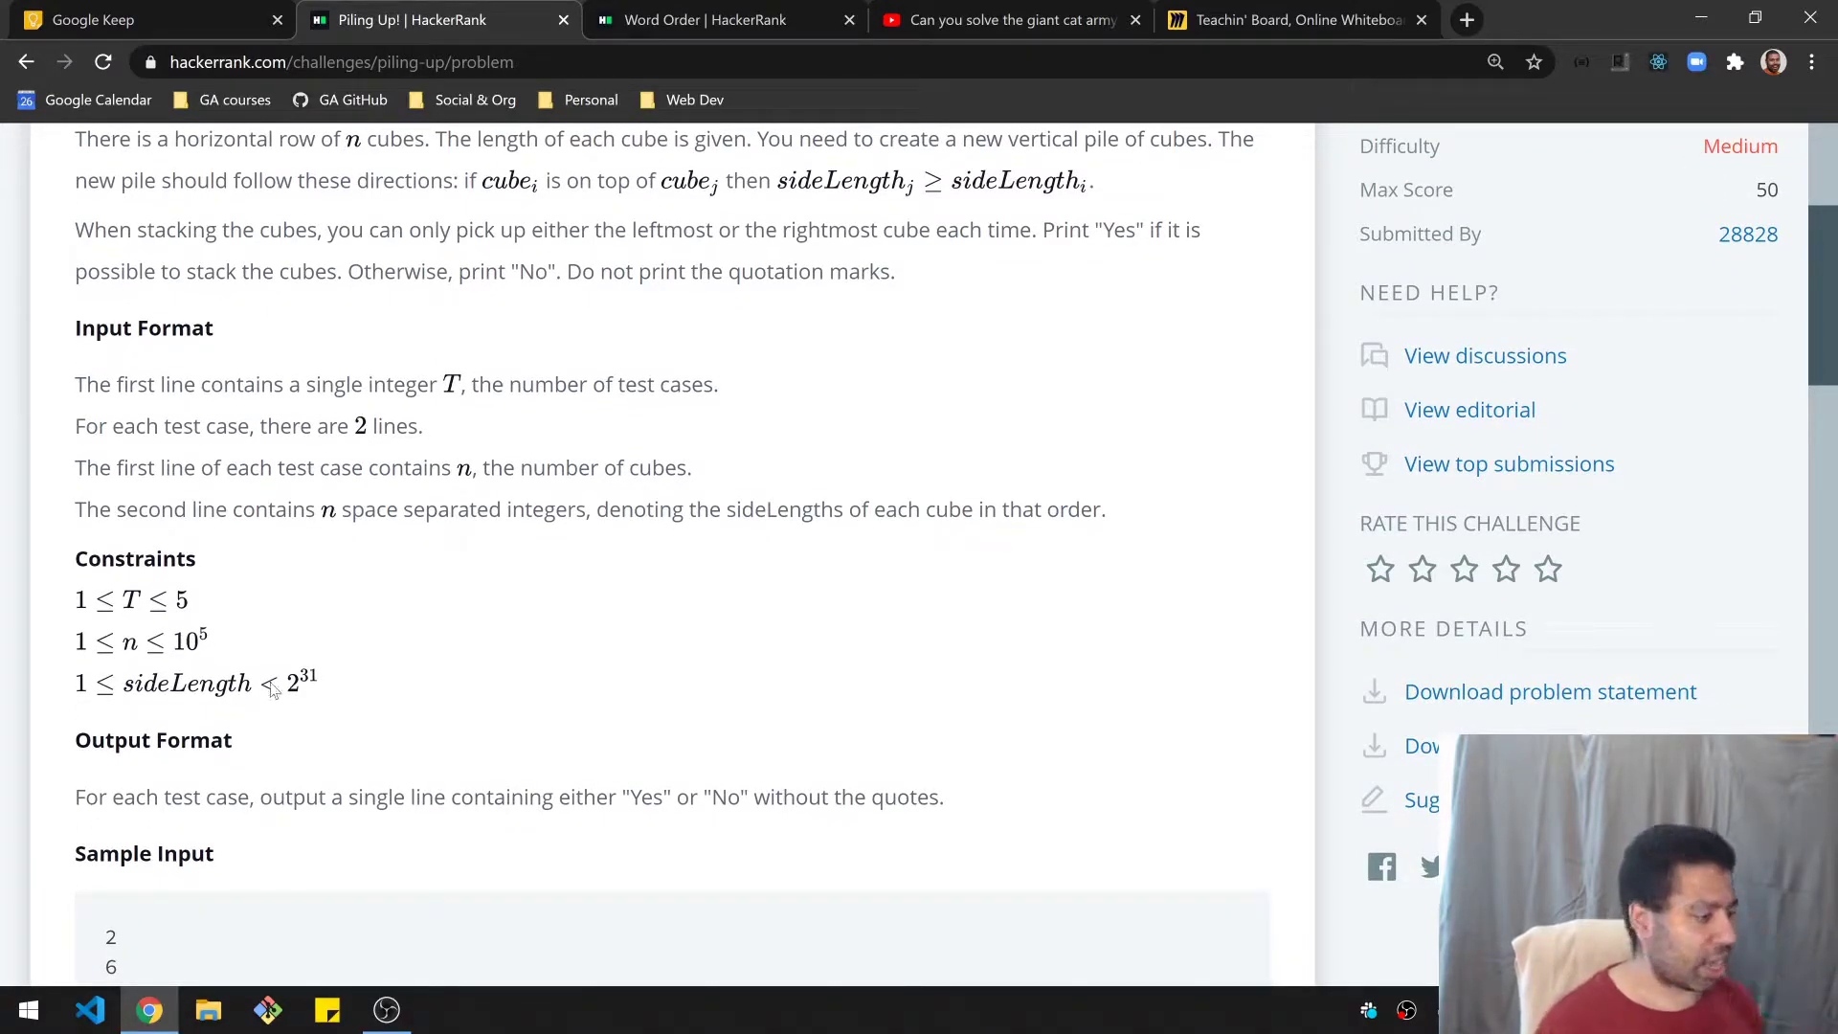
pyautogui.moveTo(228, 646)
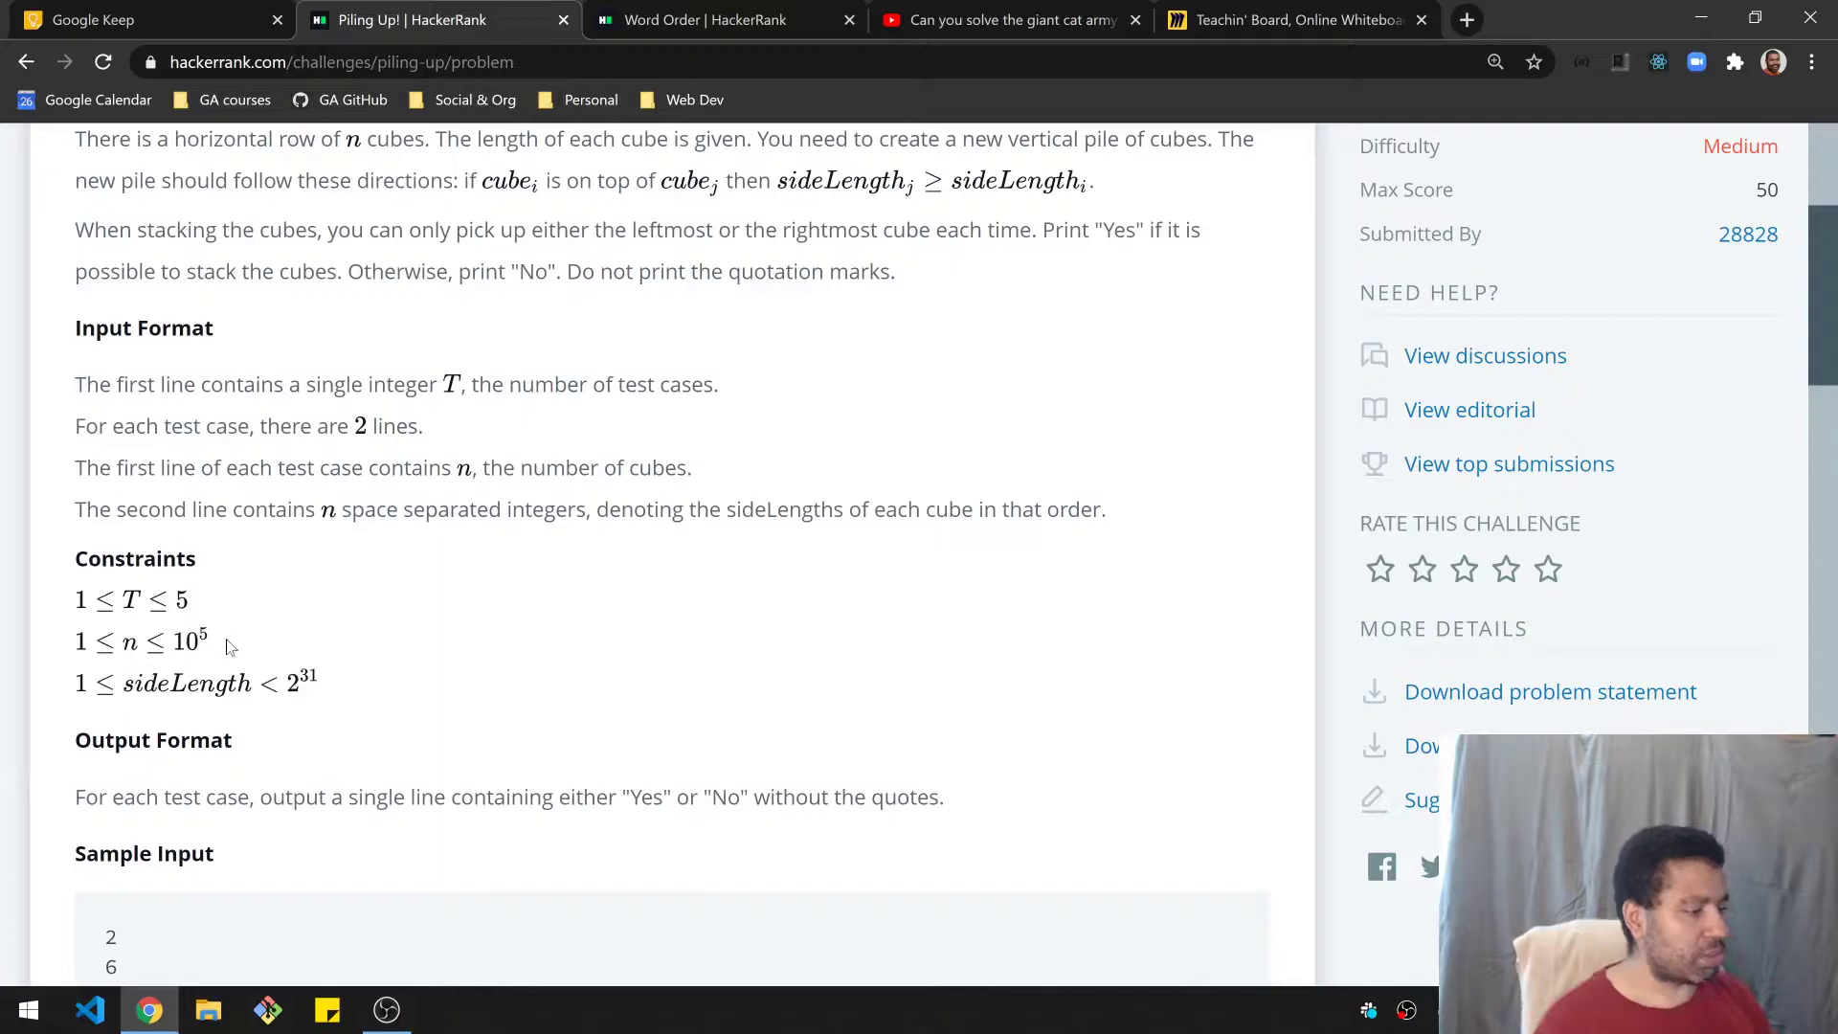
pyautogui.moveTo(282, 669)
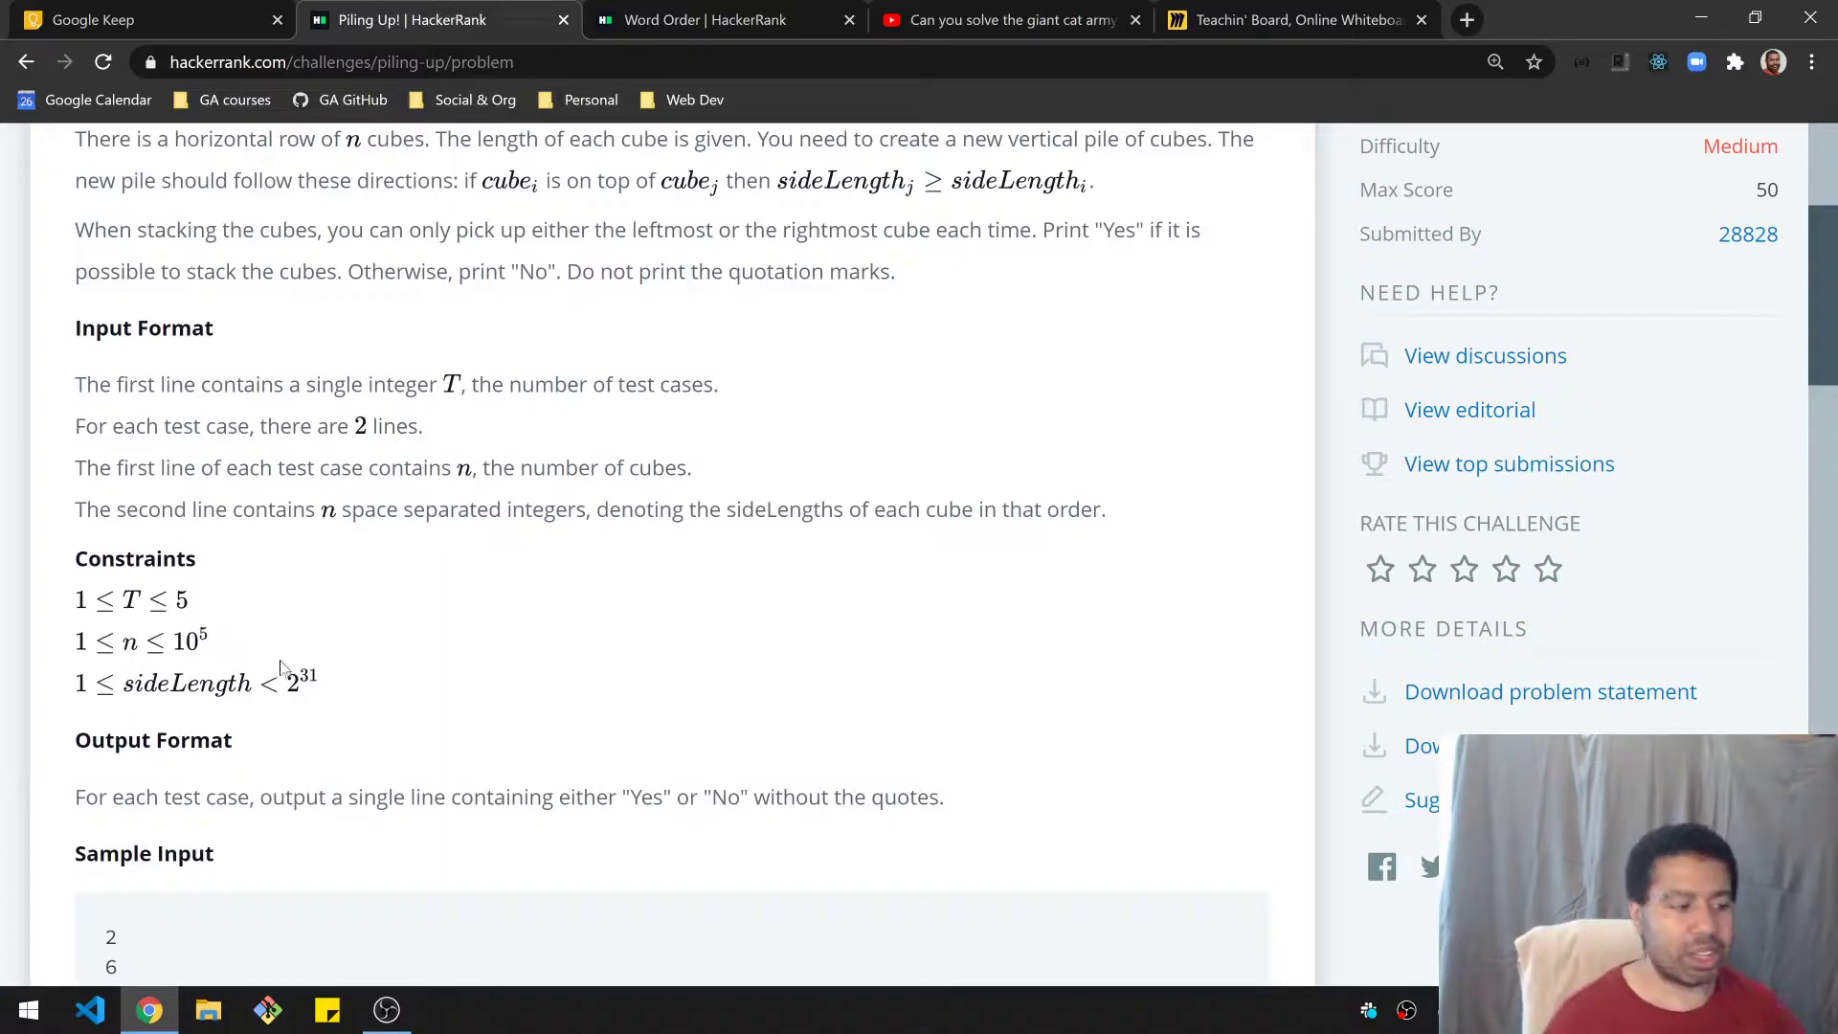
pyautogui.moveTo(289, 689)
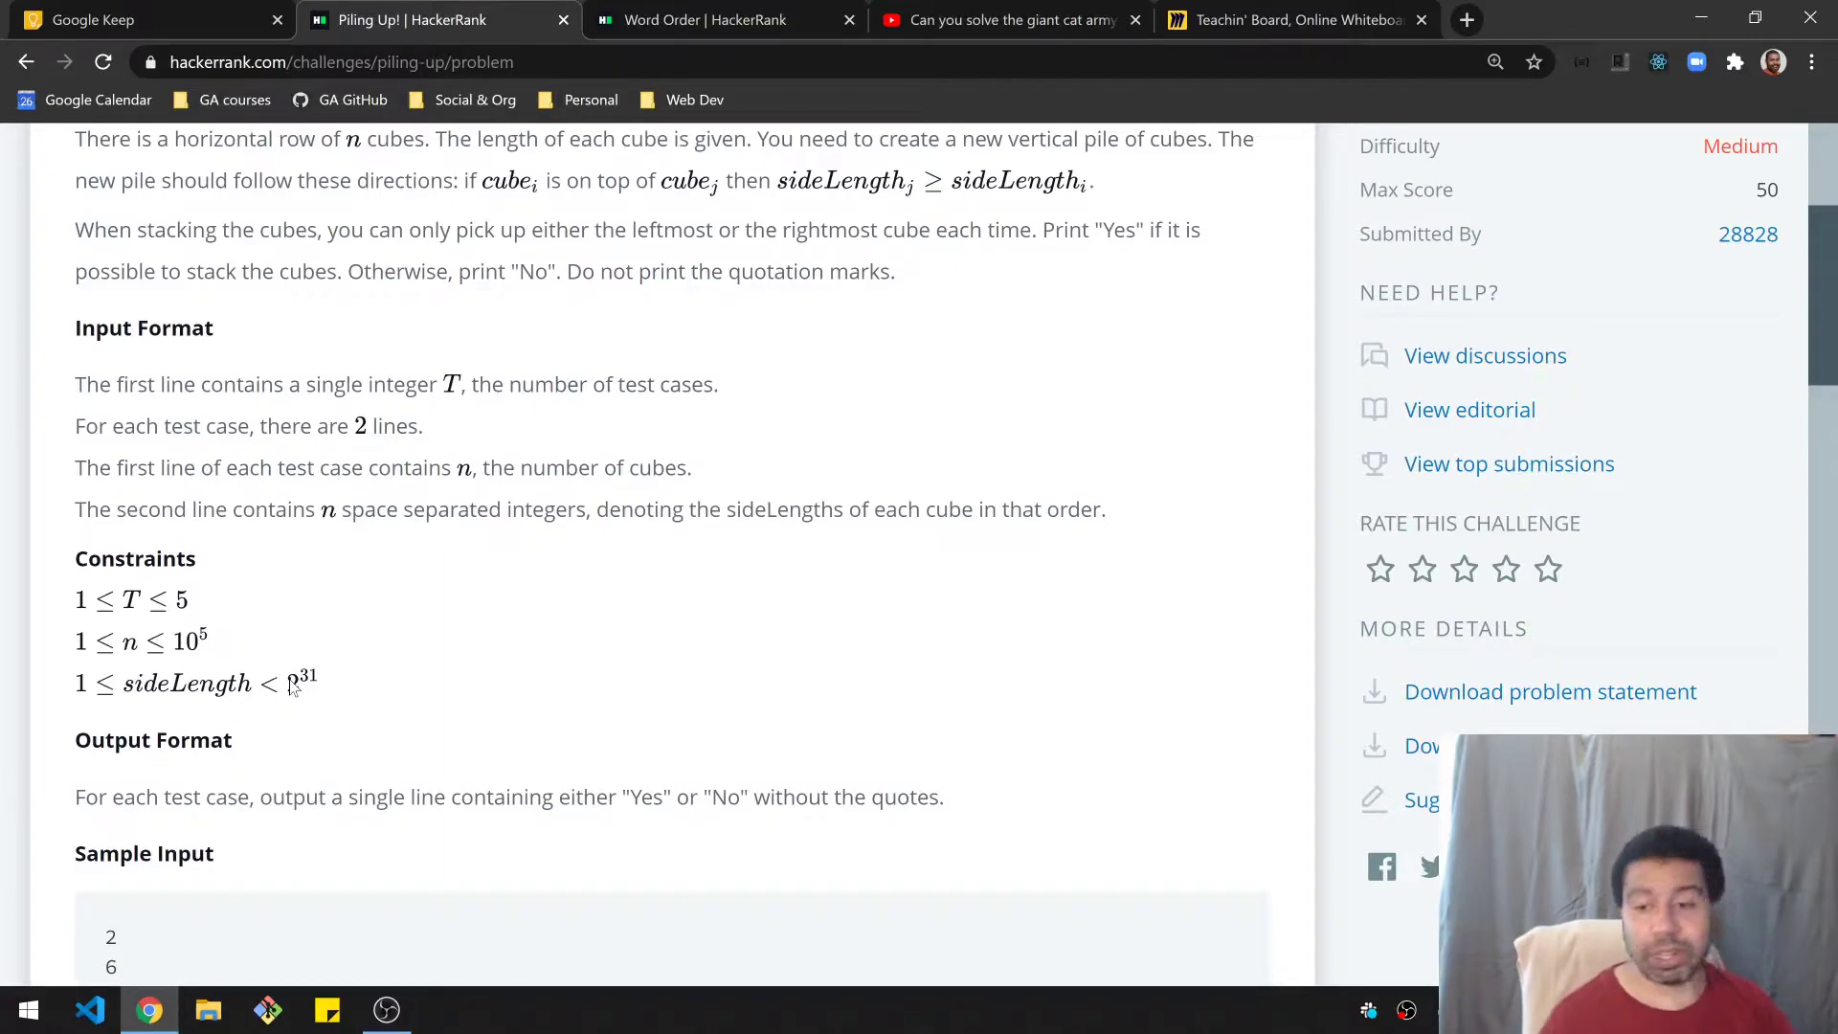
pyautogui.scroll(-3)
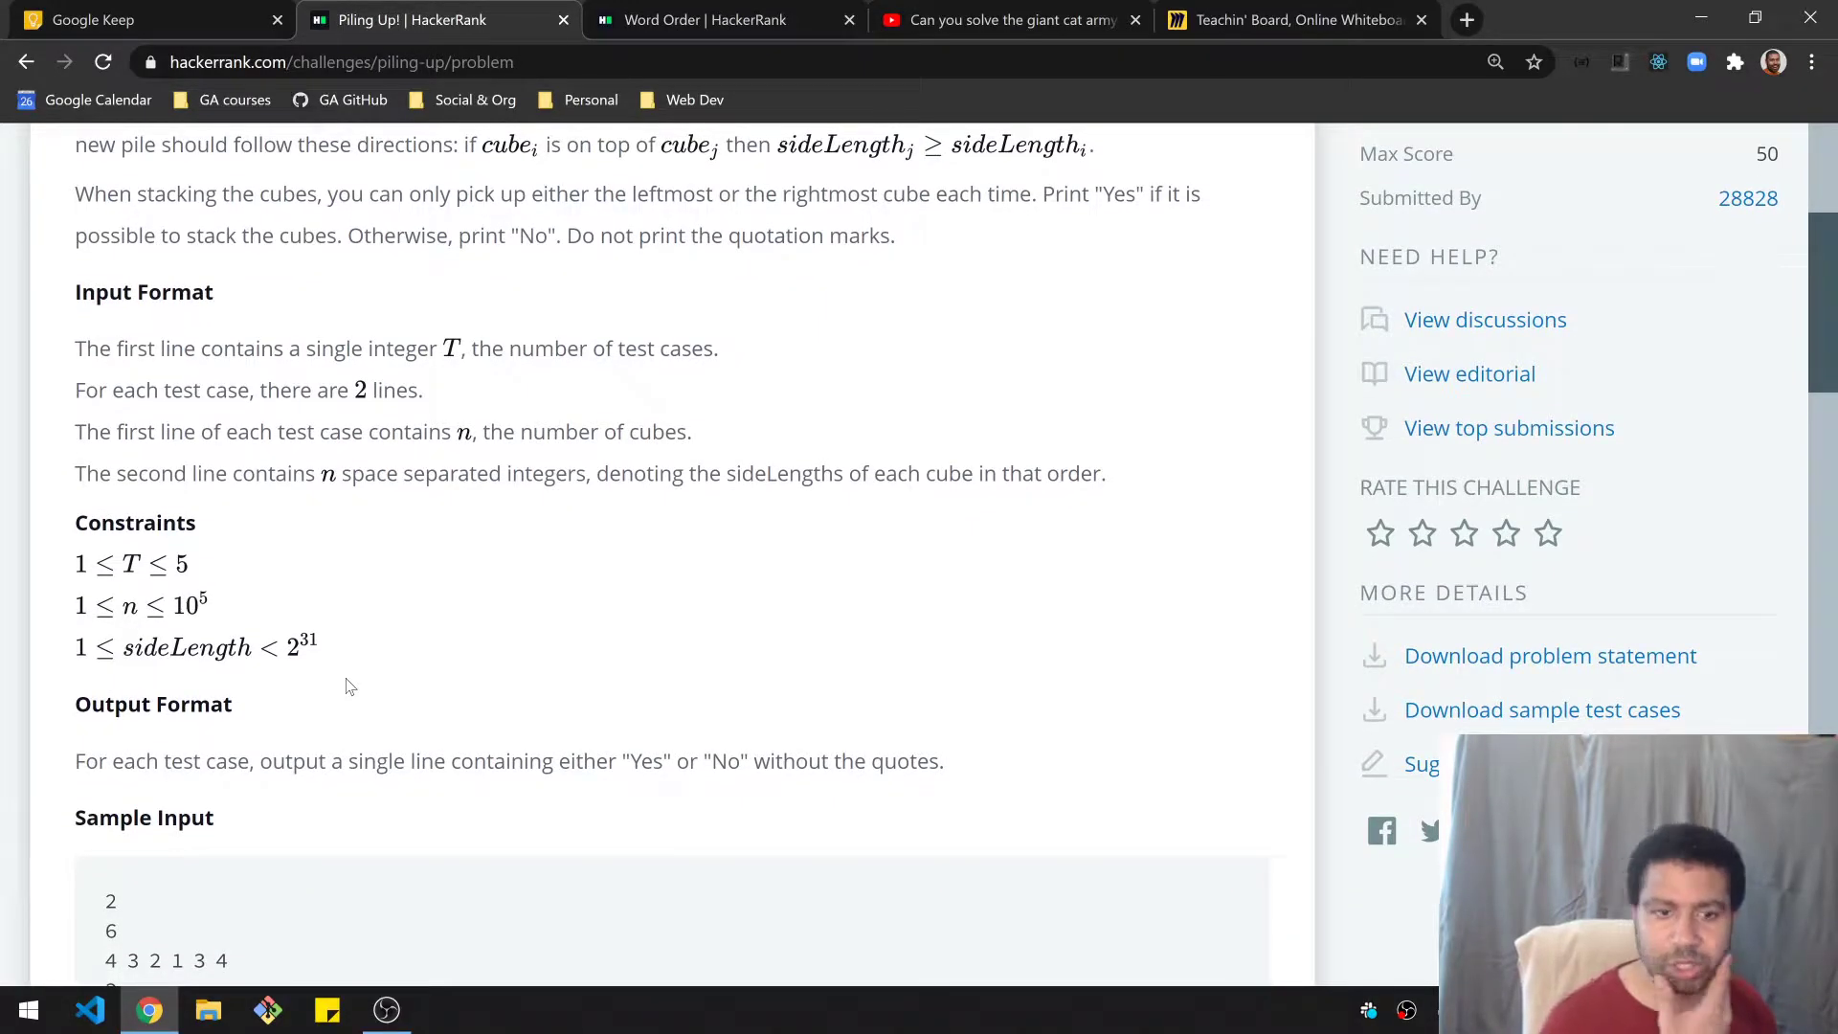
pyautogui.scroll(-3)
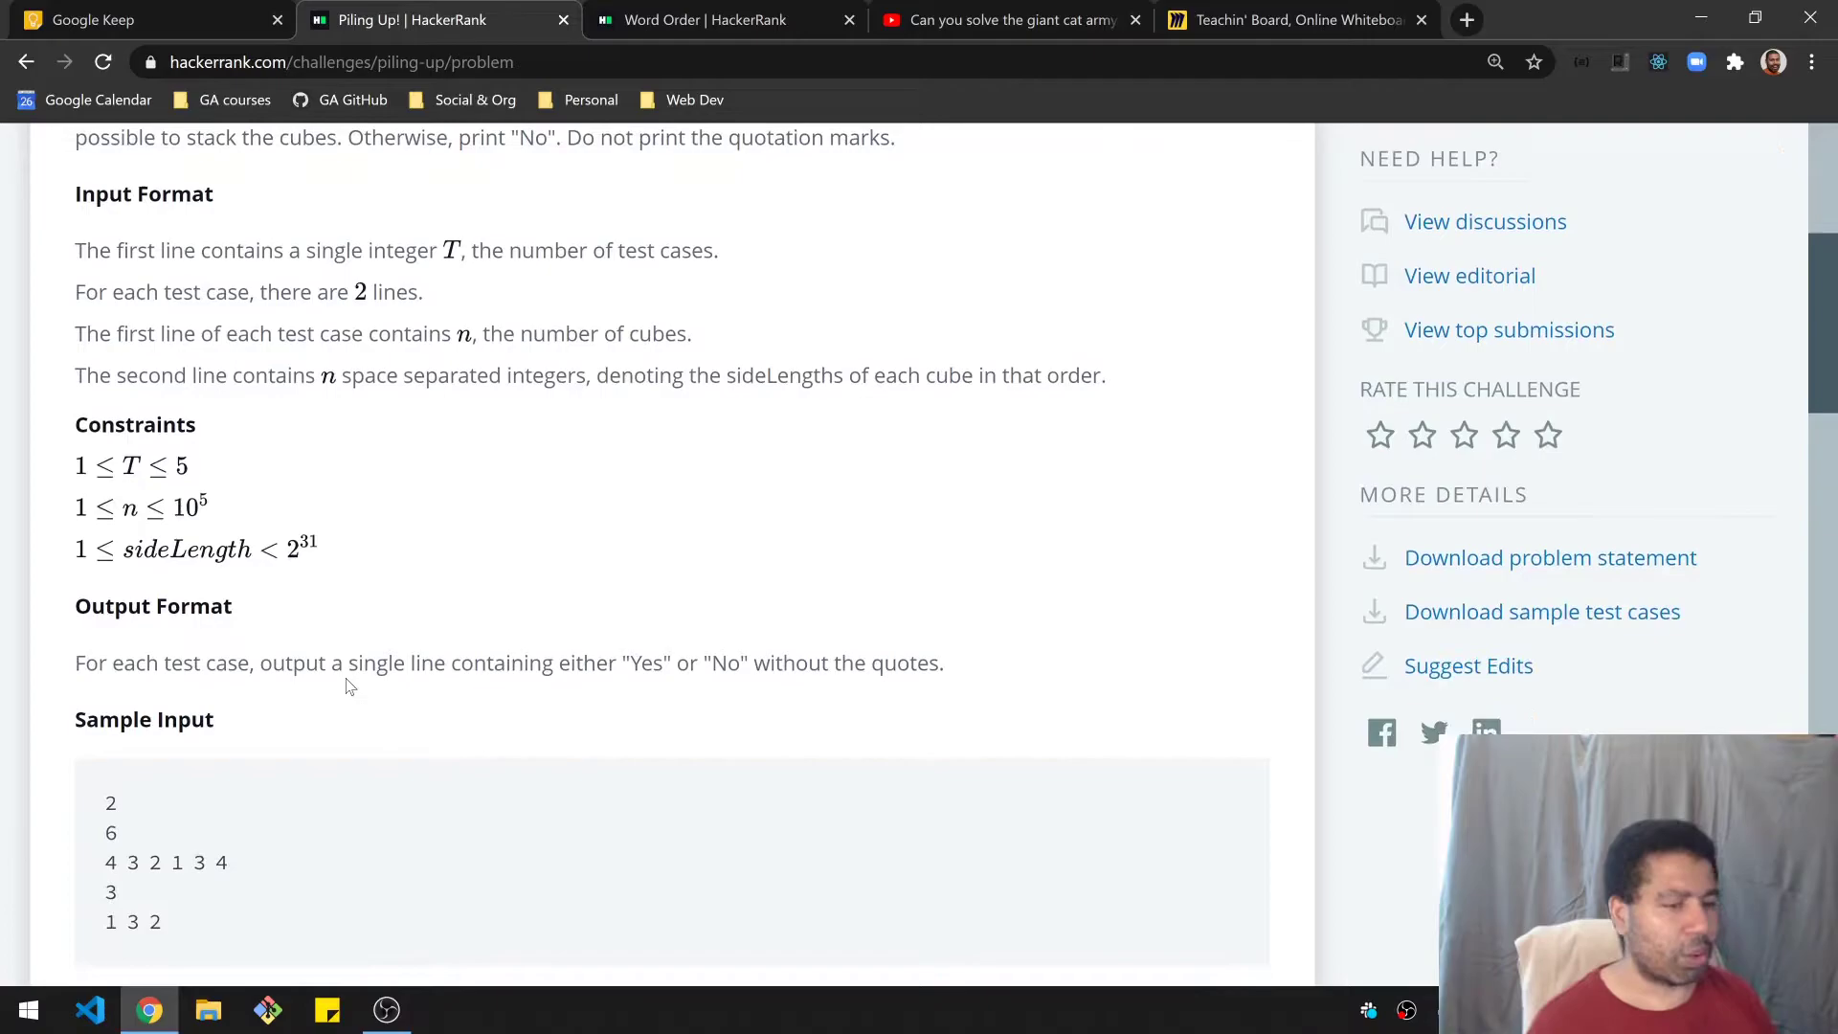
pyautogui.scroll(-3)
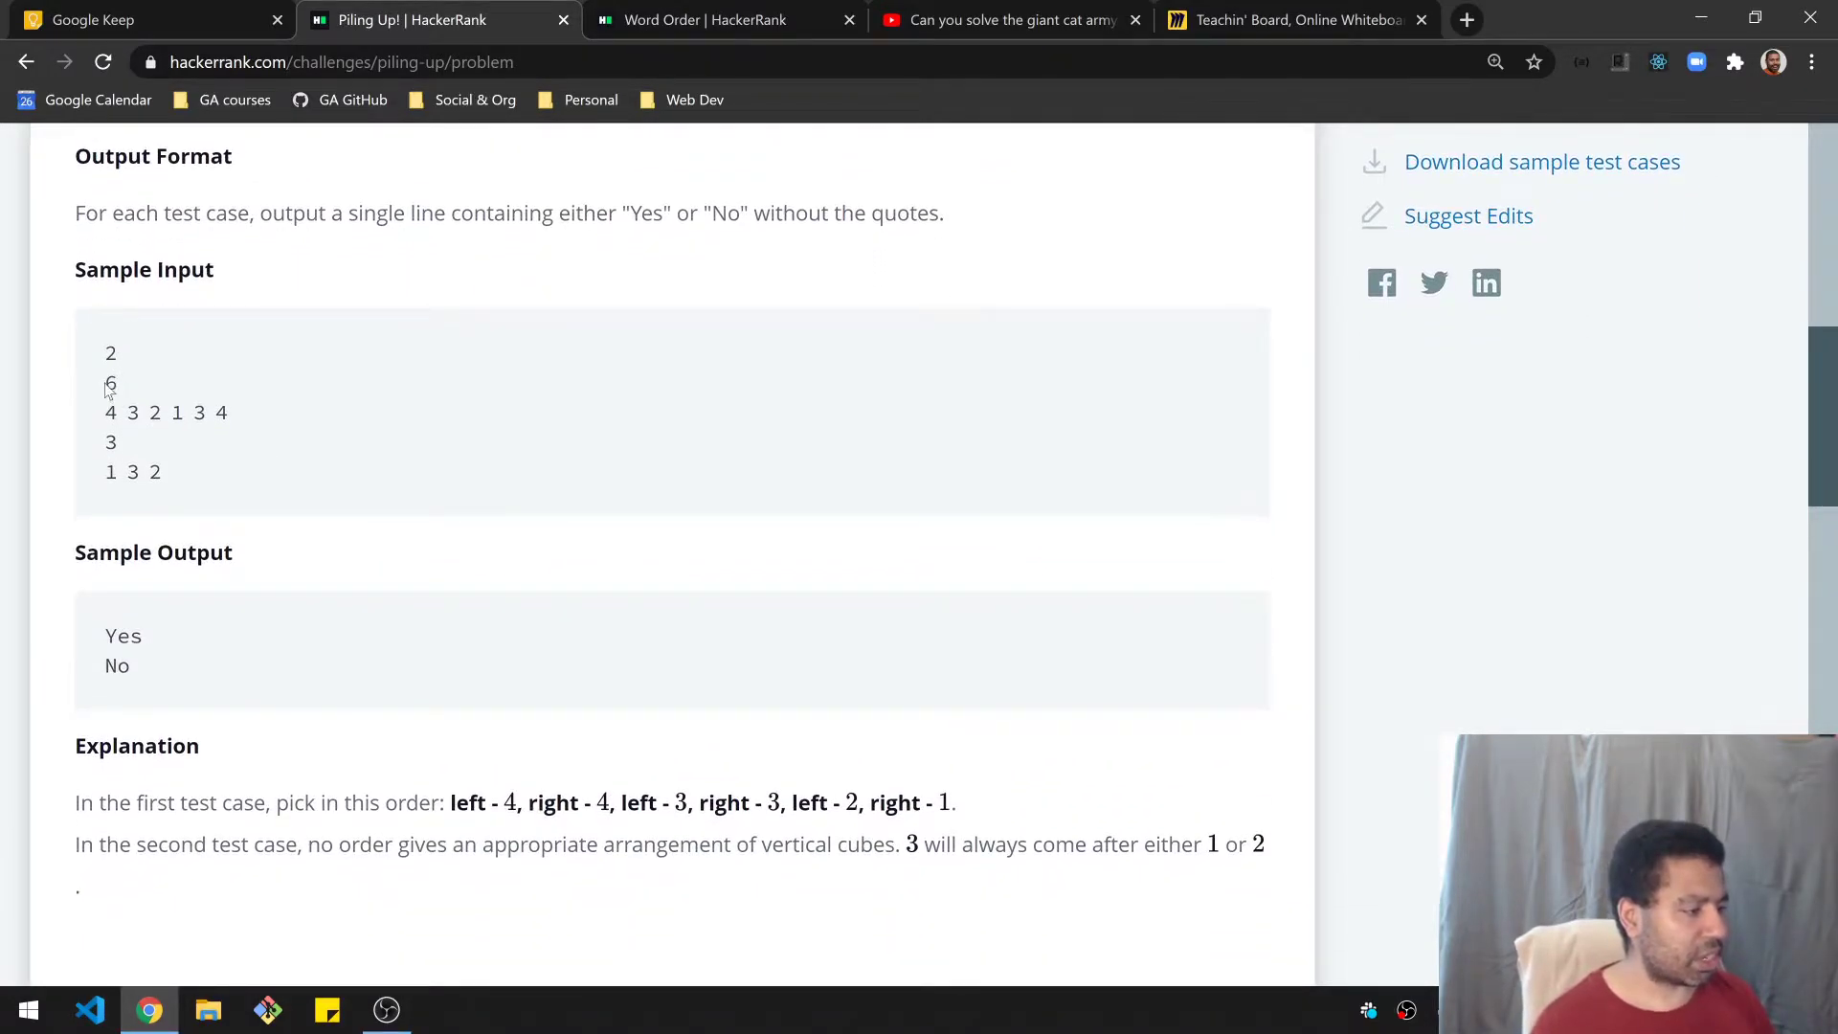
pyautogui.moveTo(240, 422)
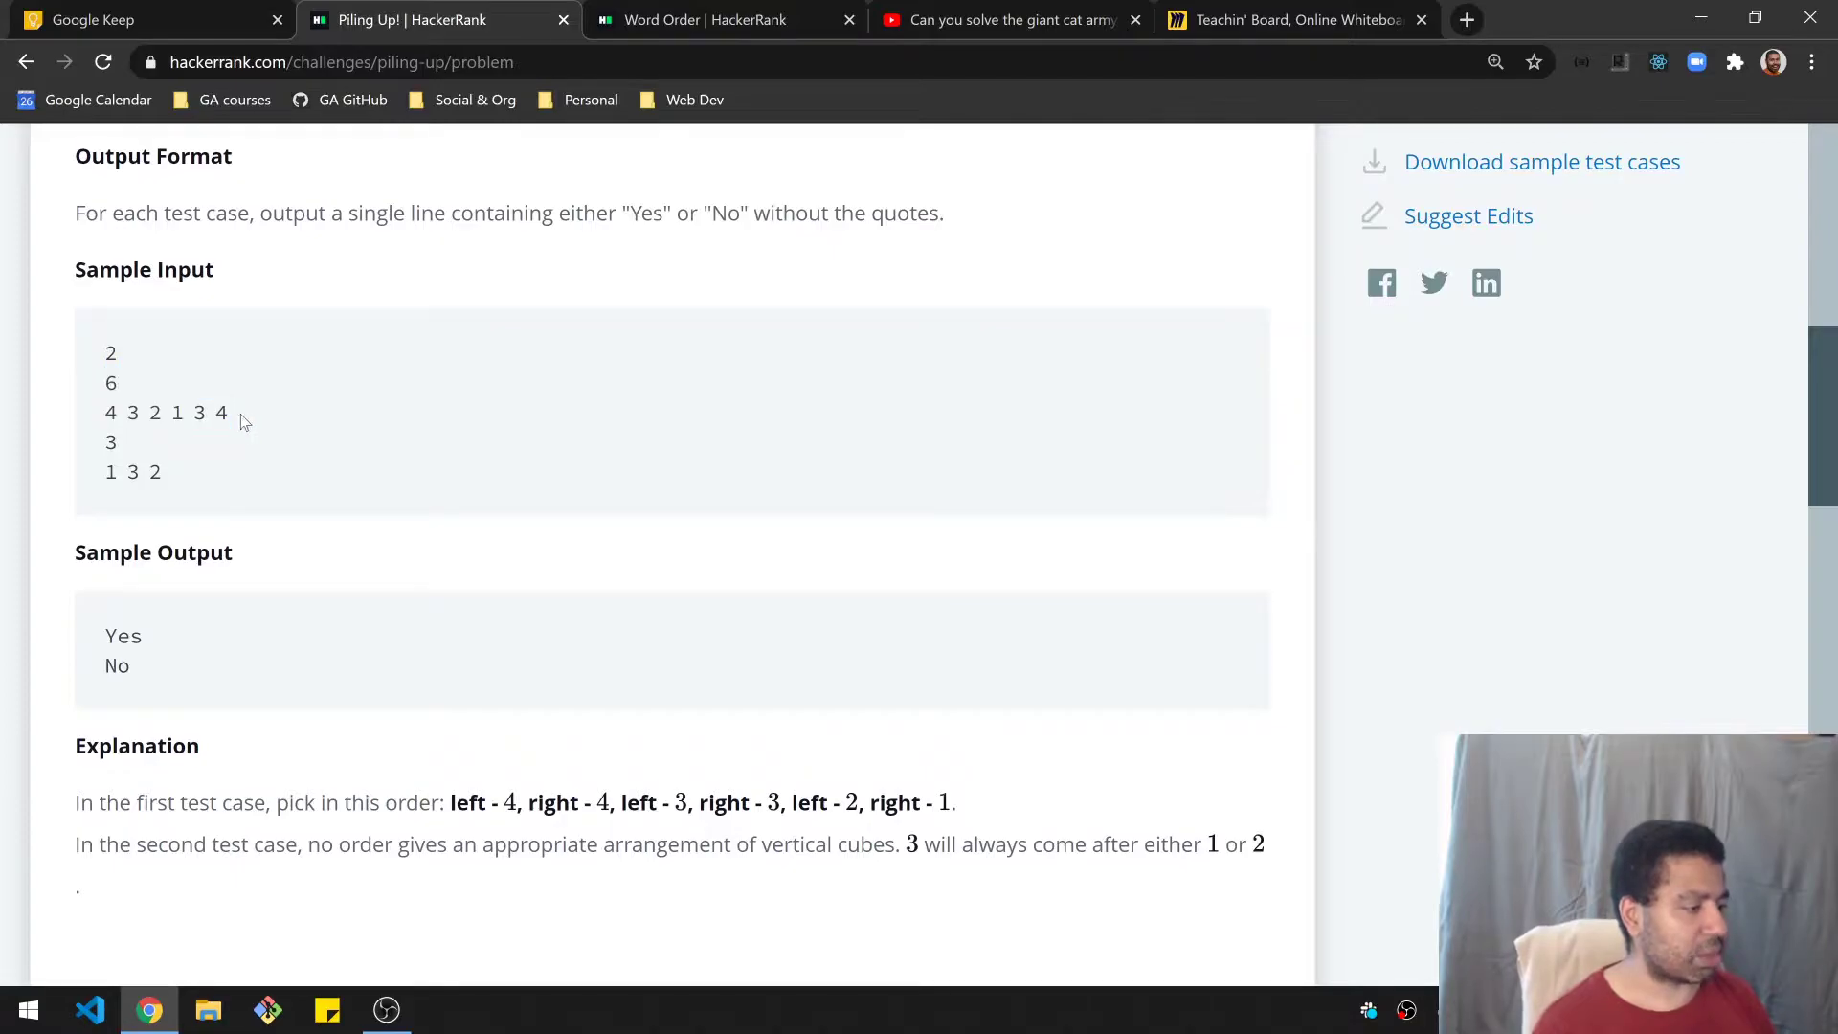
pyautogui.moveTo(106, 411); pyautogui.dragTo(226, 412)
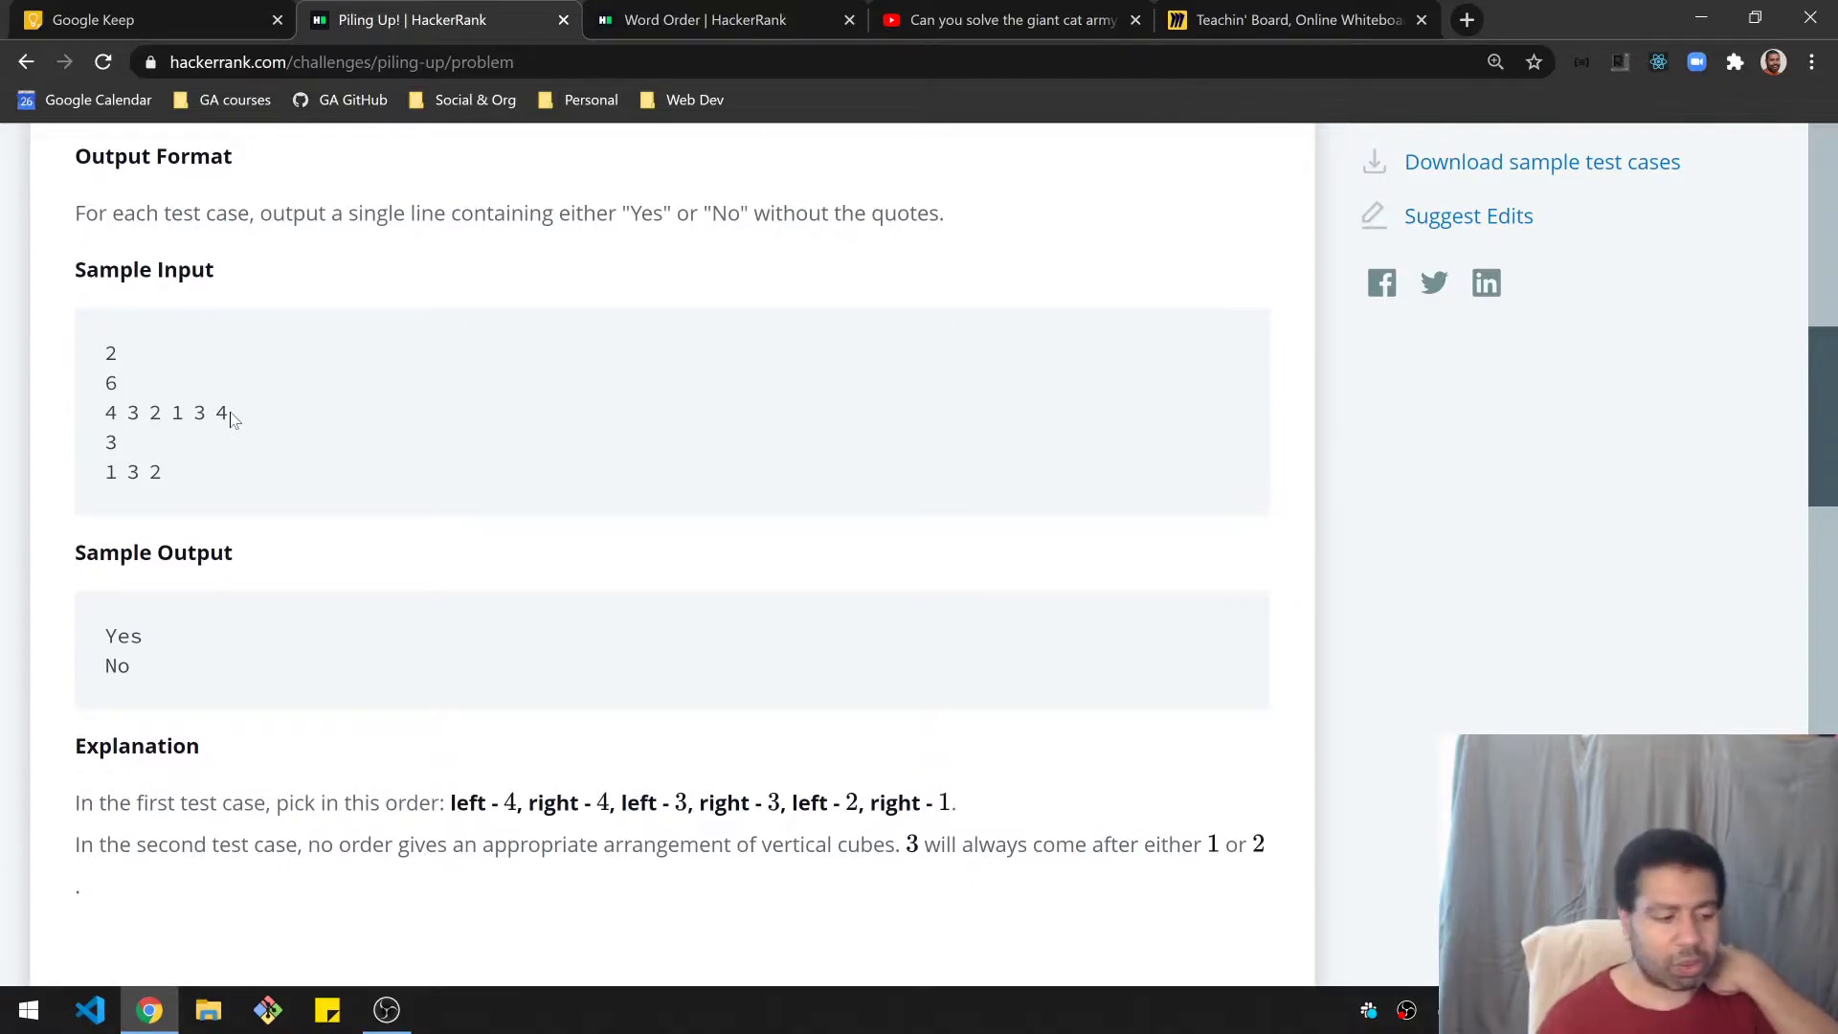
pyautogui.scroll(-3)
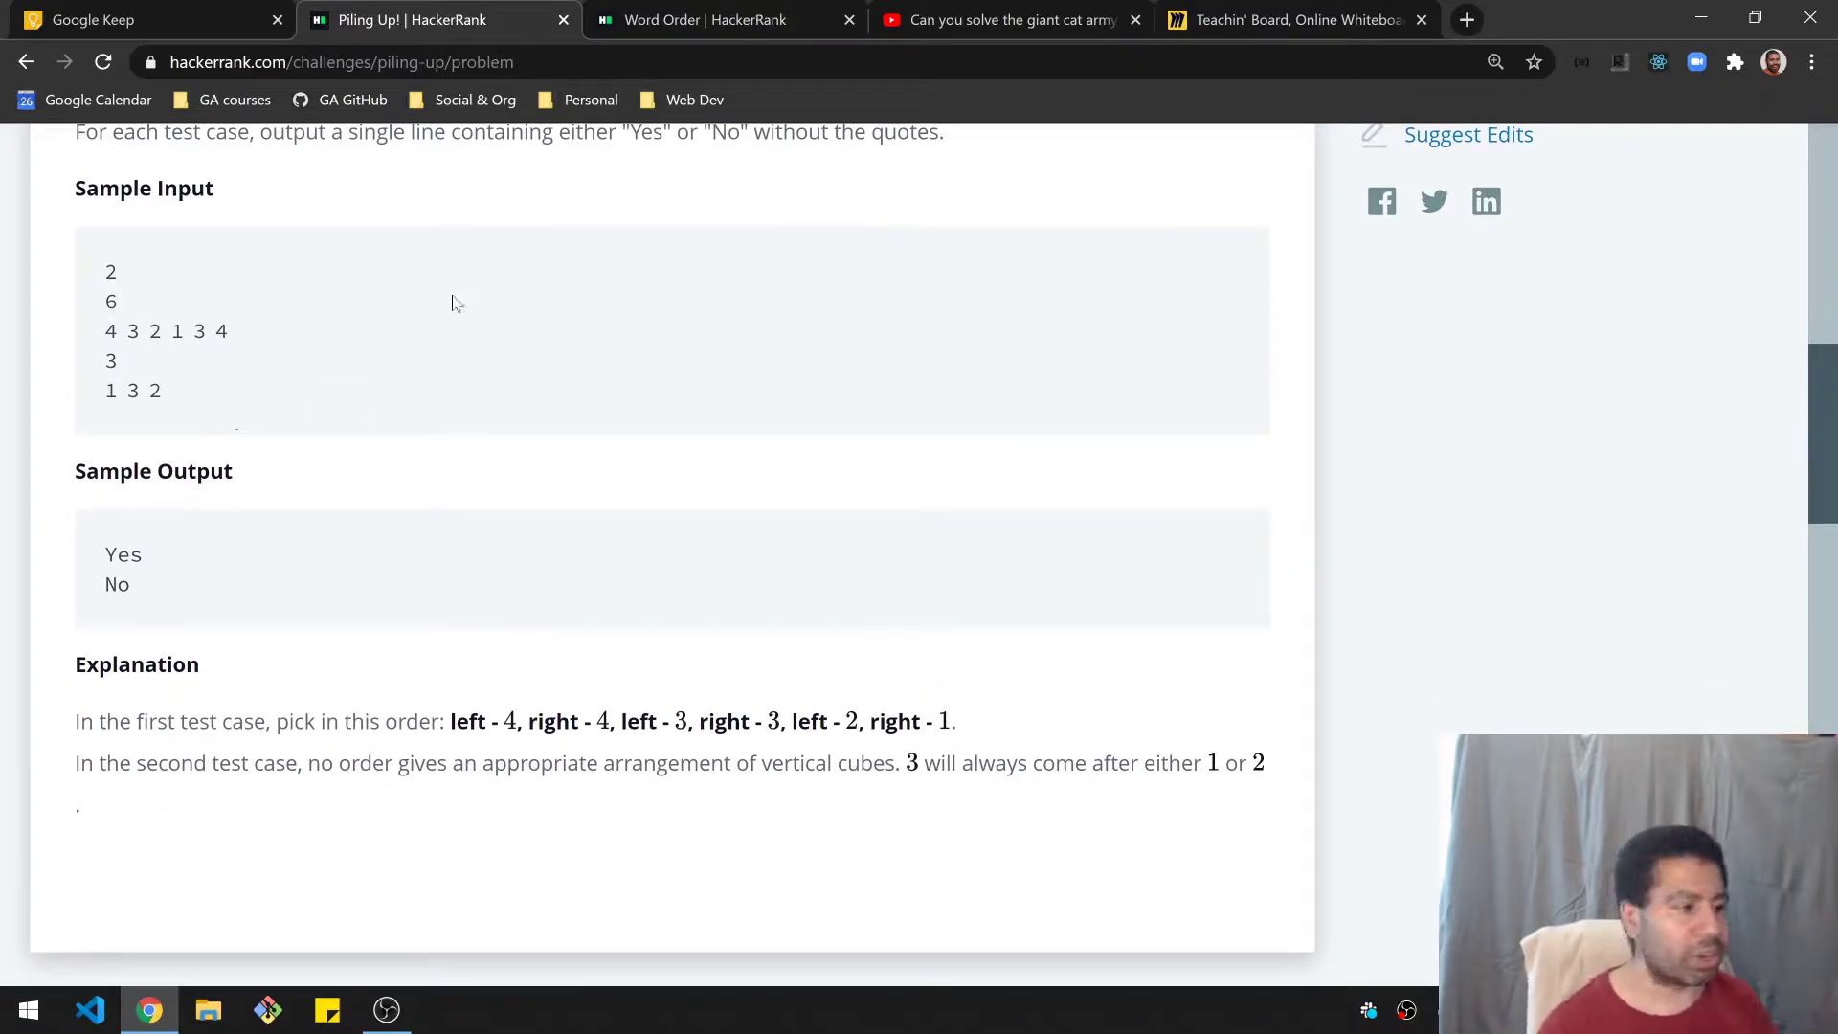
# Step: Sketch cubes 4 4 3 3 2 1 piling up and crossed out, plus an impossible 6-on-4 stack
pyautogui.click(1295, 20)
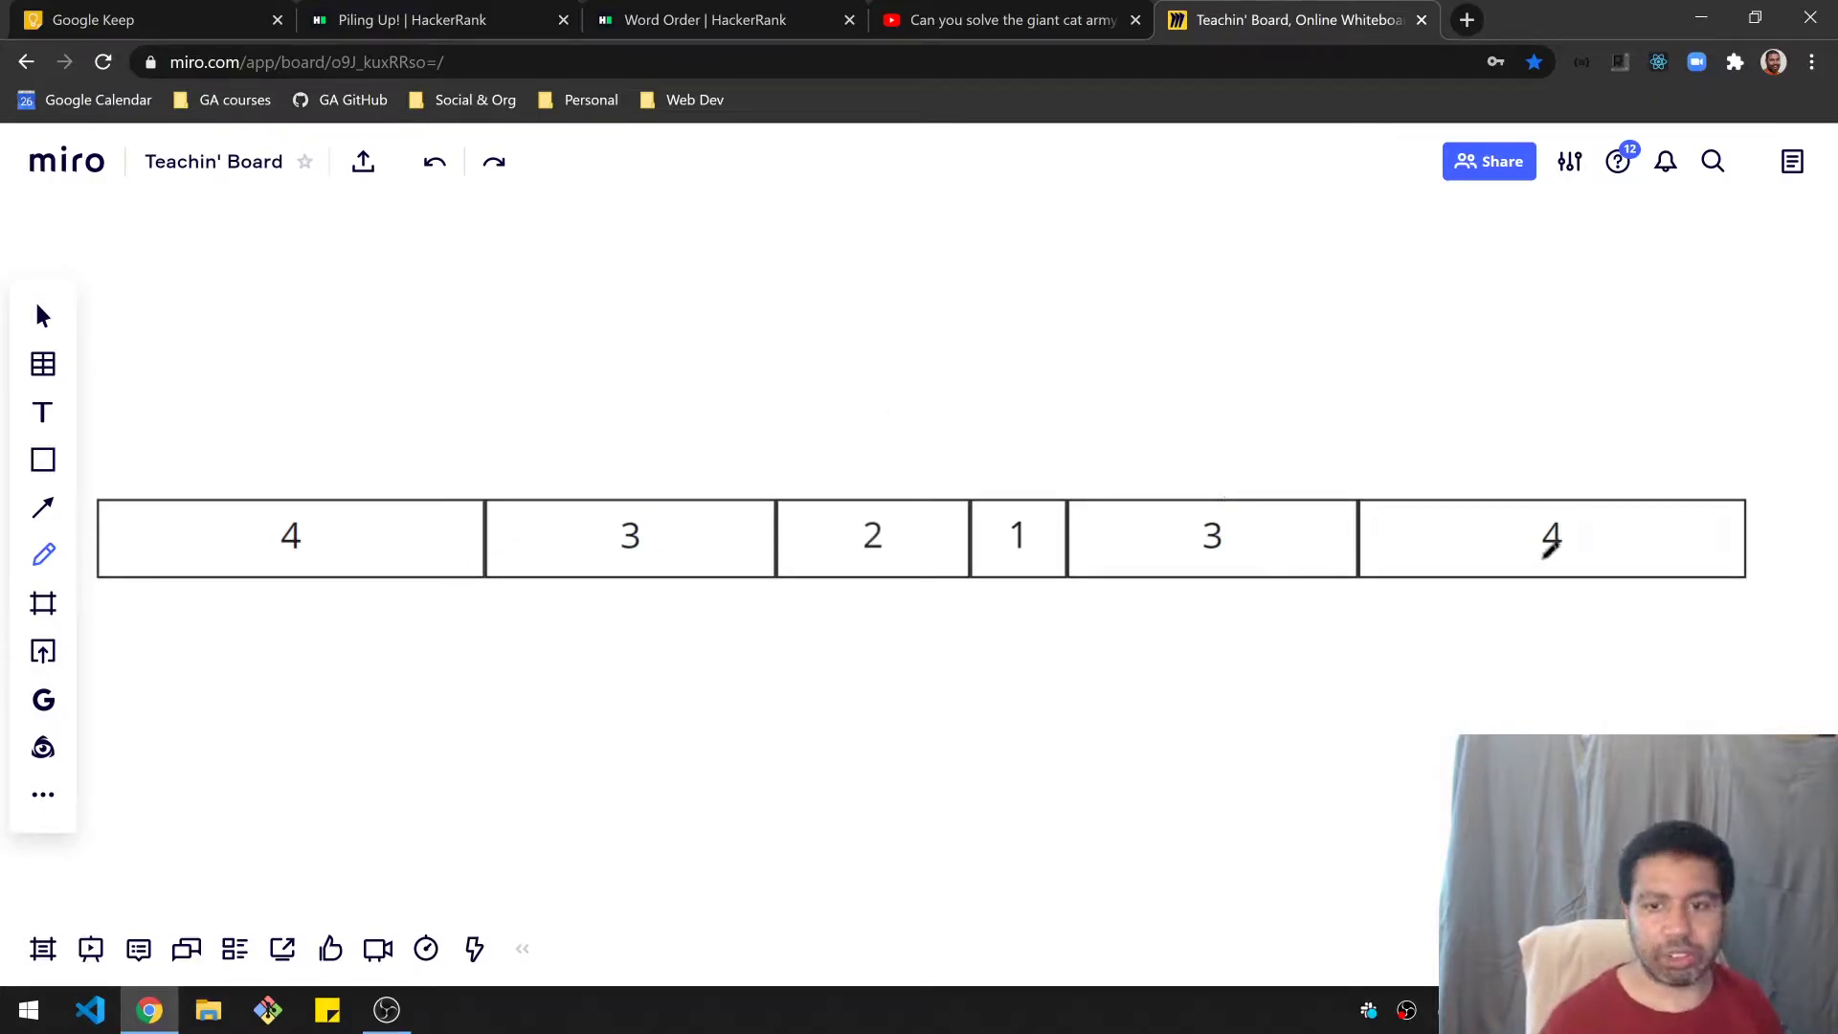
pyautogui.click(410, 20)
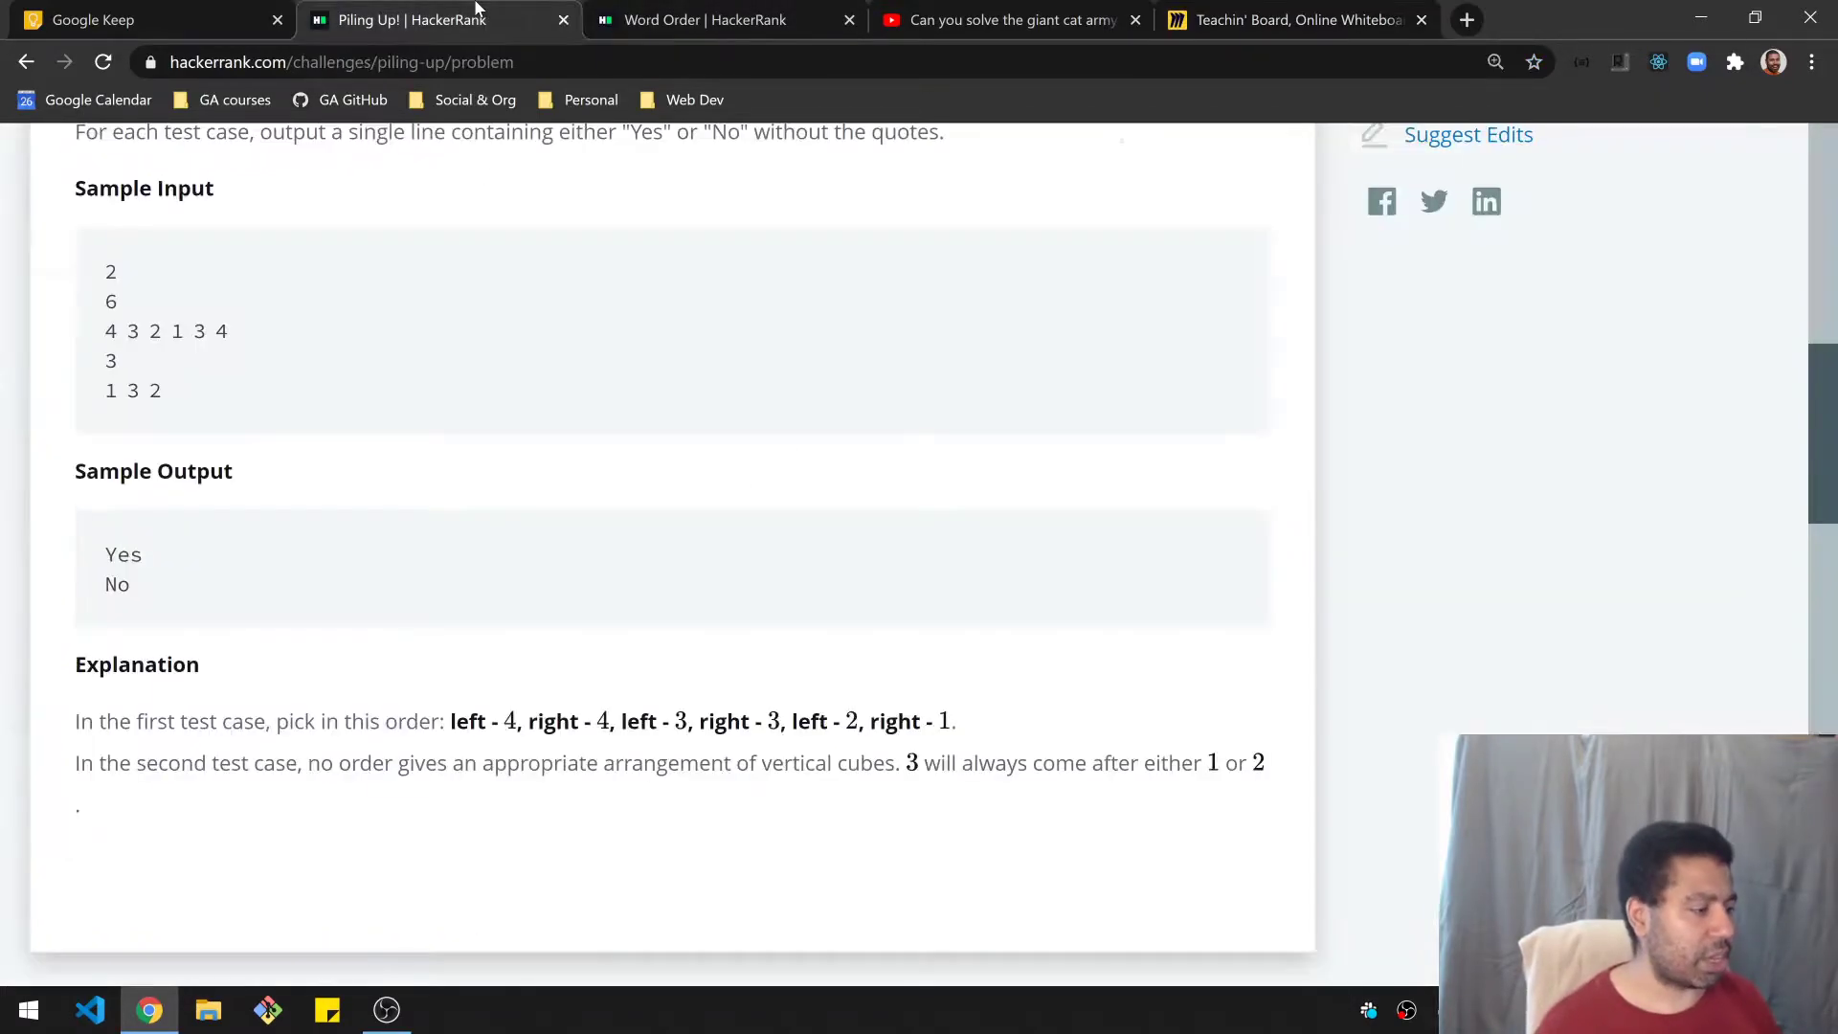
pyautogui.moveTo(104, 331); pyautogui.dragTo(117, 365)
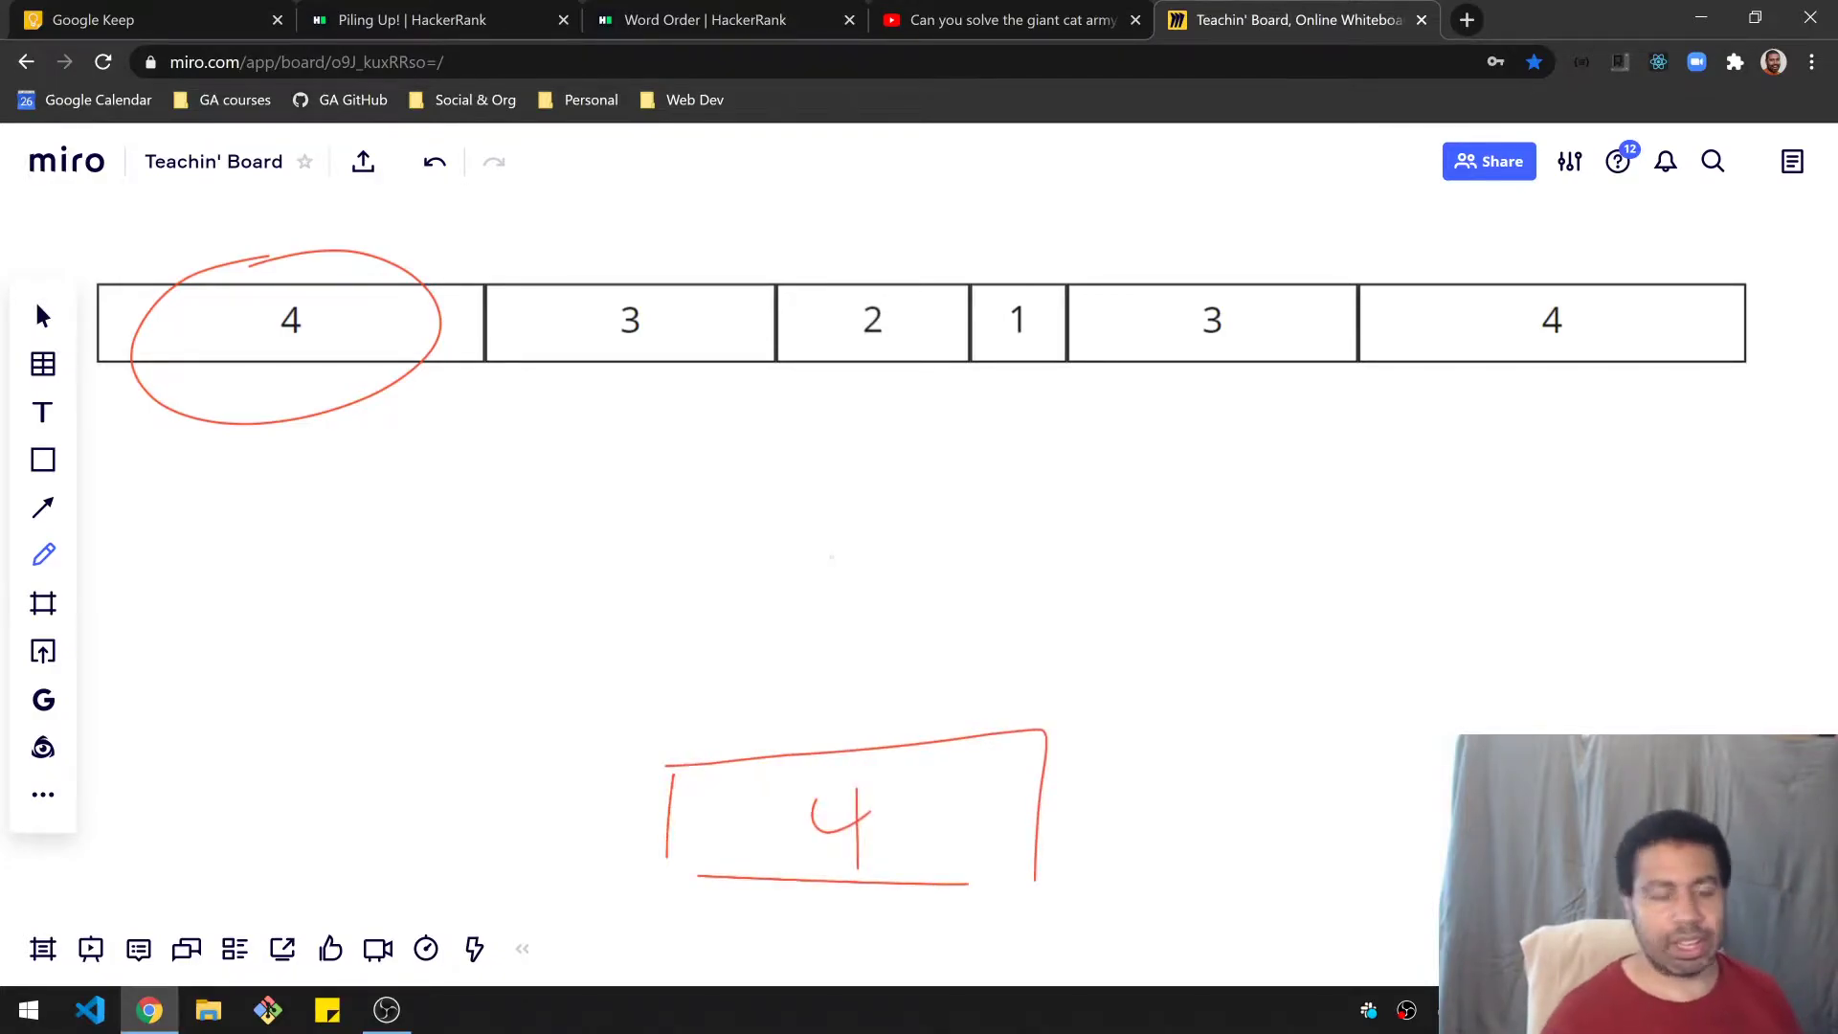
pyautogui.moveTo(223, 275); pyautogui.dragTo(351, 439)
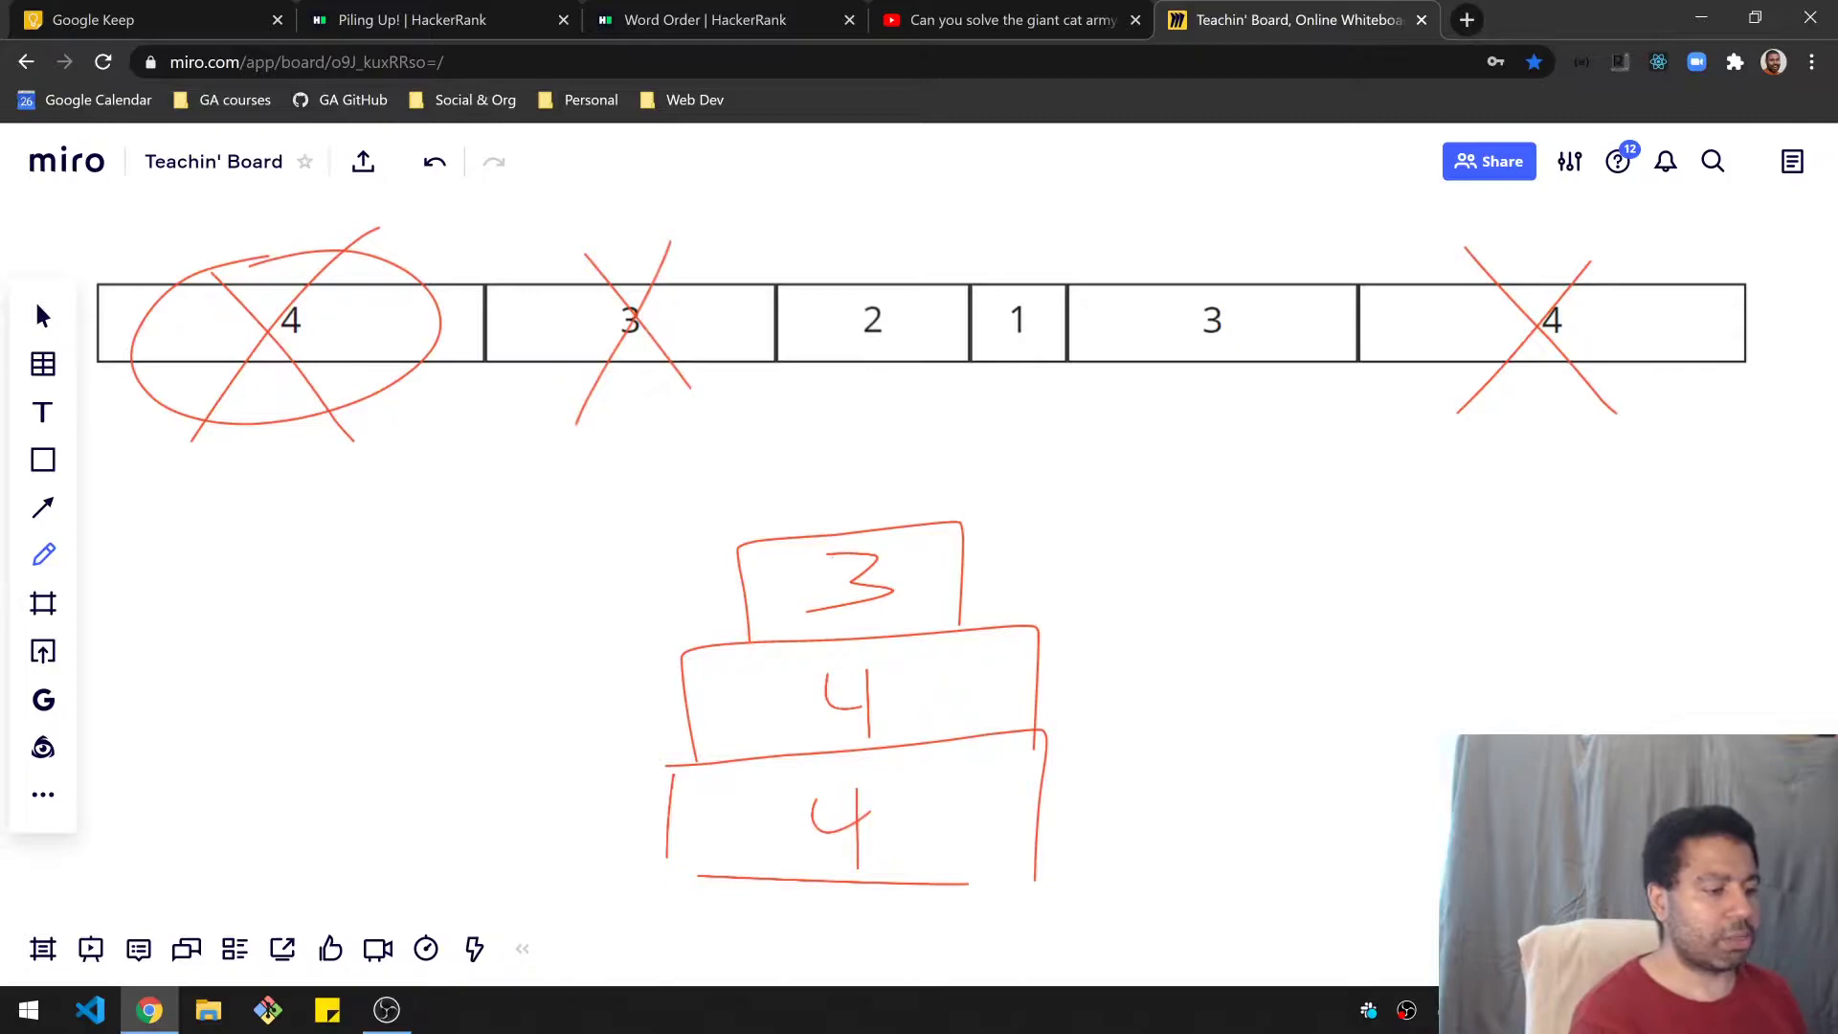
pyautogui.moveTo(1161, 246); pyautogui.dragTo(1260, 404)
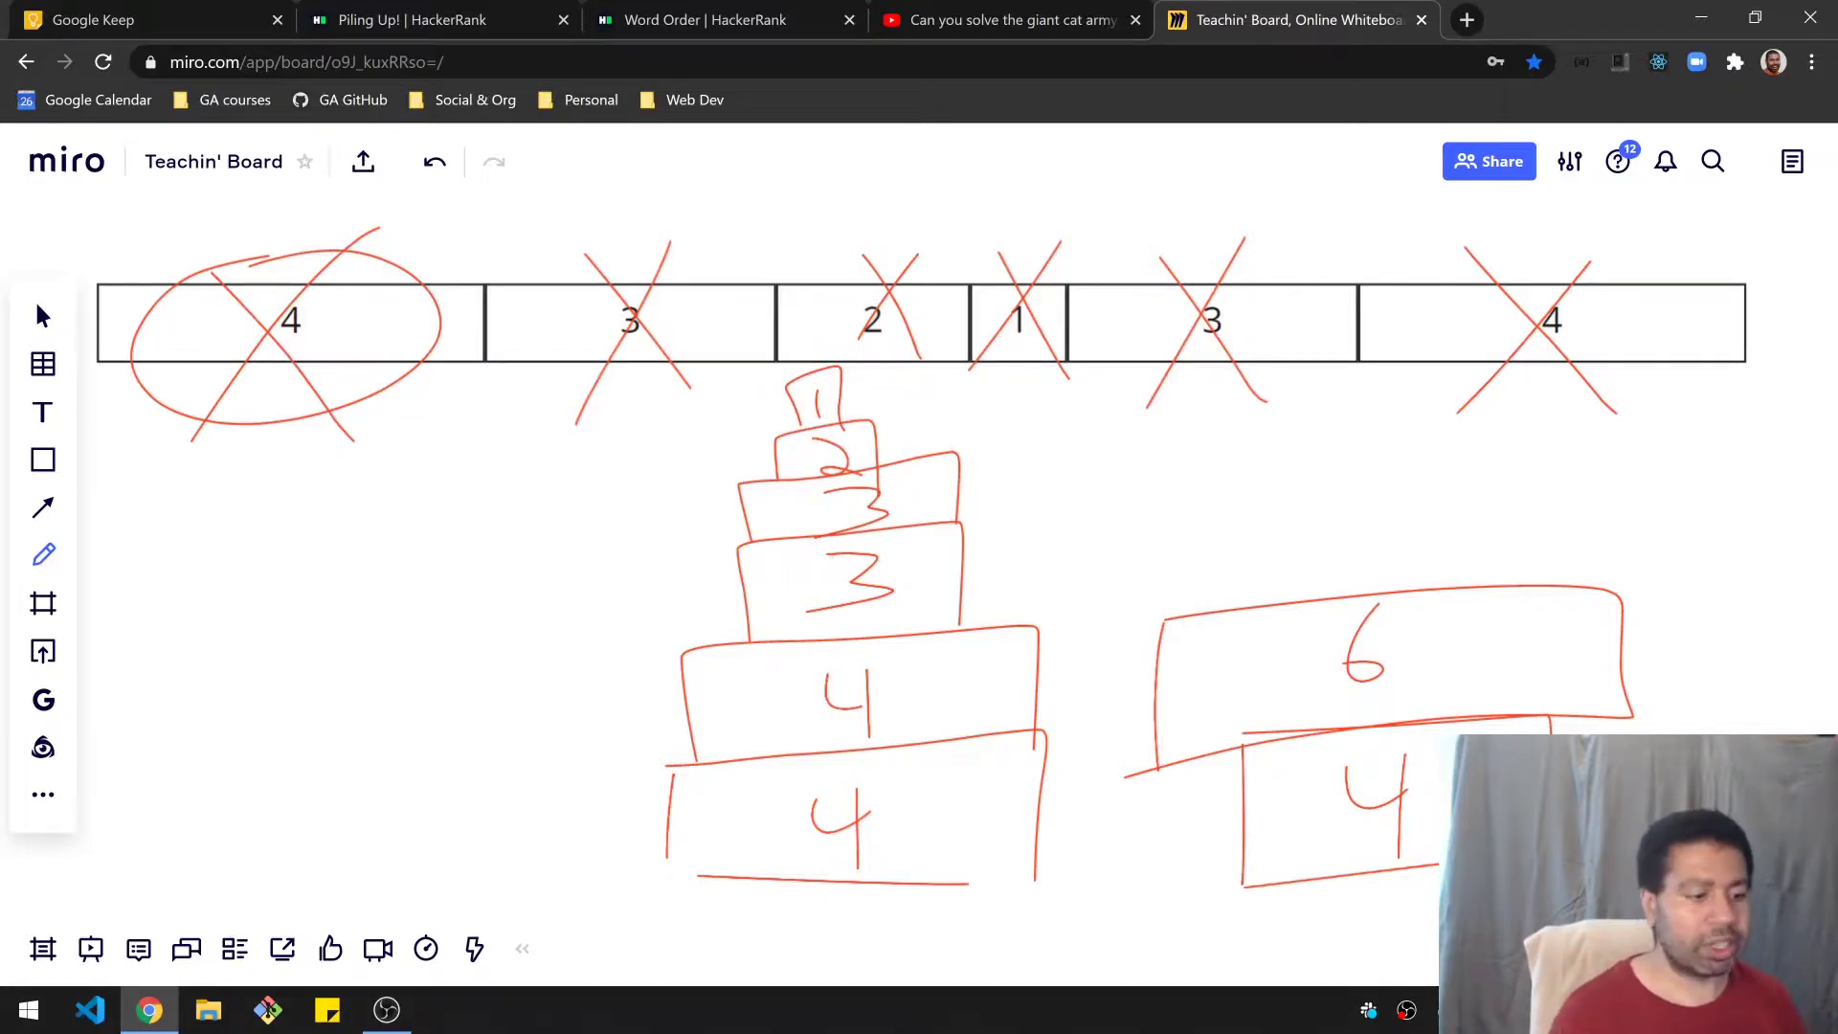
# Step: Reread the Input Format section against the editor loop reading test counts and cube lengths
pyautogui.click(411, 20)
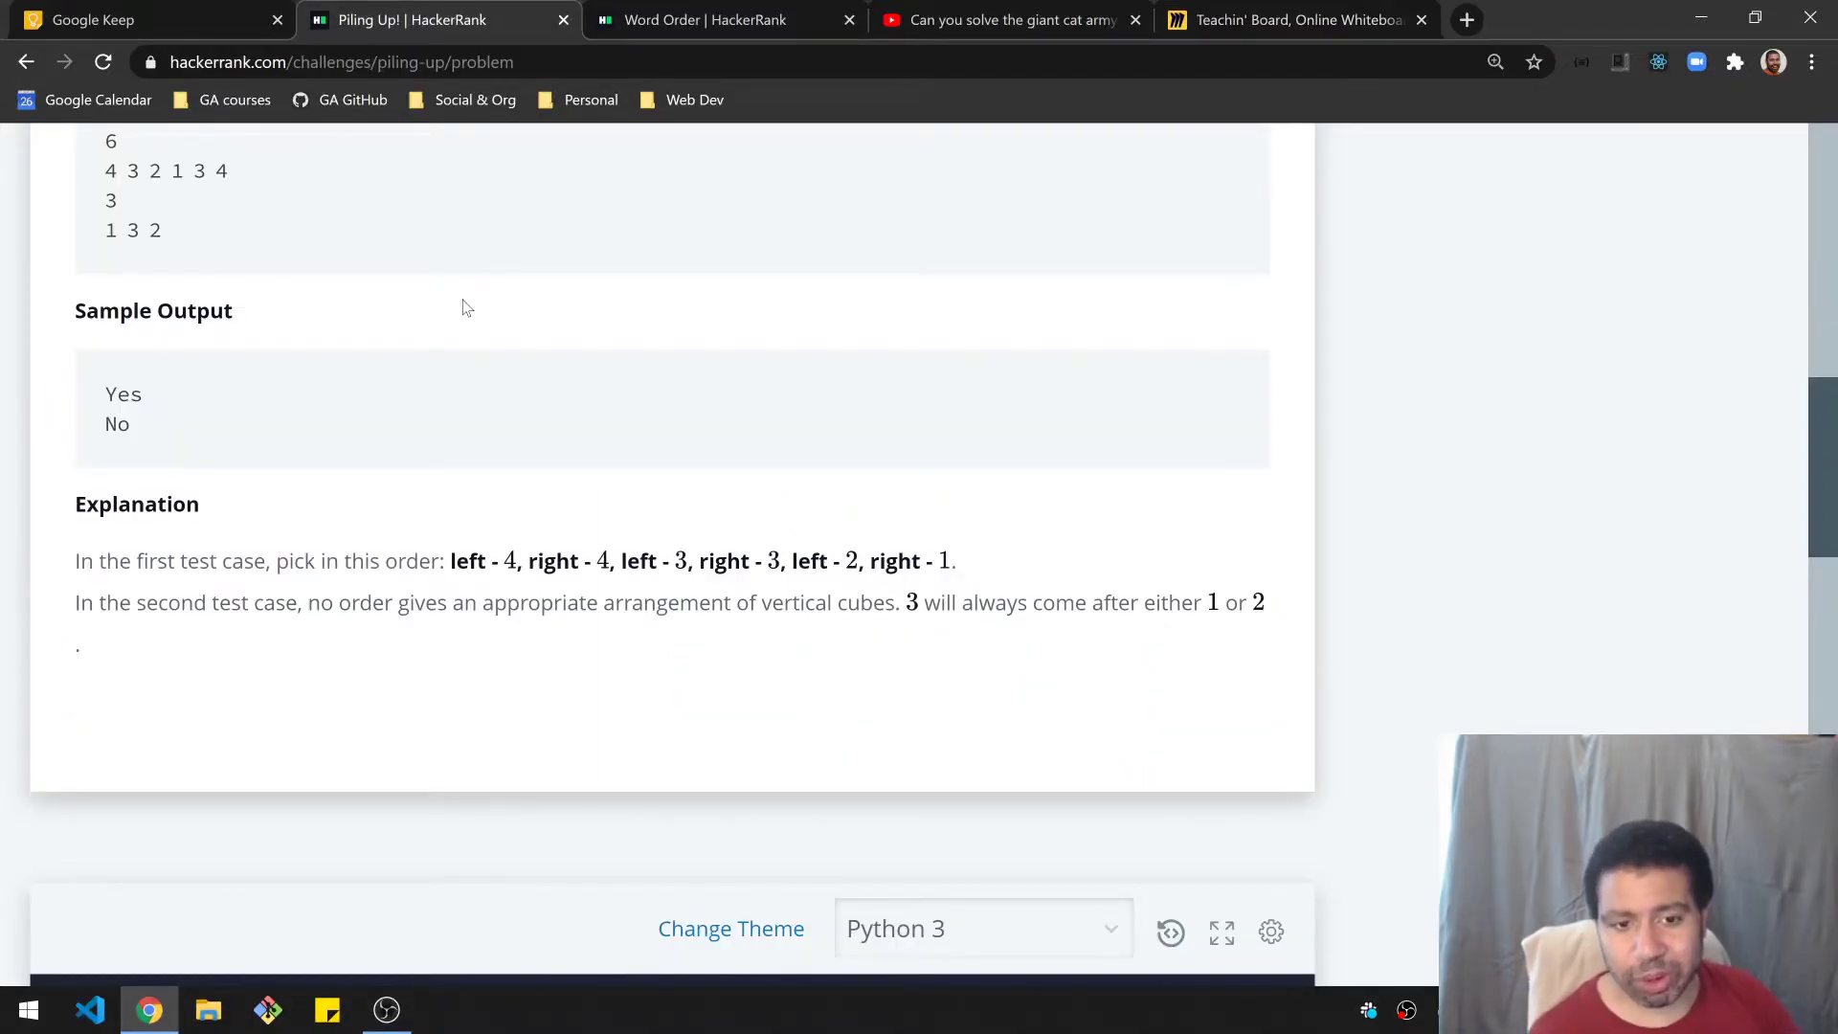
pyautogui.scroll(-3)
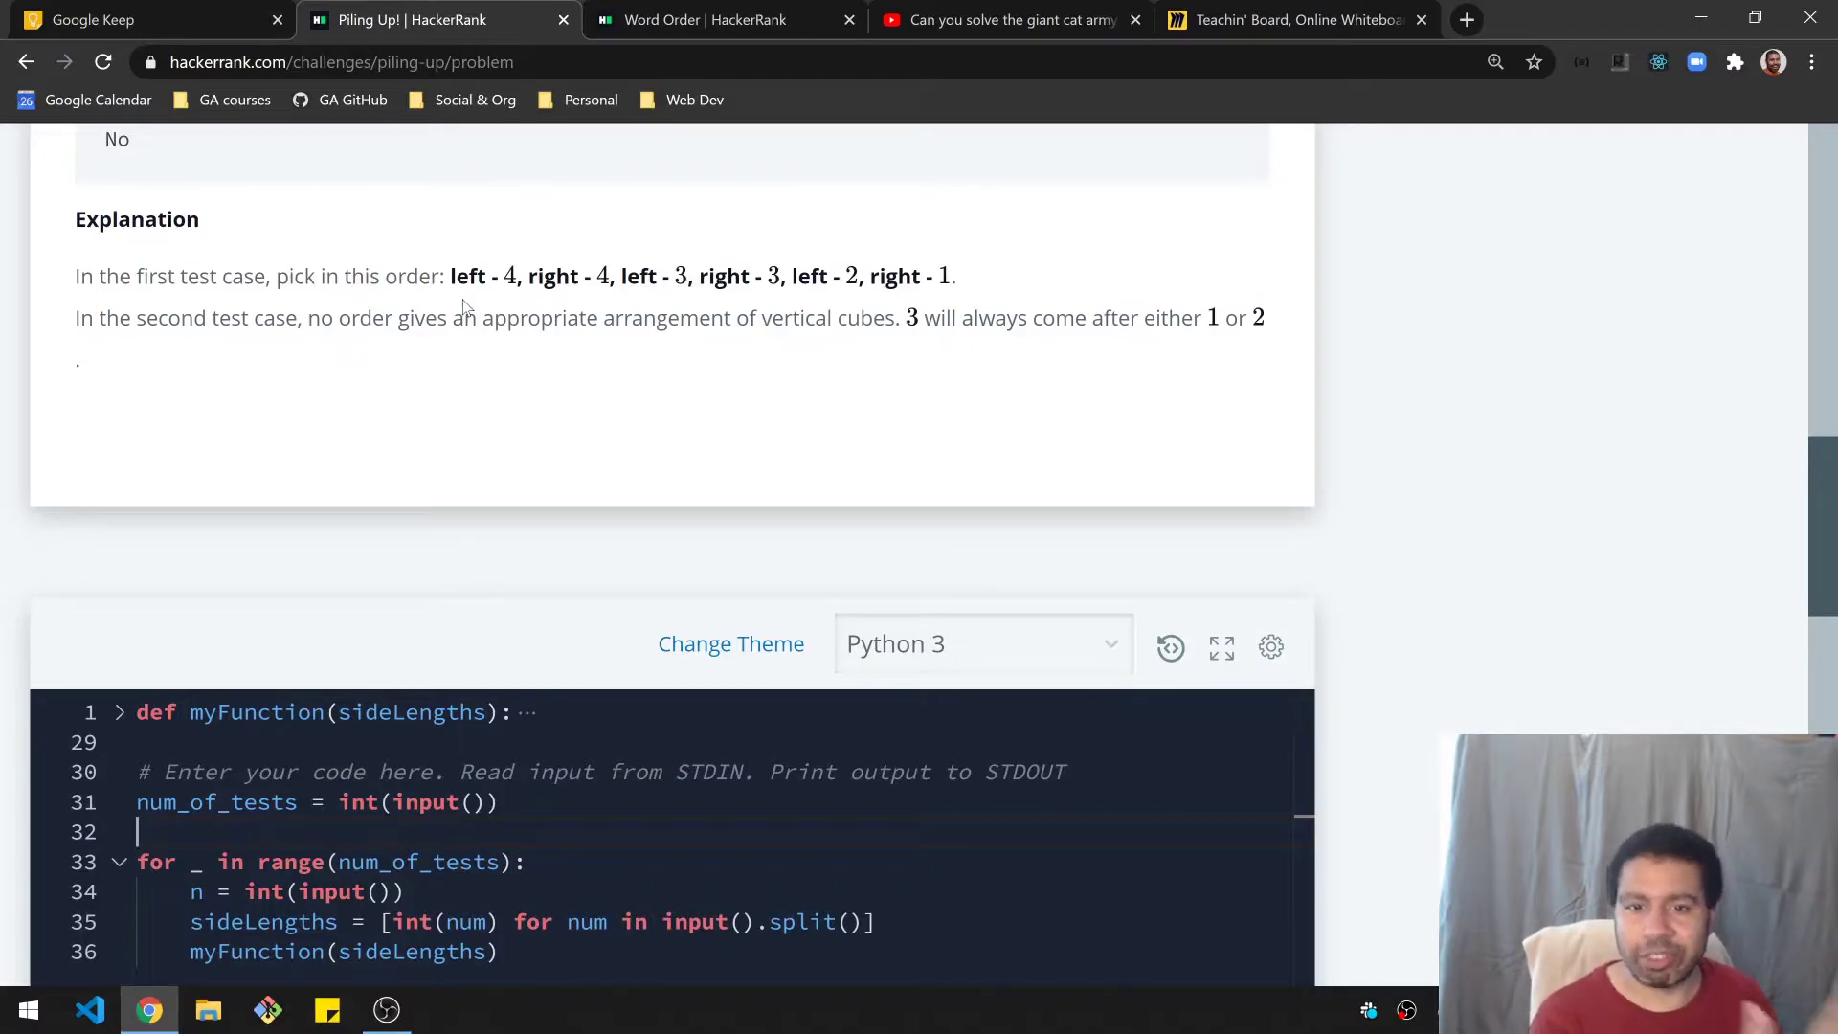
pyautogui.scroll(-3)
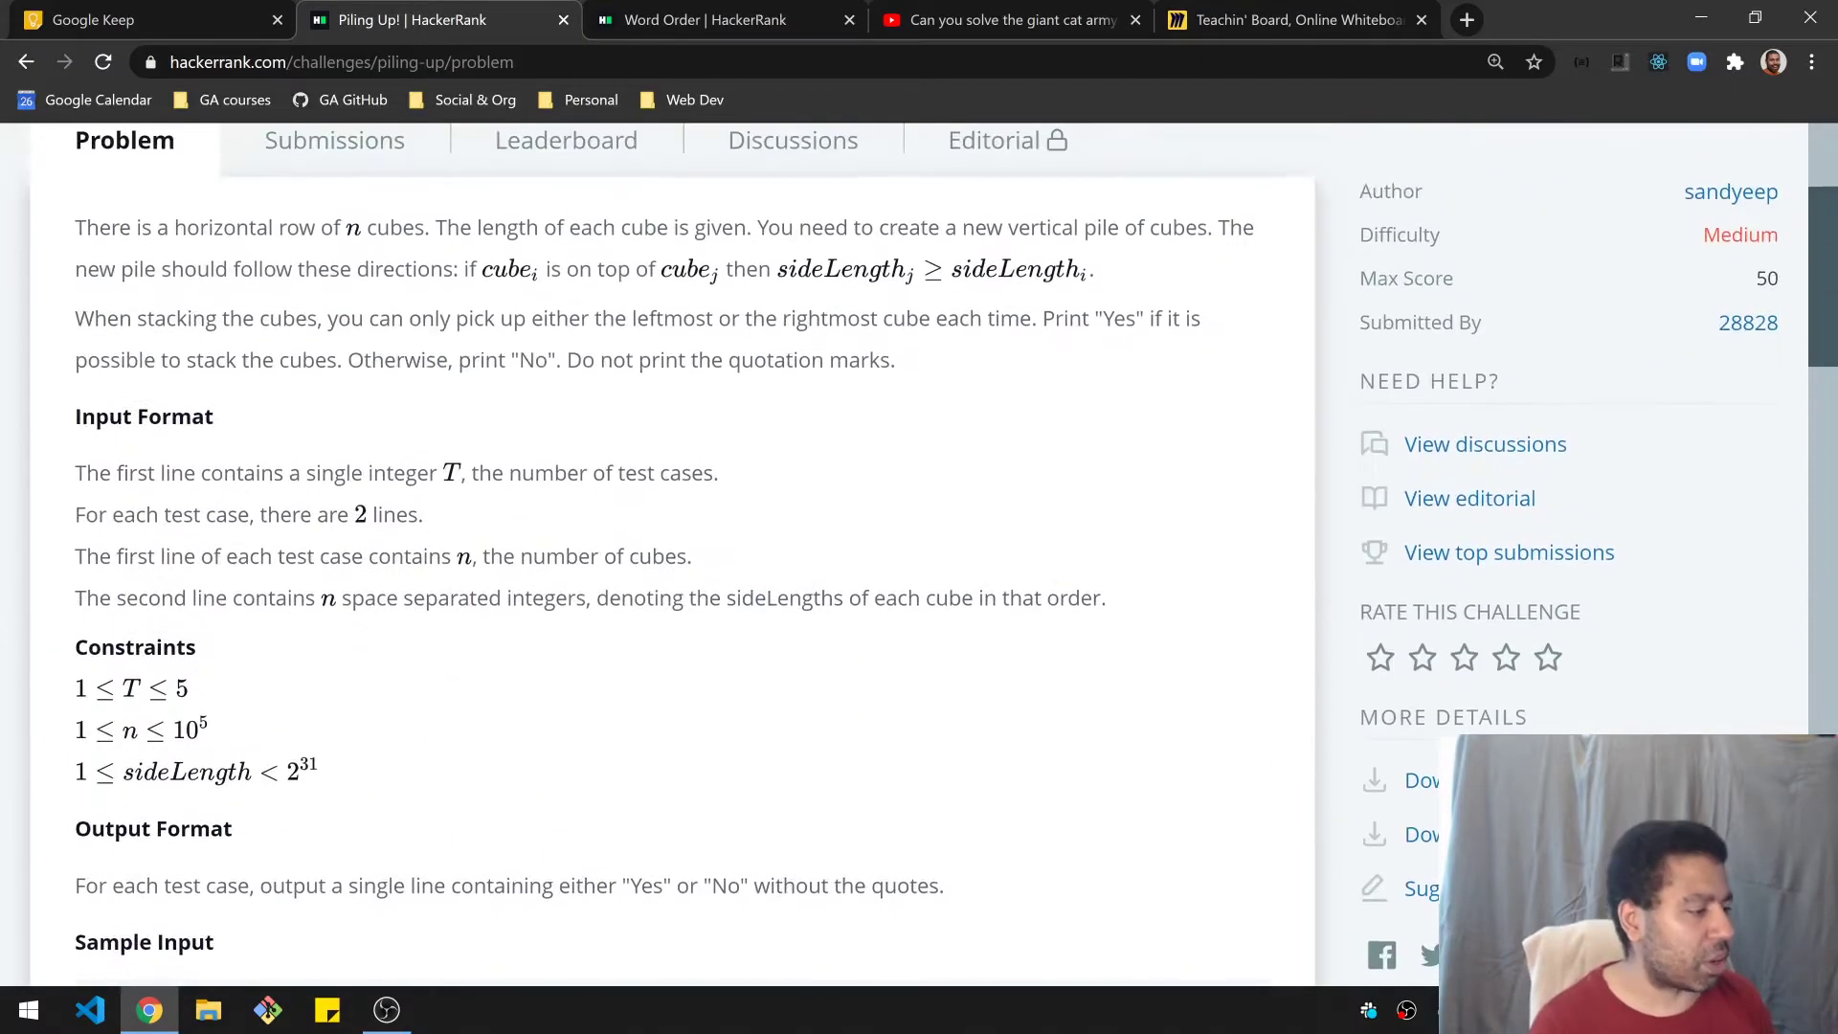
pyautogui.moveTo(75, 417); pyautogui.dragTo(260, 472)
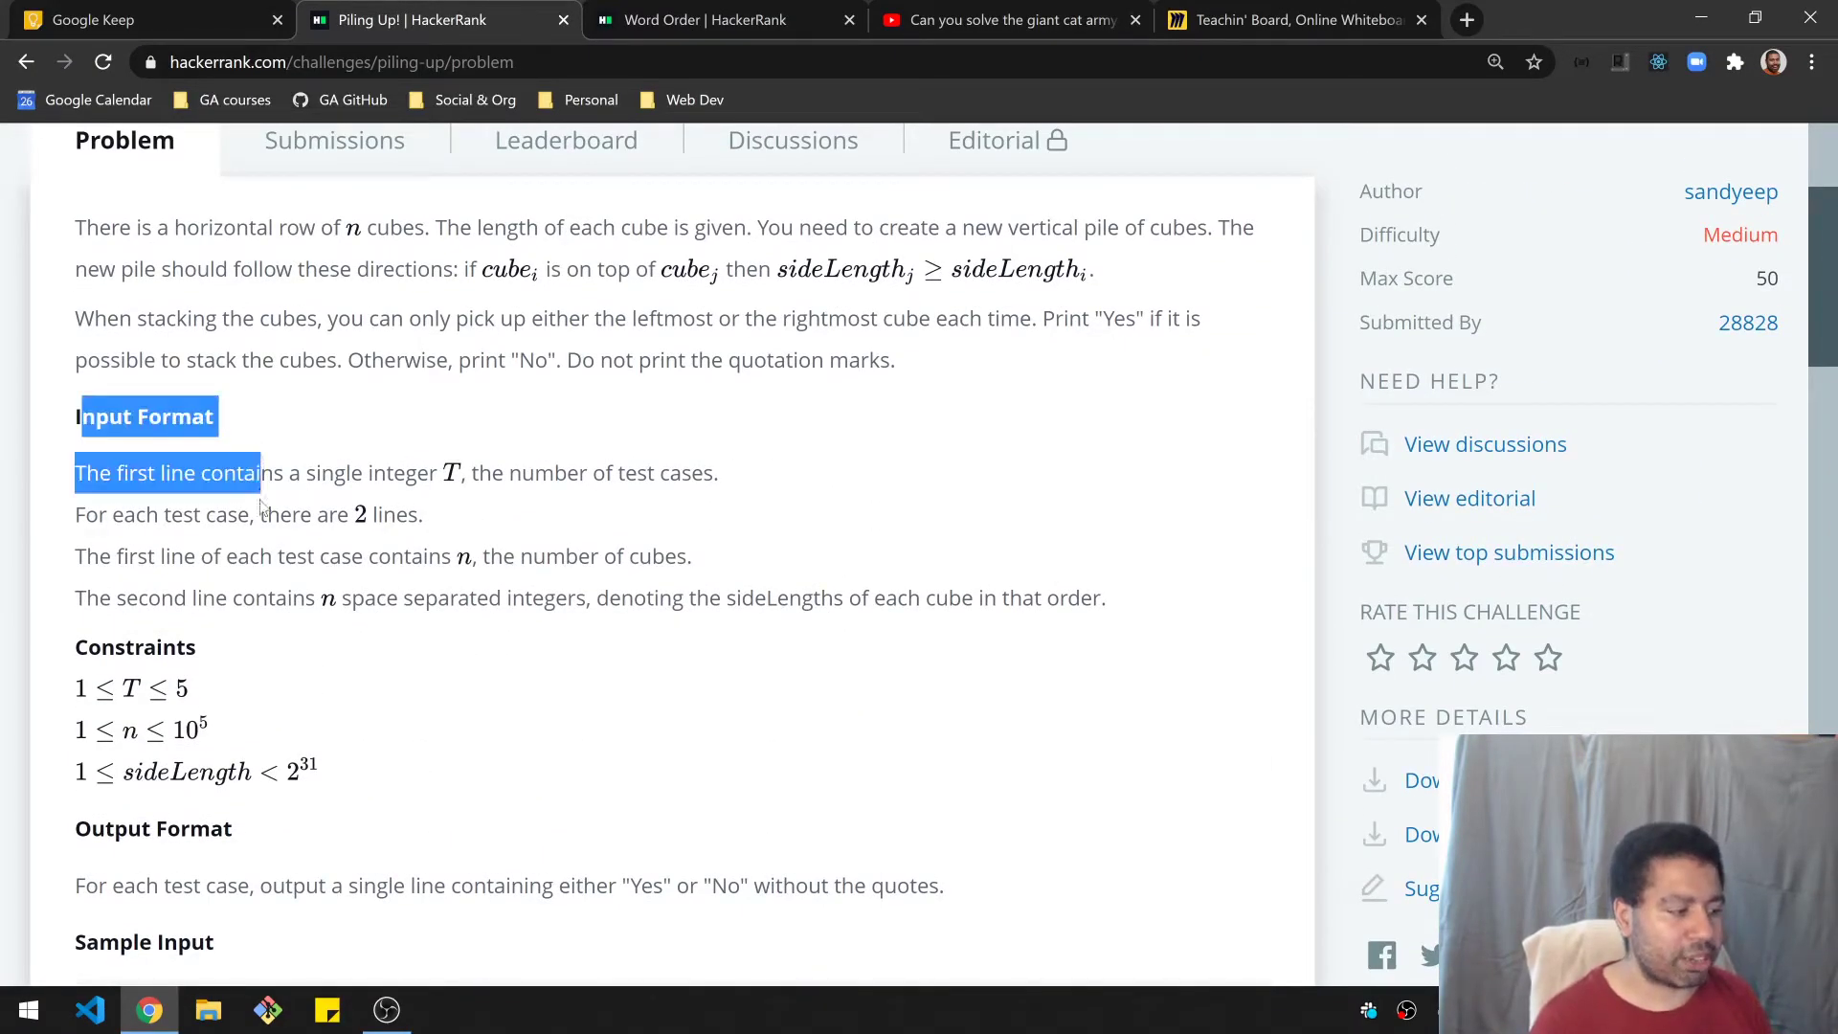
pyautogui.click(439, 505)
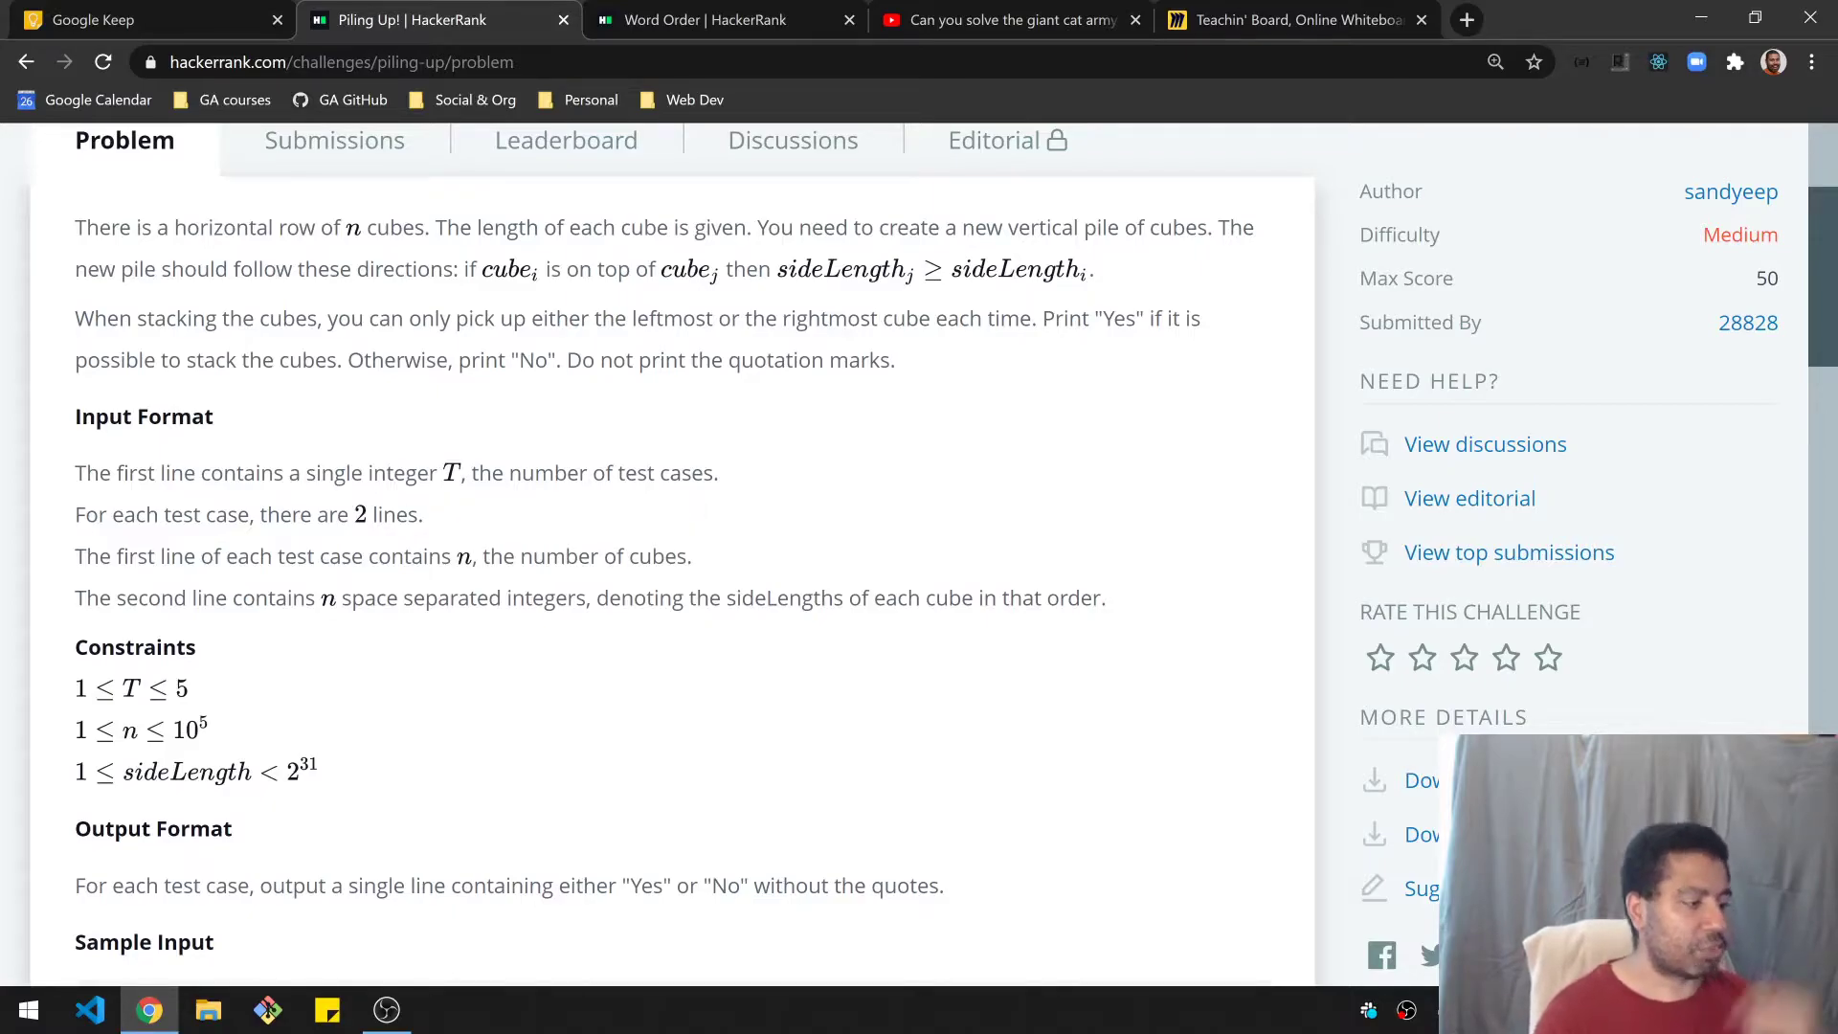
pyautogui.moveTo(250, 515); pyautogui.dragTo(422, 515)
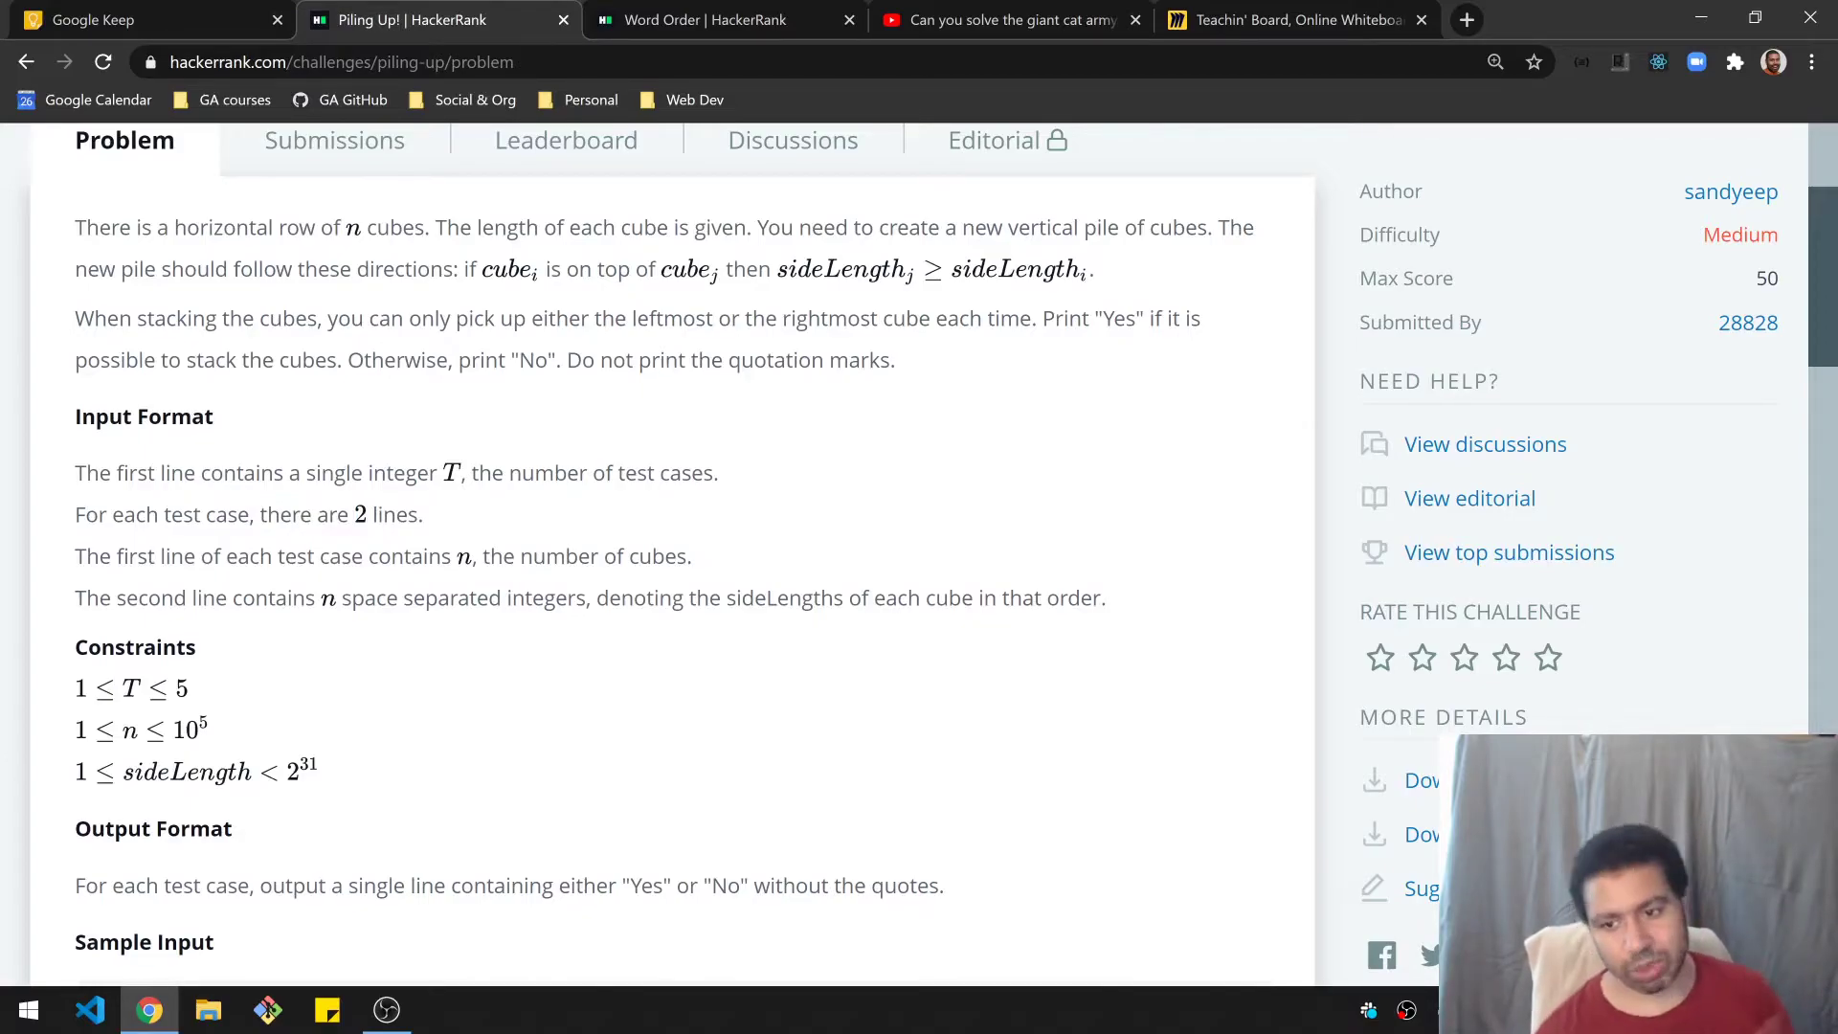
pyautogui.scroll(-3)
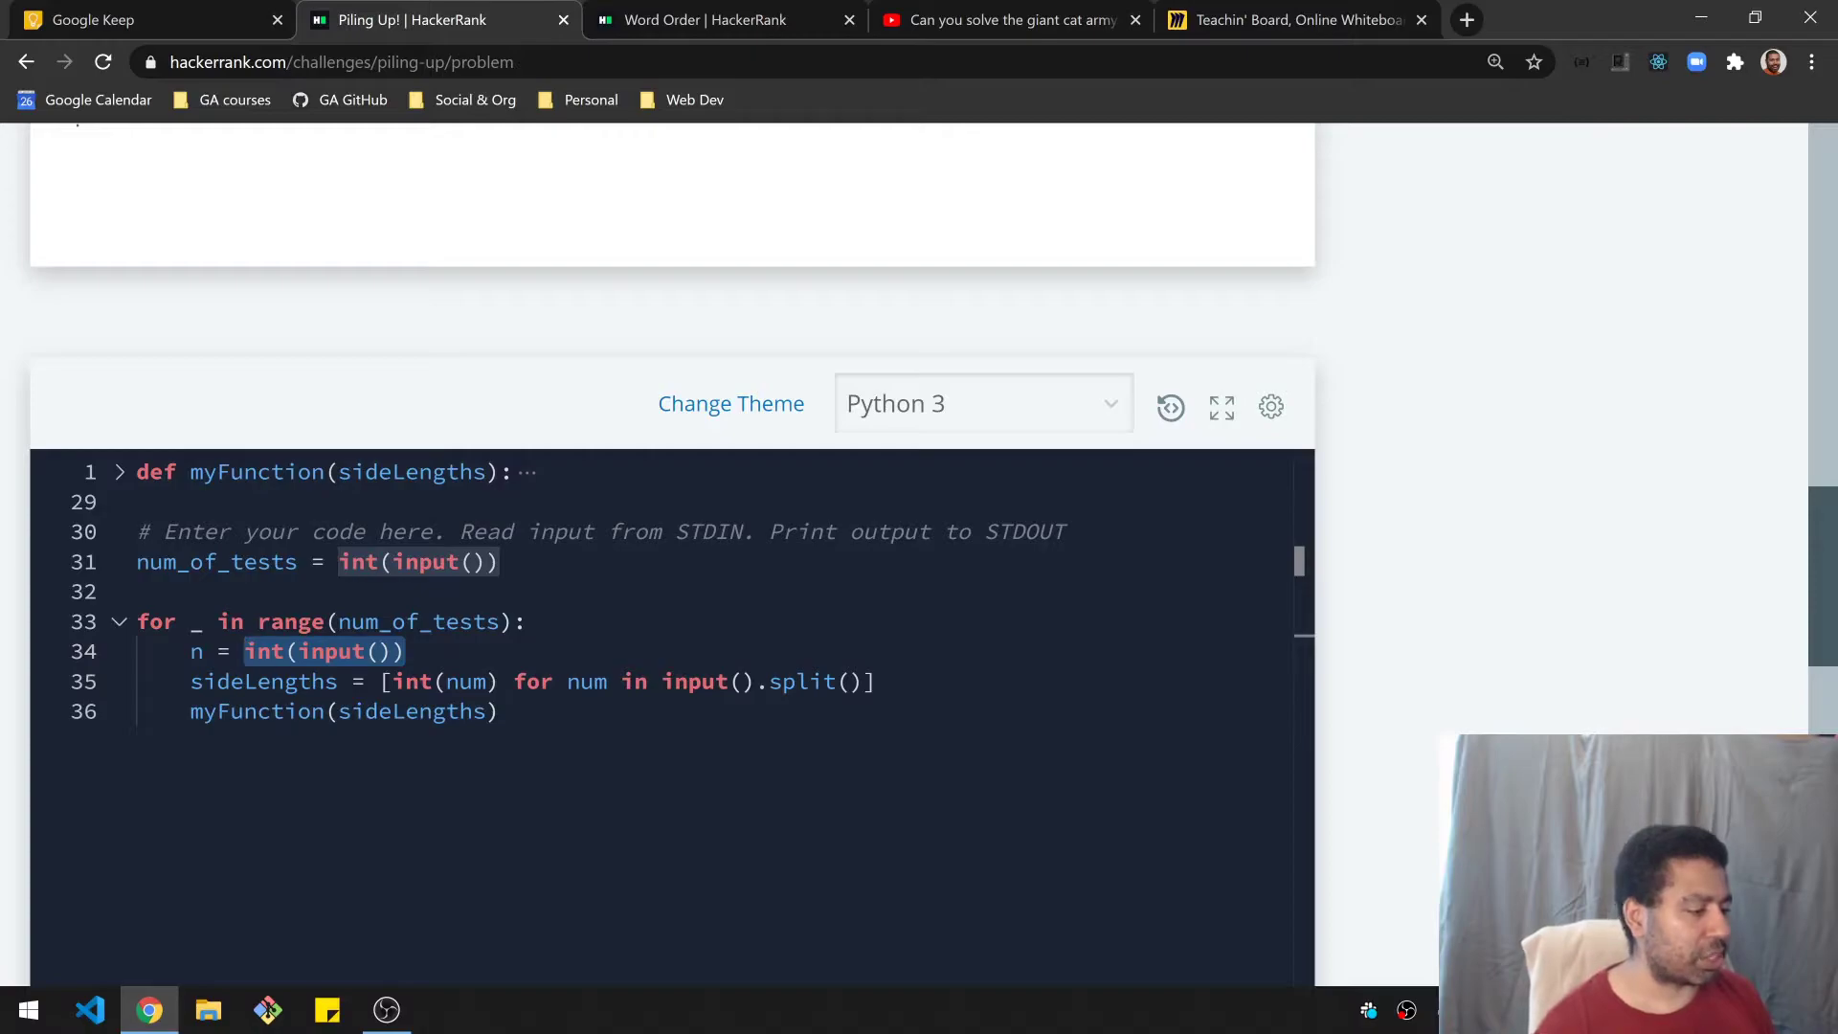
# Step: Highlight the cube-count line and sample cube lengths 4 3 2 1 3 4, then return to the editor
pyautogui.tripleClick(297, 652)
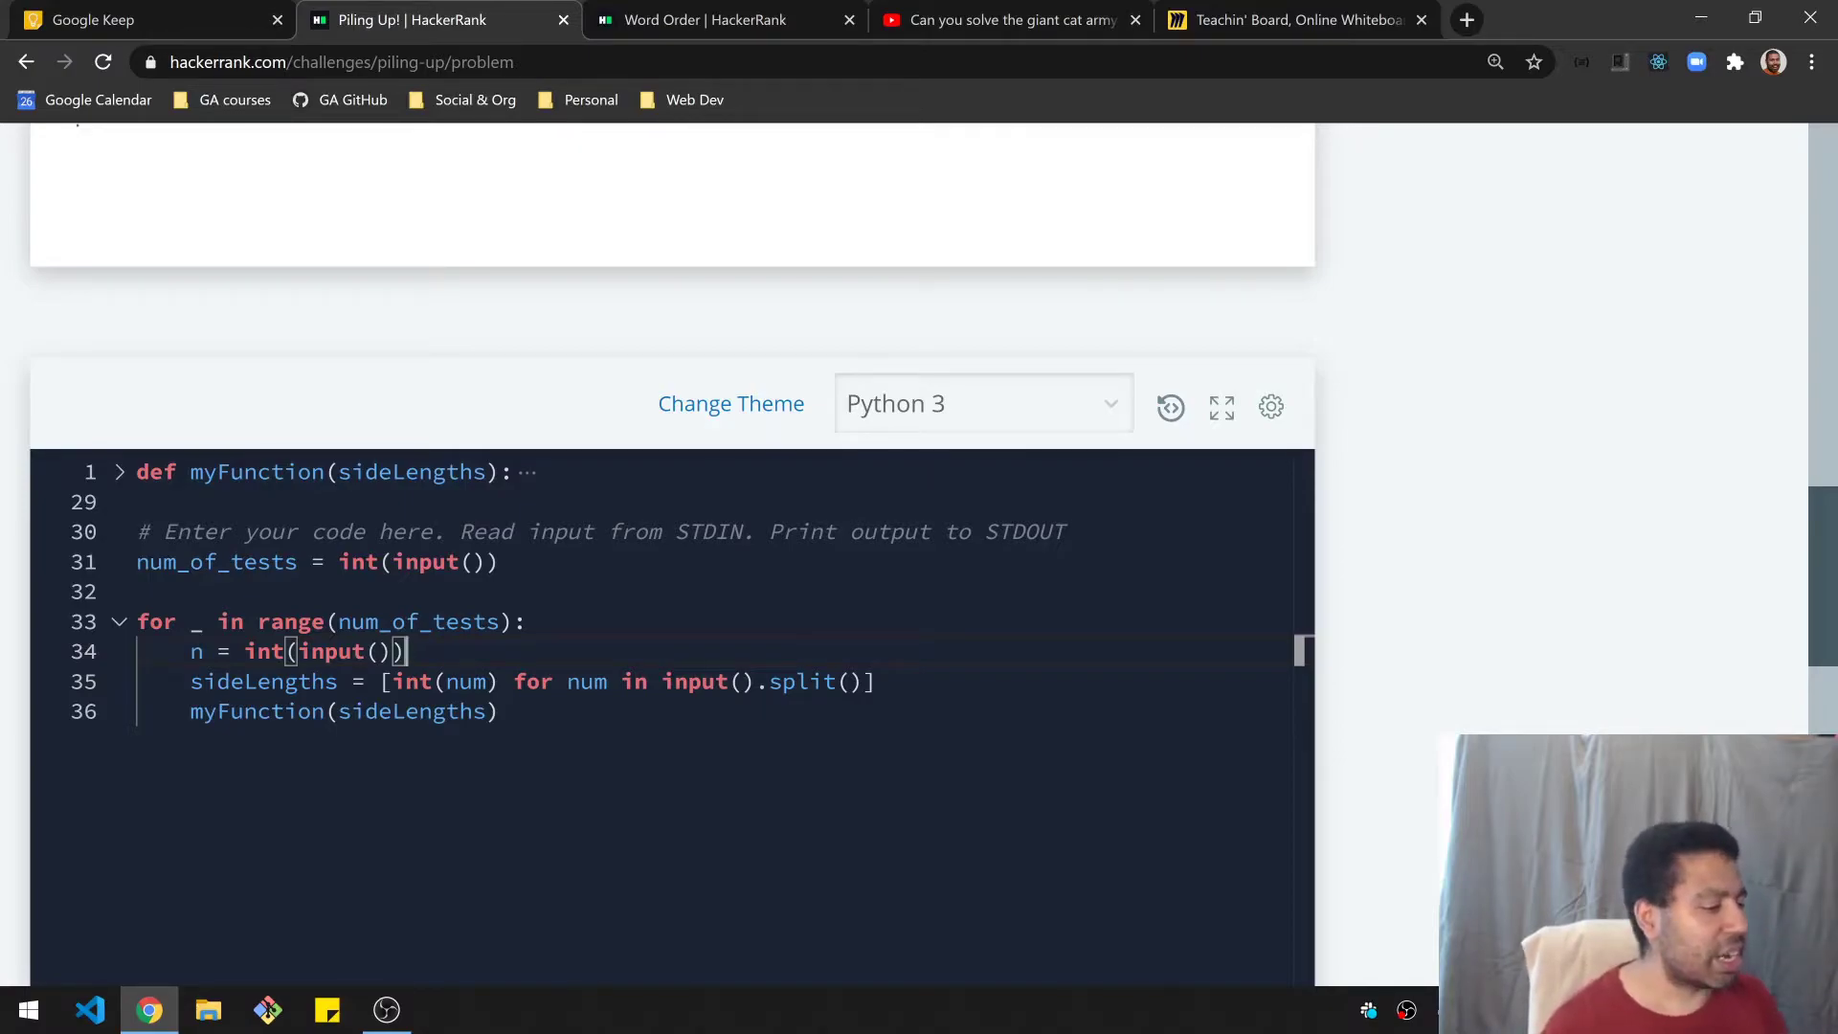
pyautogui.moveTo(384, 681); pyautogui.dragTo(877, 681)
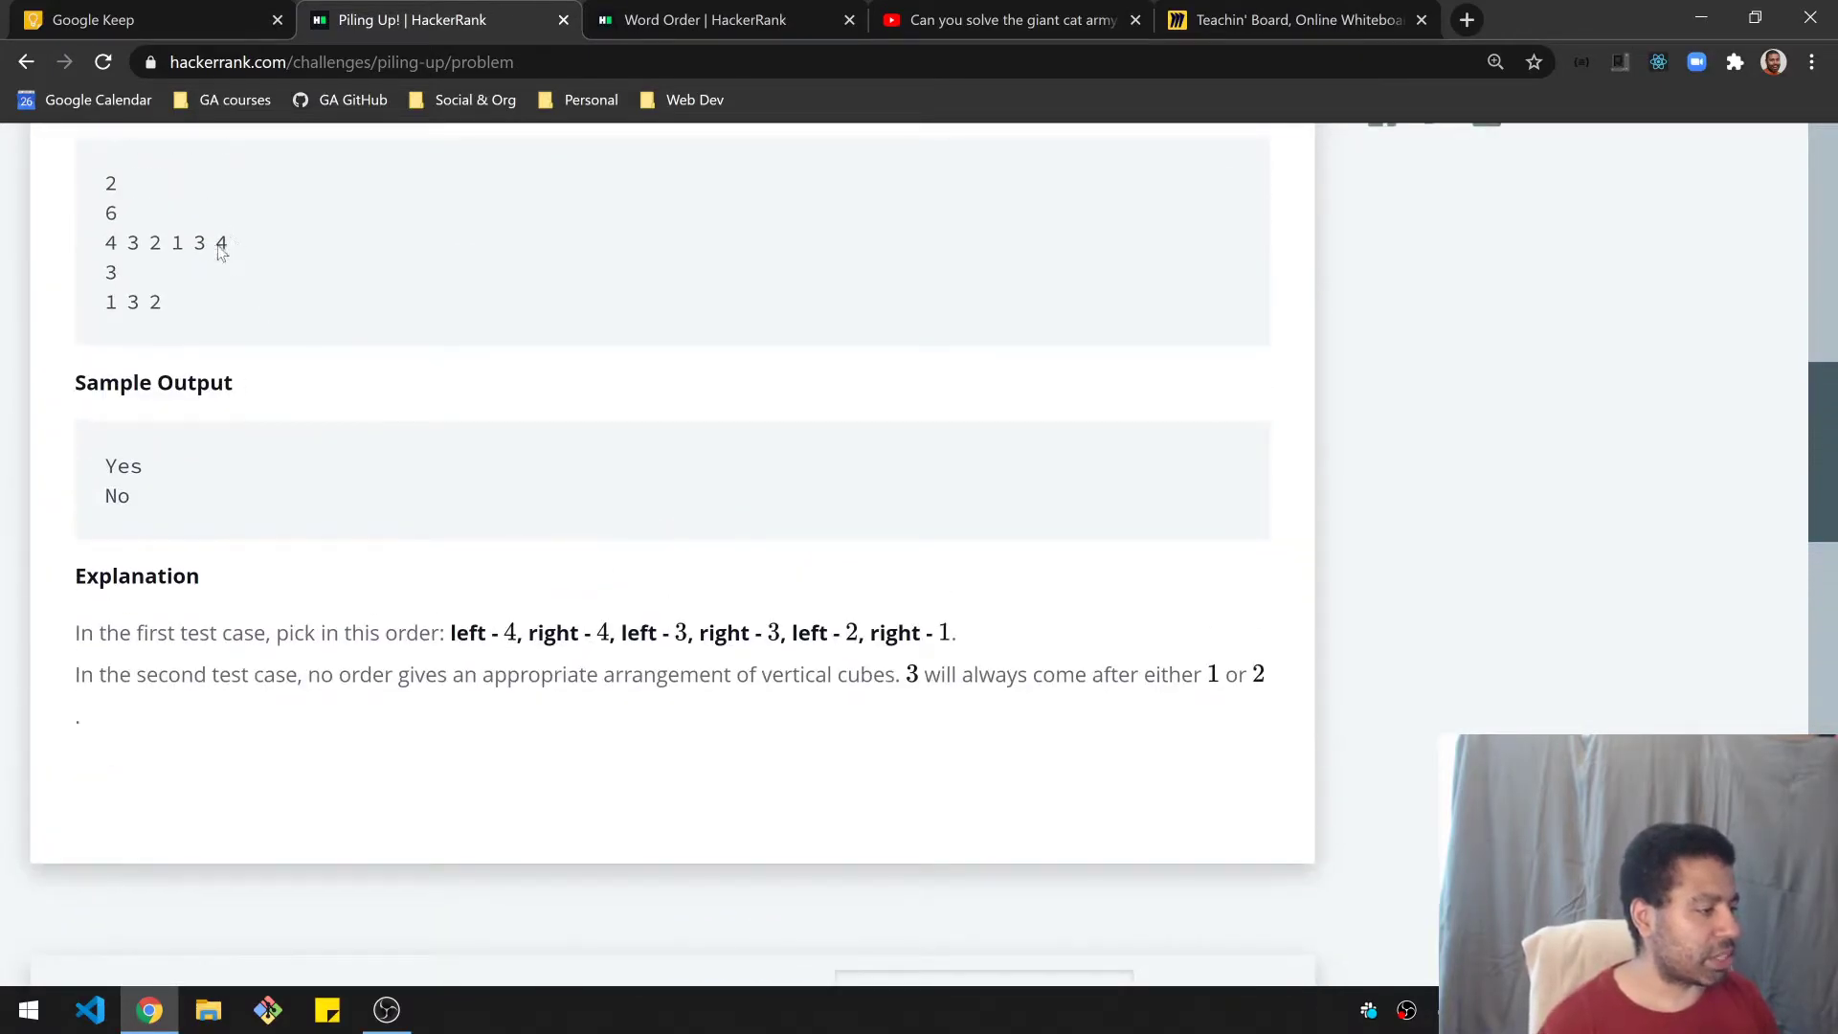
pyautogui.moveTo(104, 242); pyautogui.dragTo(228, 242)
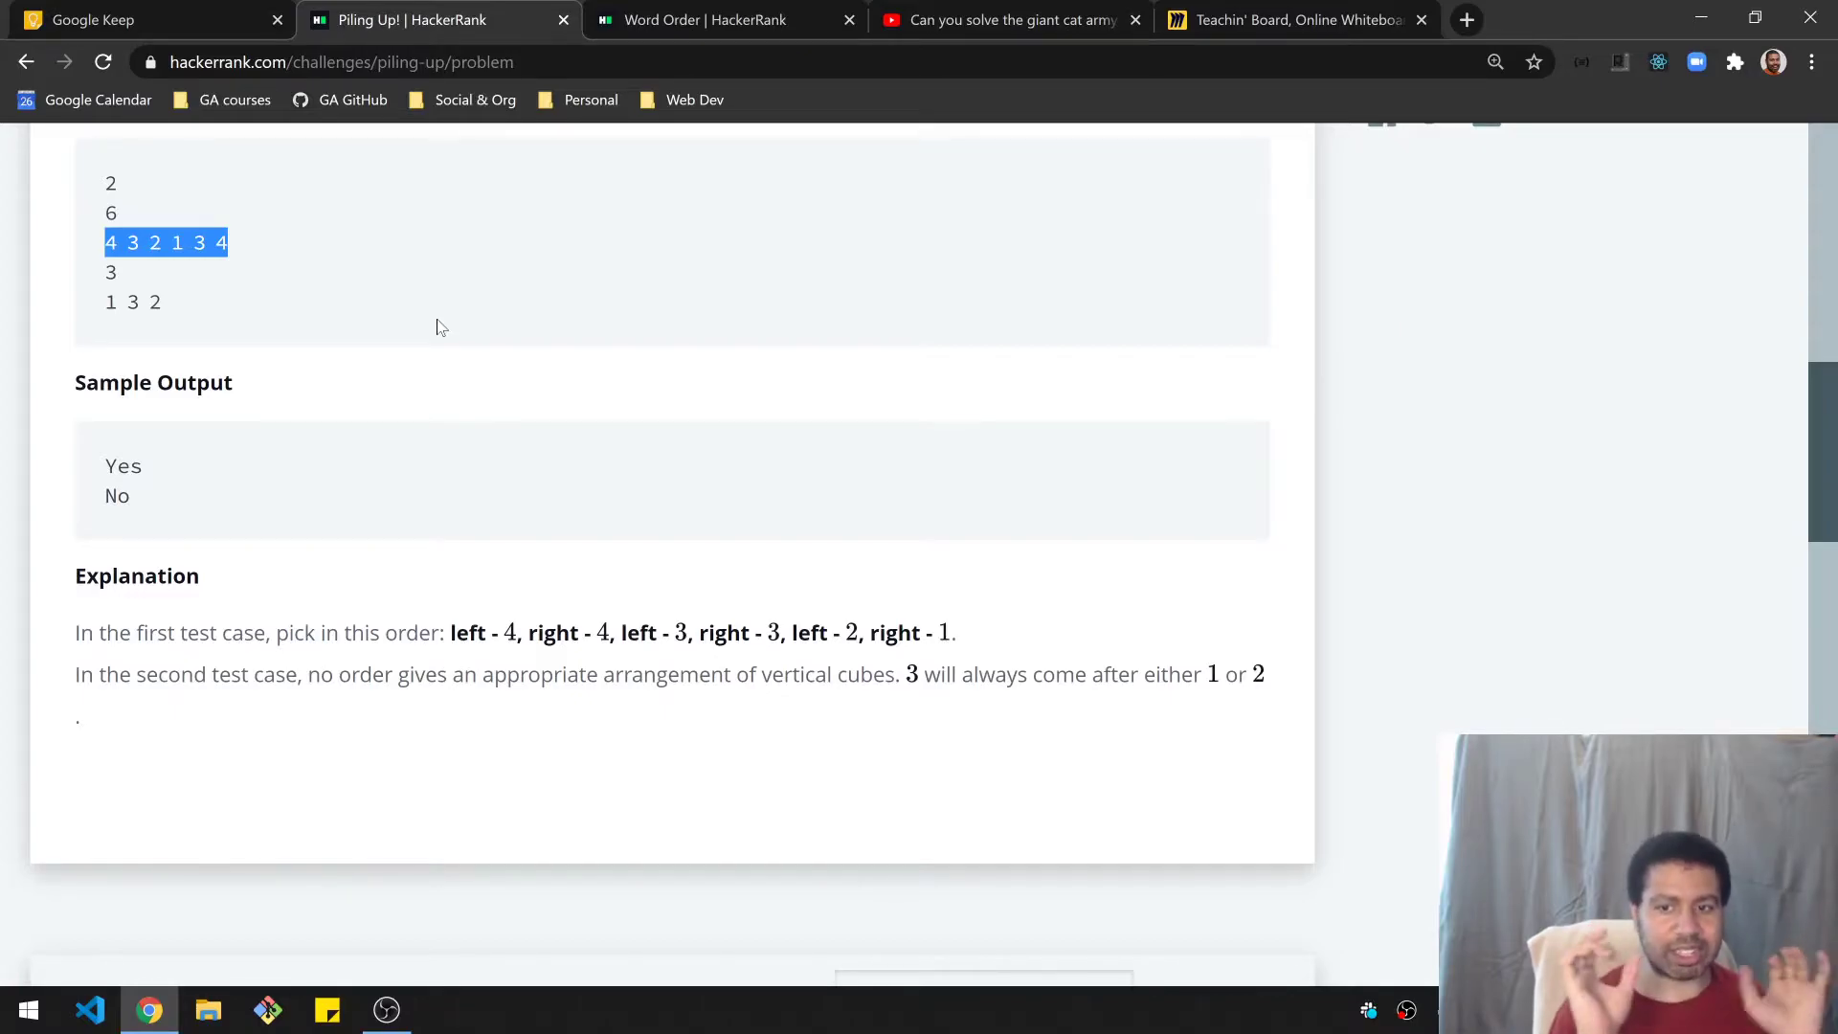
pyautogui.scroll(-3)
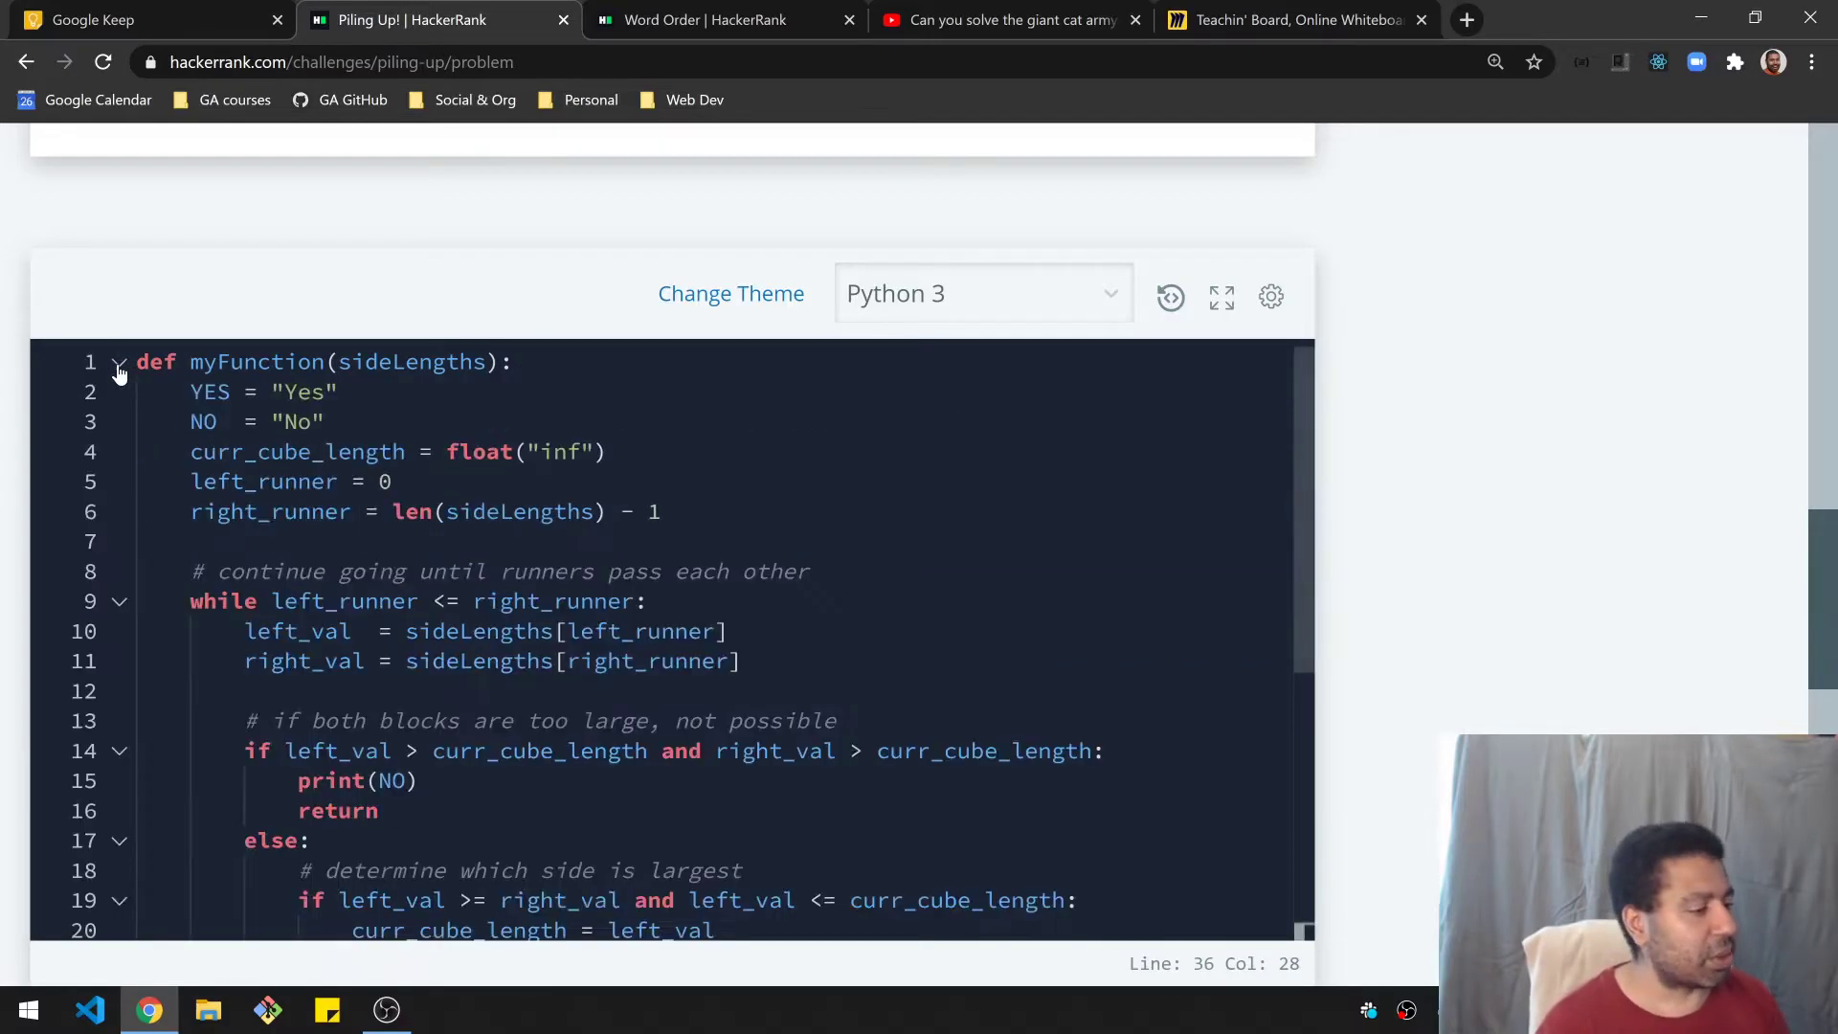
# Step: Look over the solution code, then switch to the Teachin' Board whiteboard
pyautogui.scroll(-3)
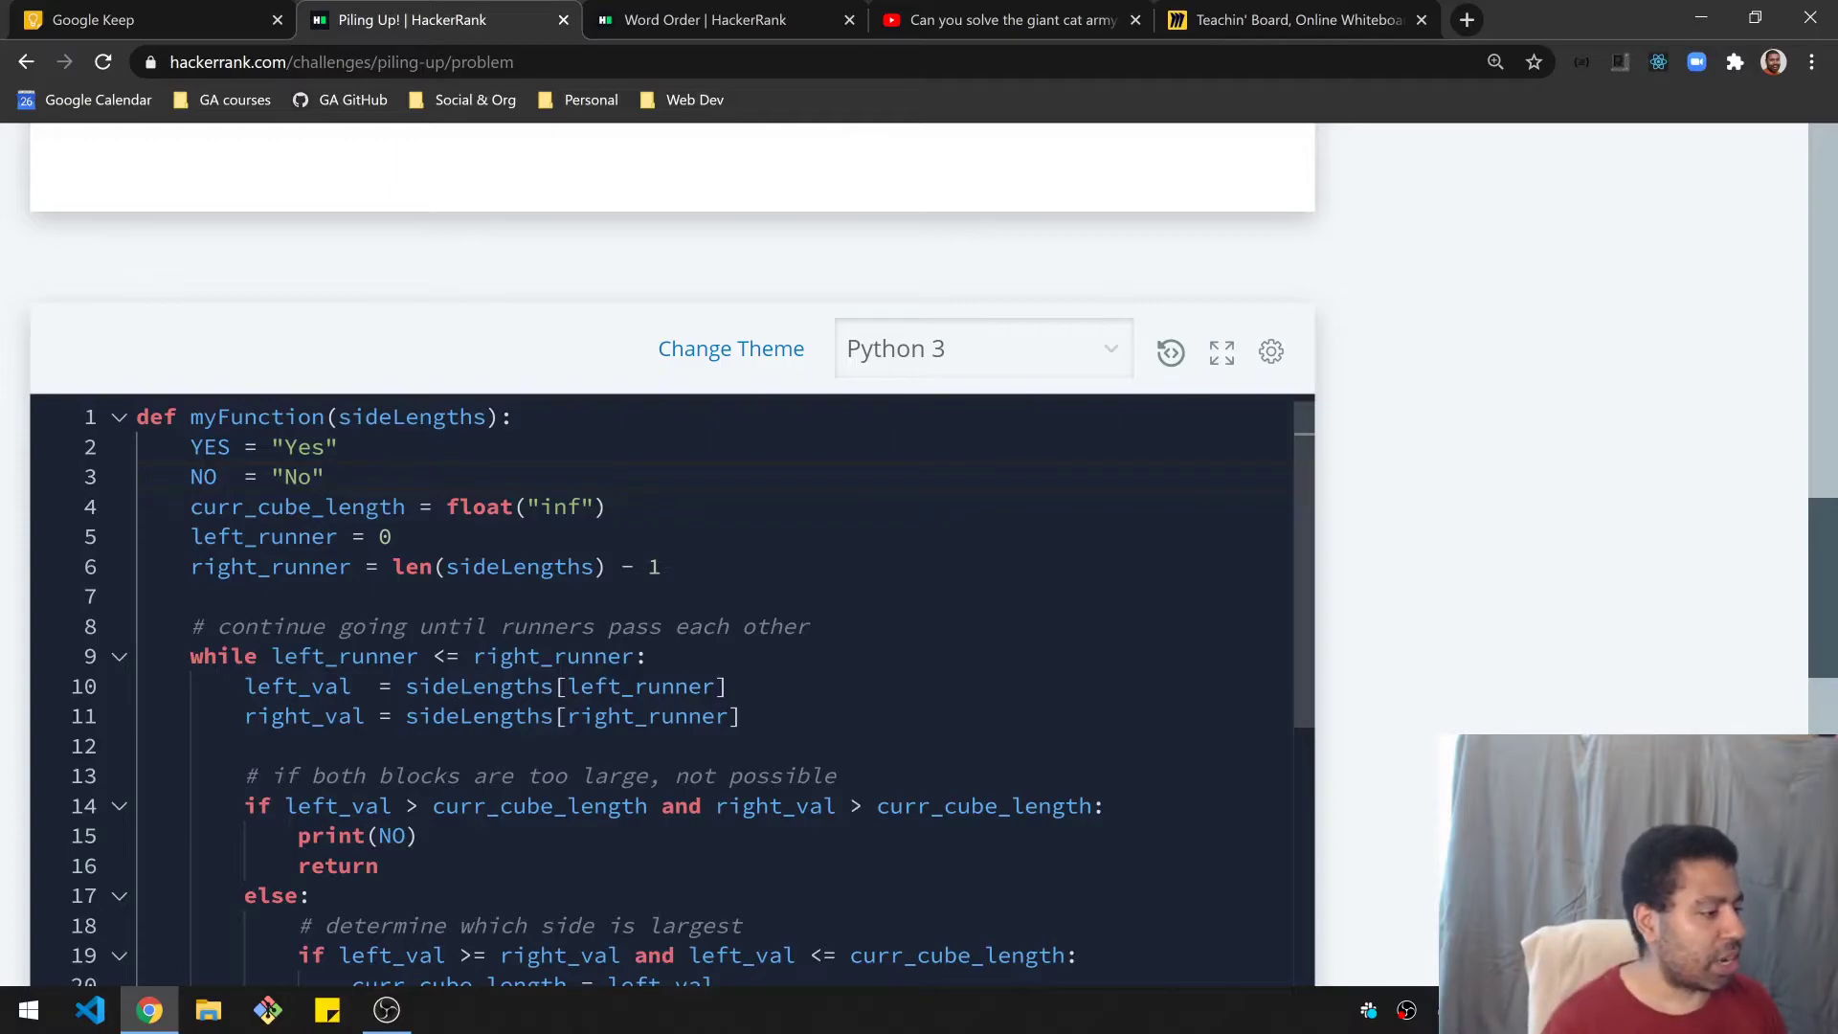
pyautogui.doubleClick(256, 475)
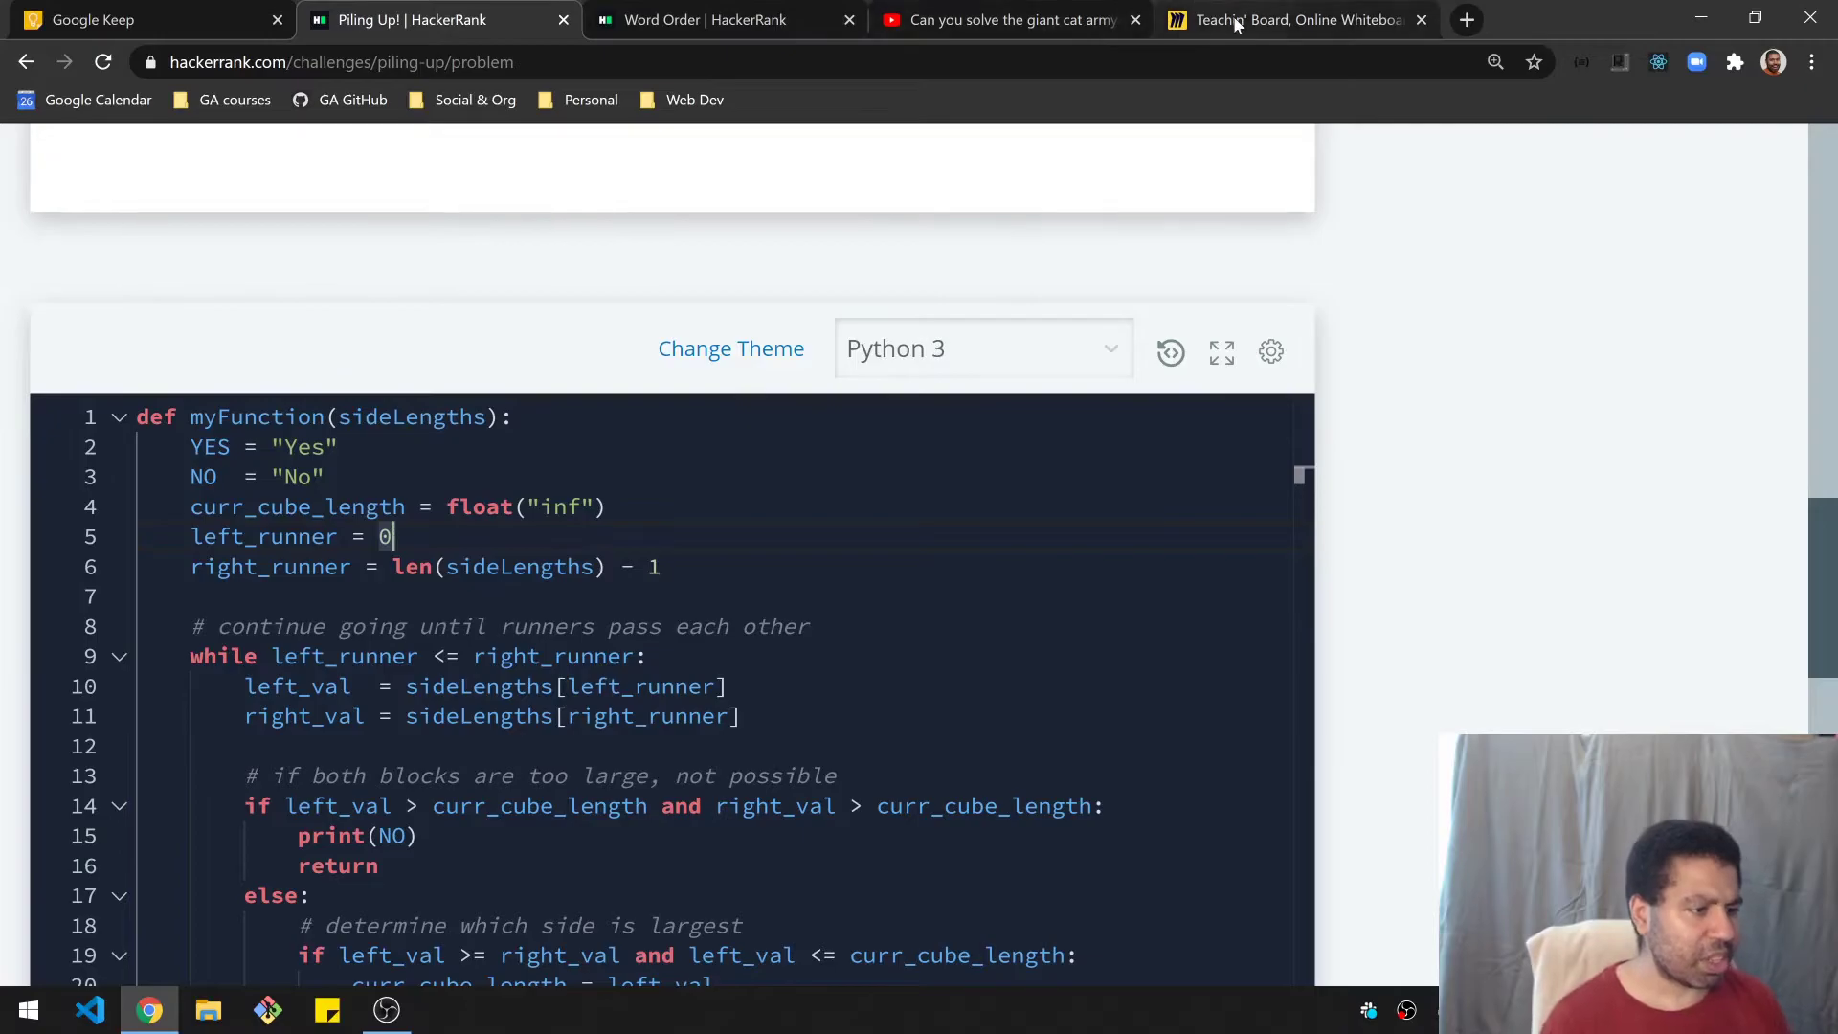
pyautogui.click(1295, 20)
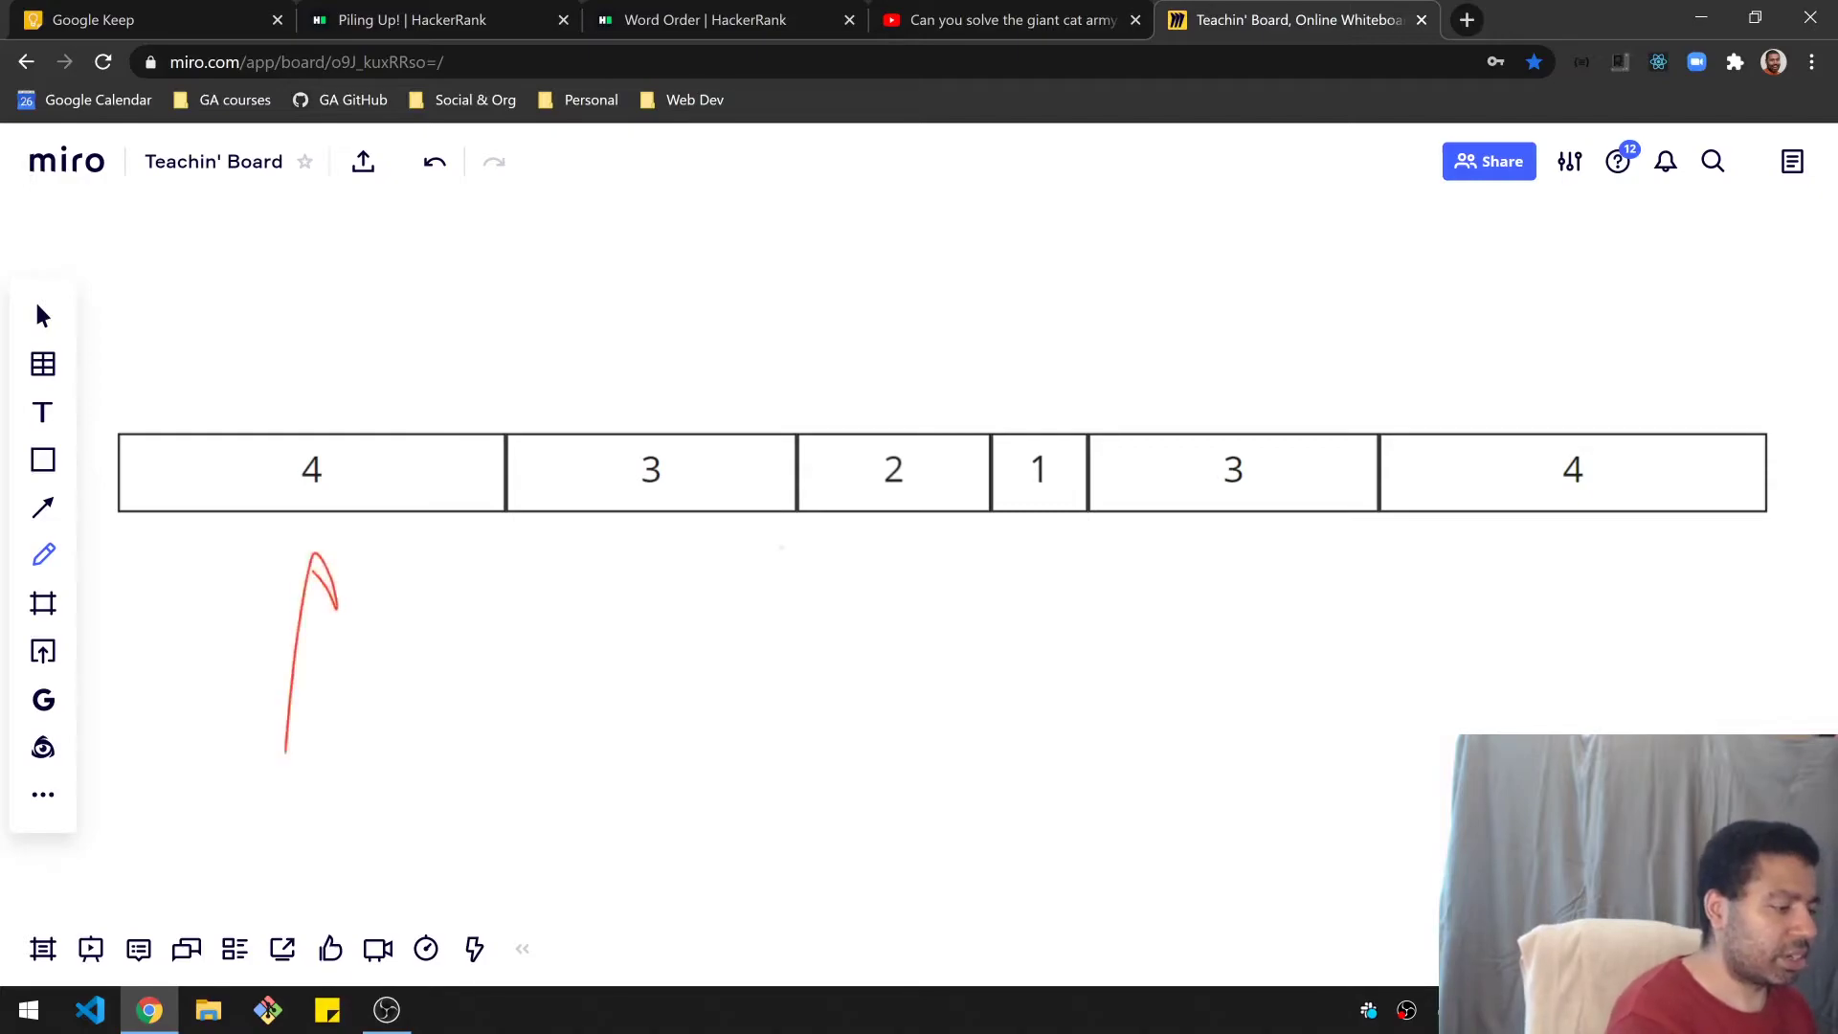
# Step: Draw a red runner arrow under the left 4 and a blue one under the right 4
pyautogui.click(42, 554)
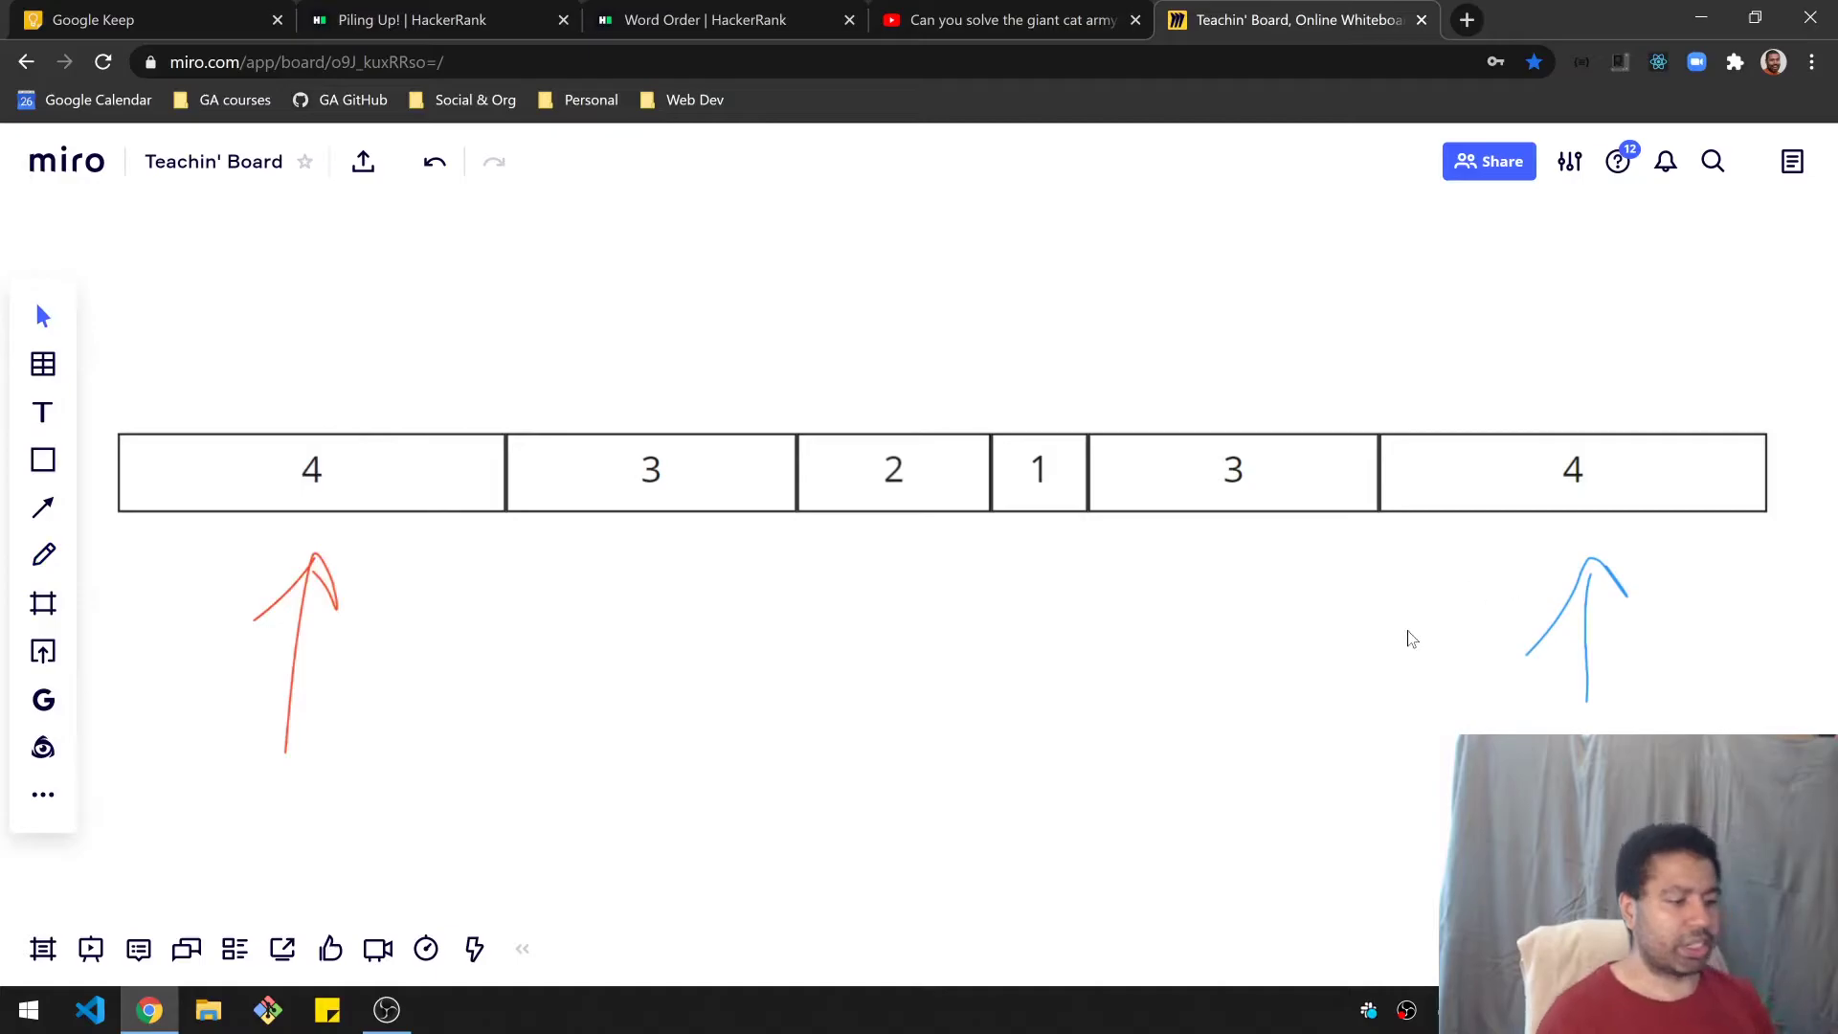
pyautogui.moveTo(1649, 670)
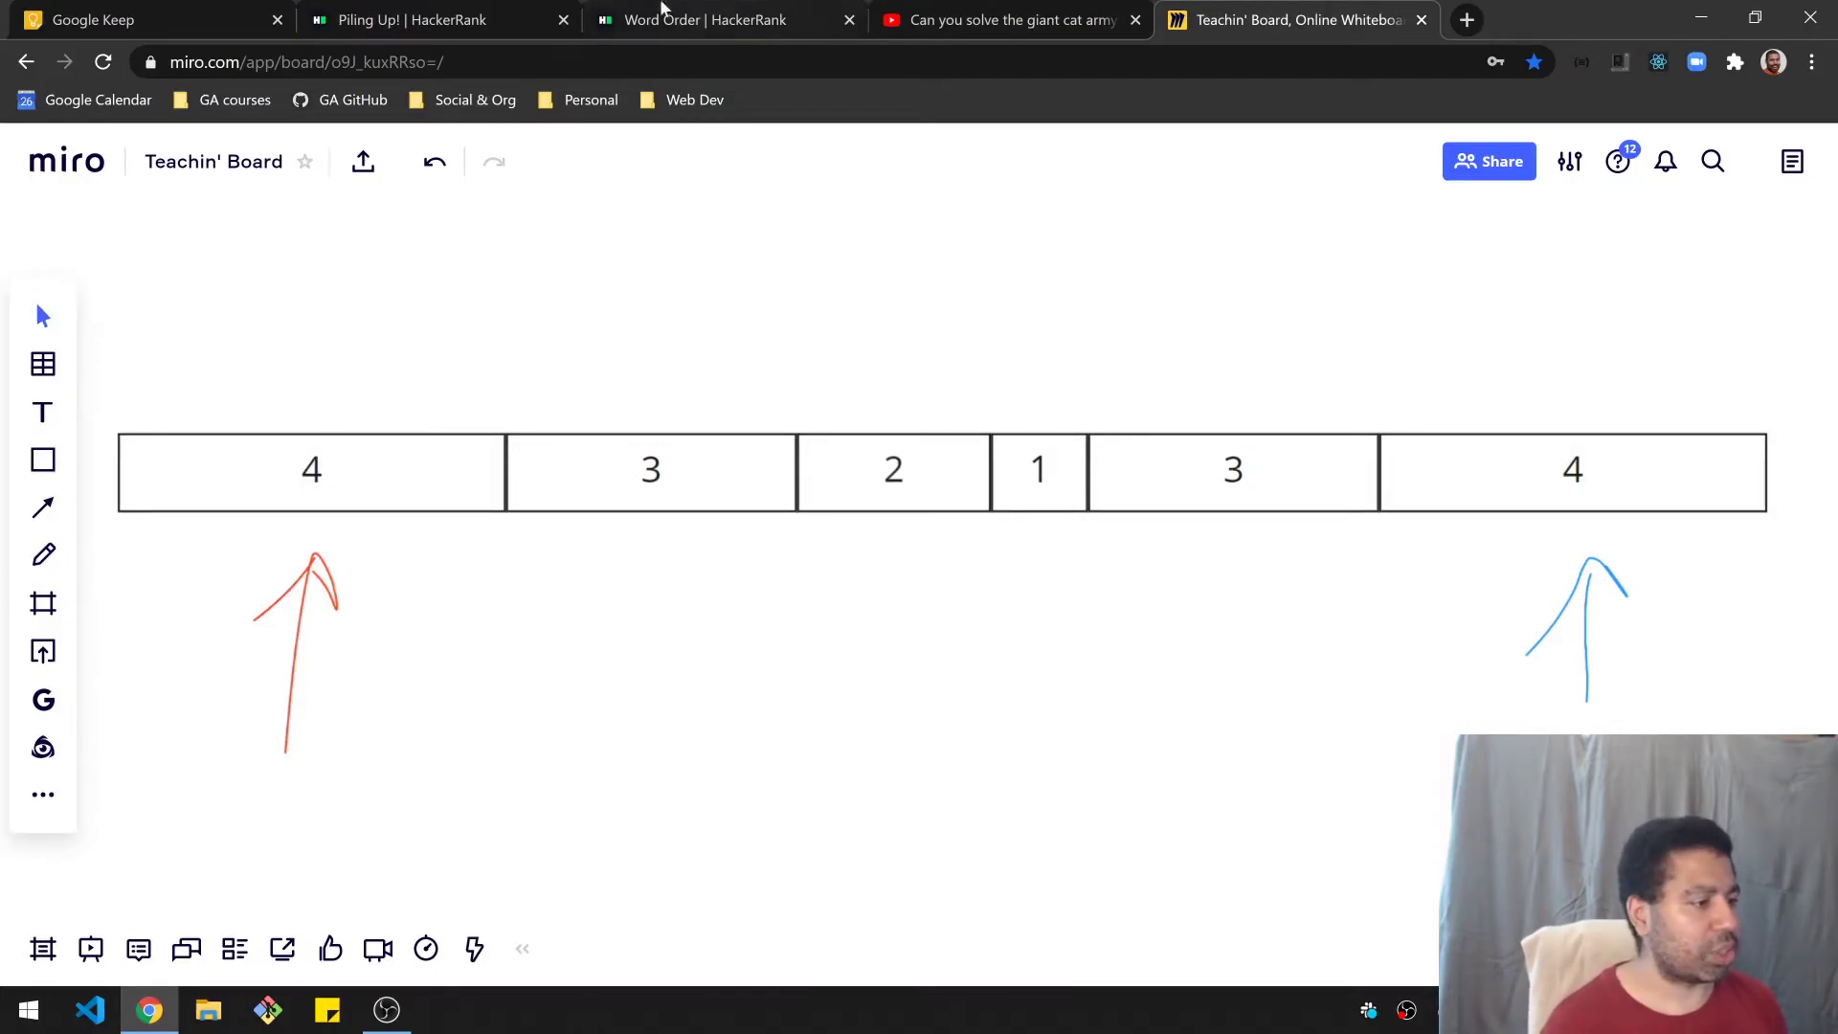
pyautogui.click(411, 21)
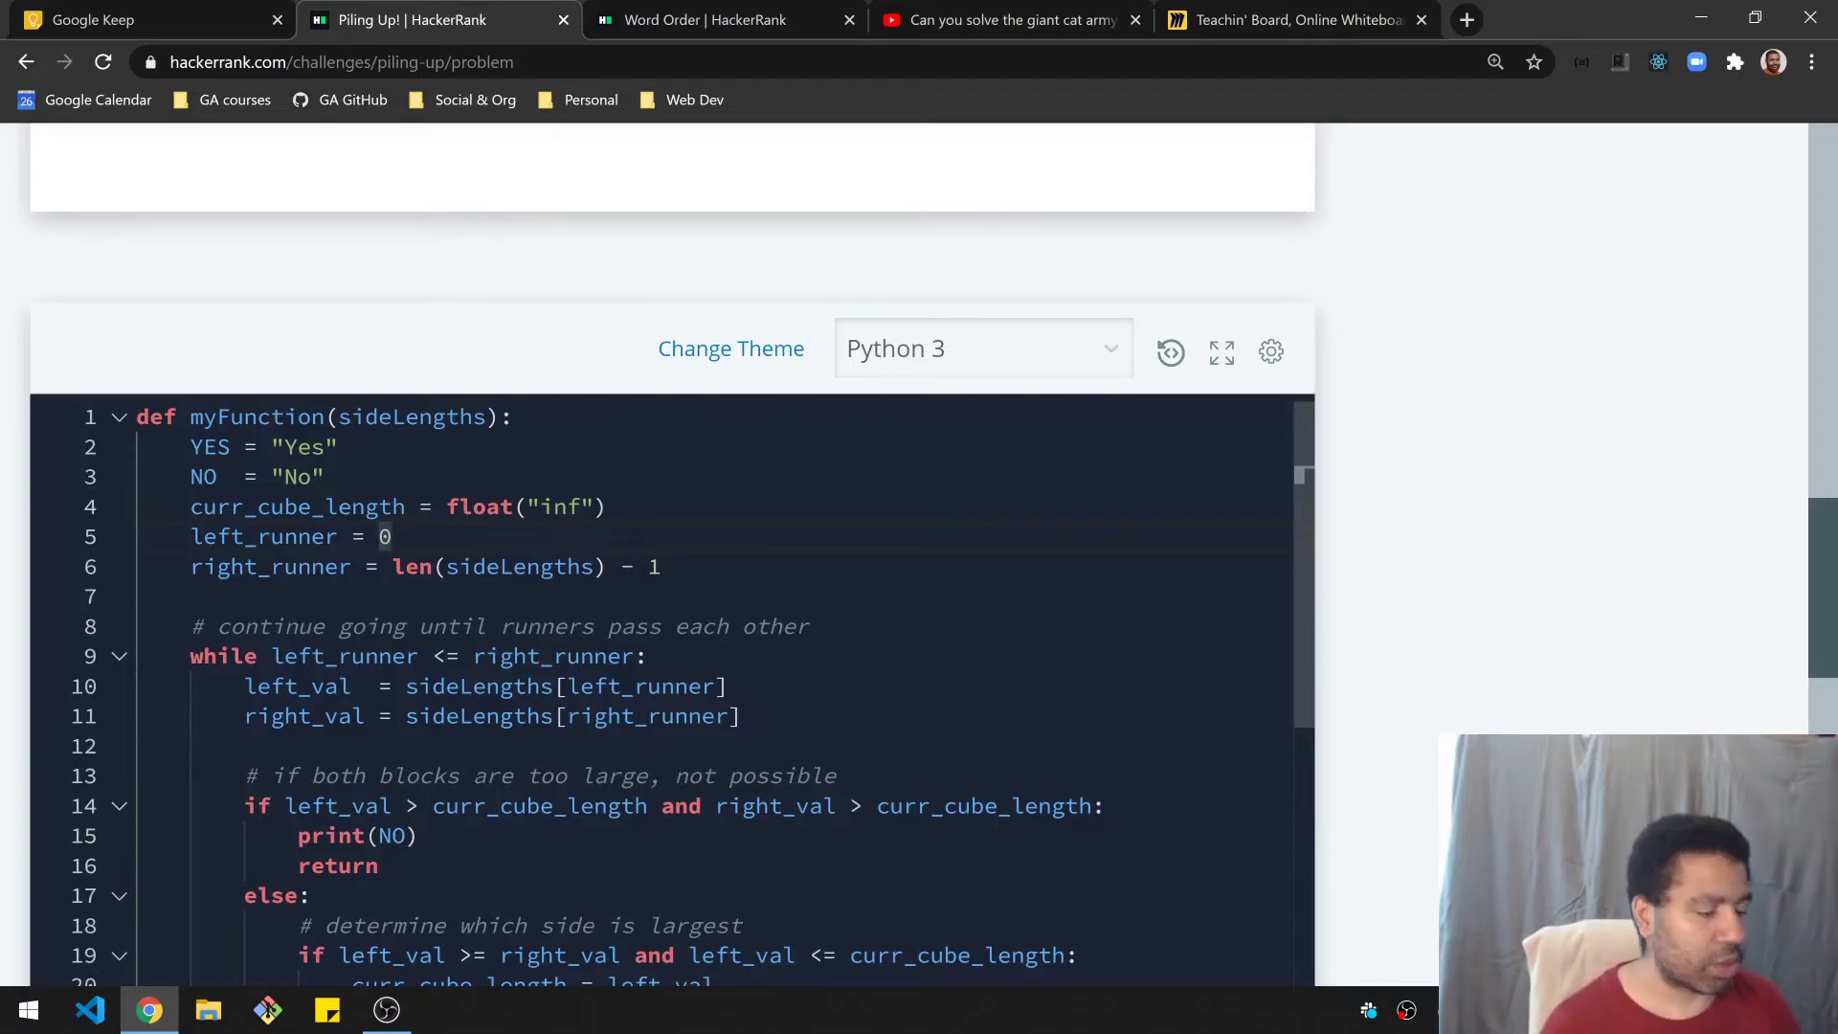
# Step: Walk through the too-large checks on lines 15–16, selecting 'side' in the comment
pyautogui.scroll(-3)
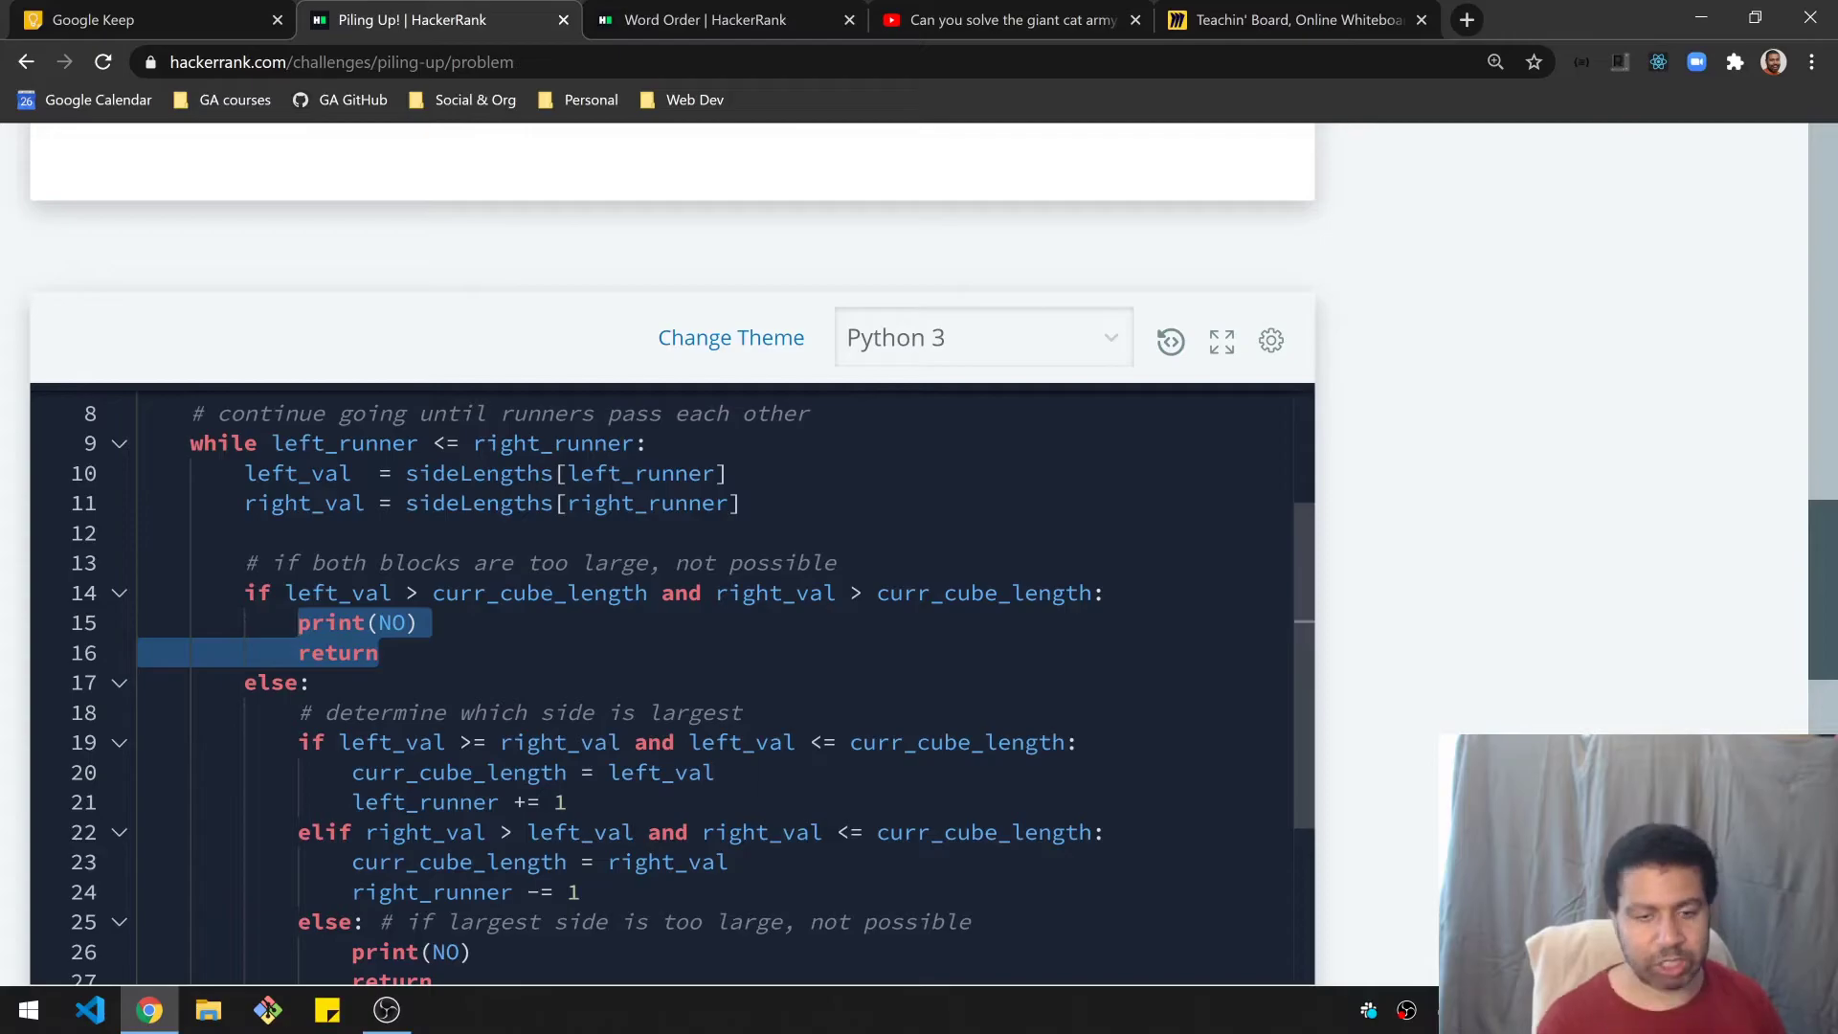
pyautogui.scroll(-3)
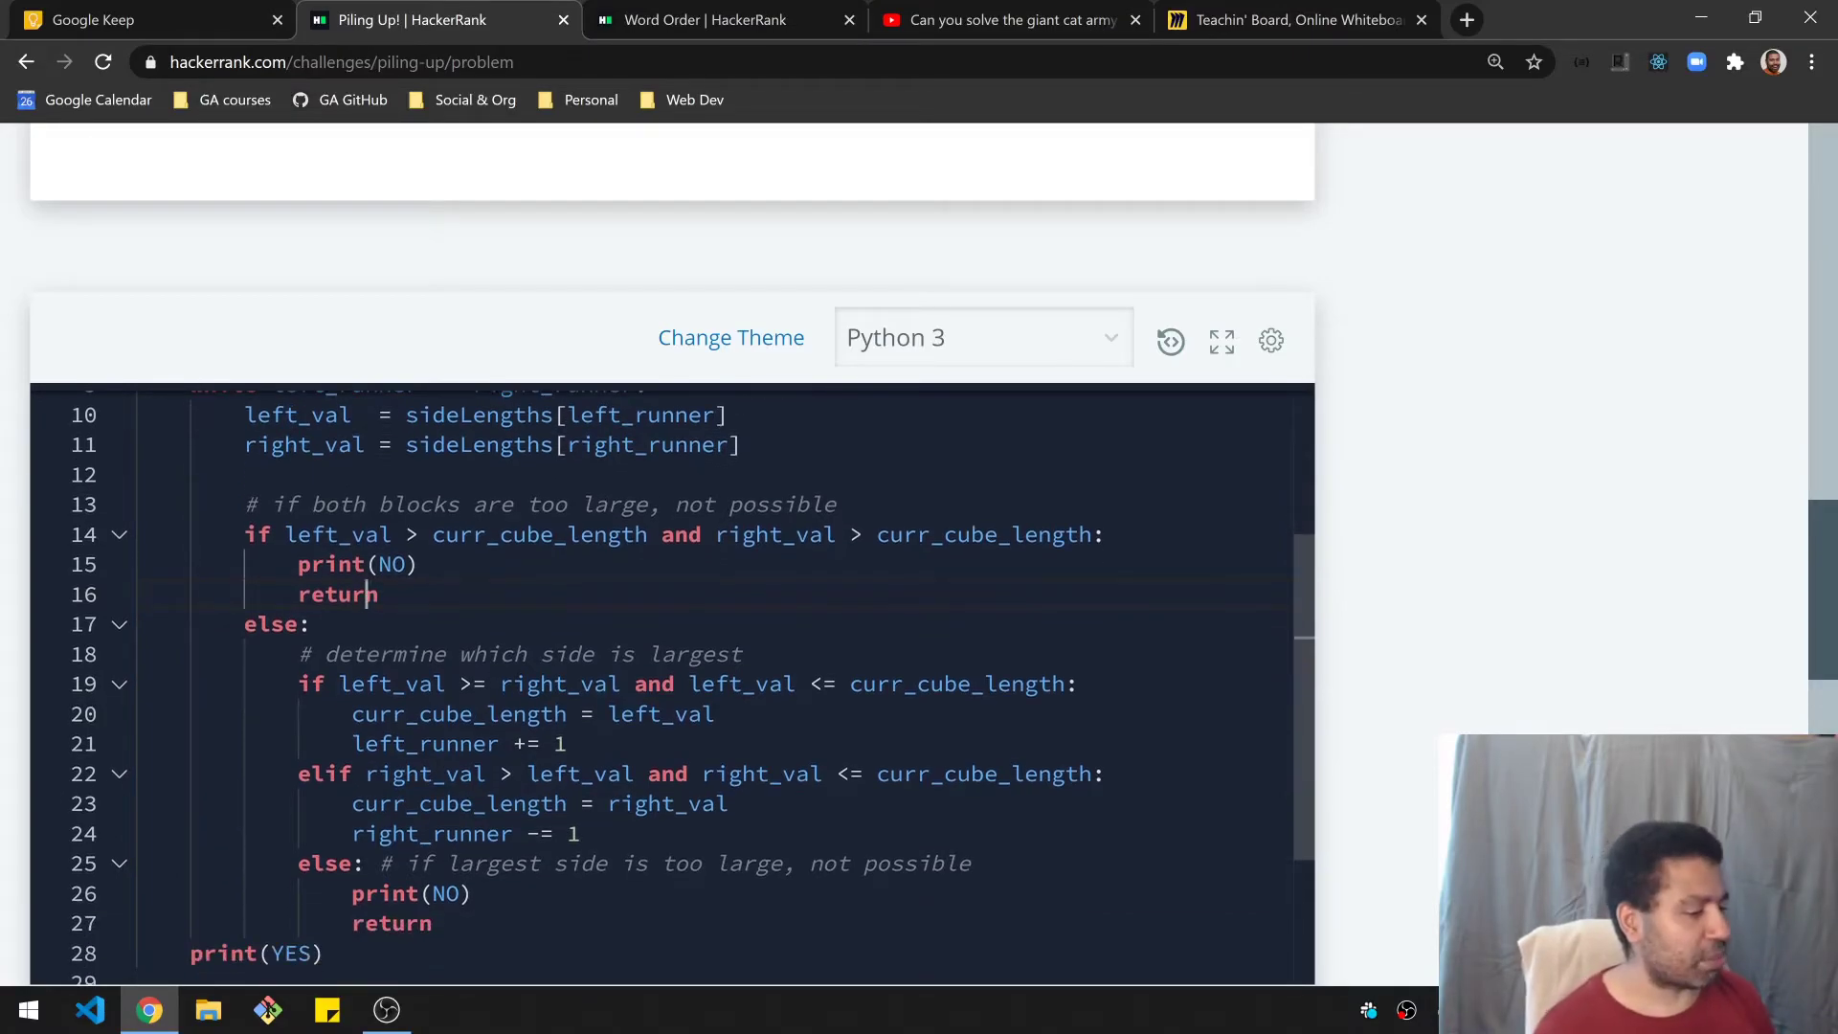
pyautogui.doubleClick(385, 654)
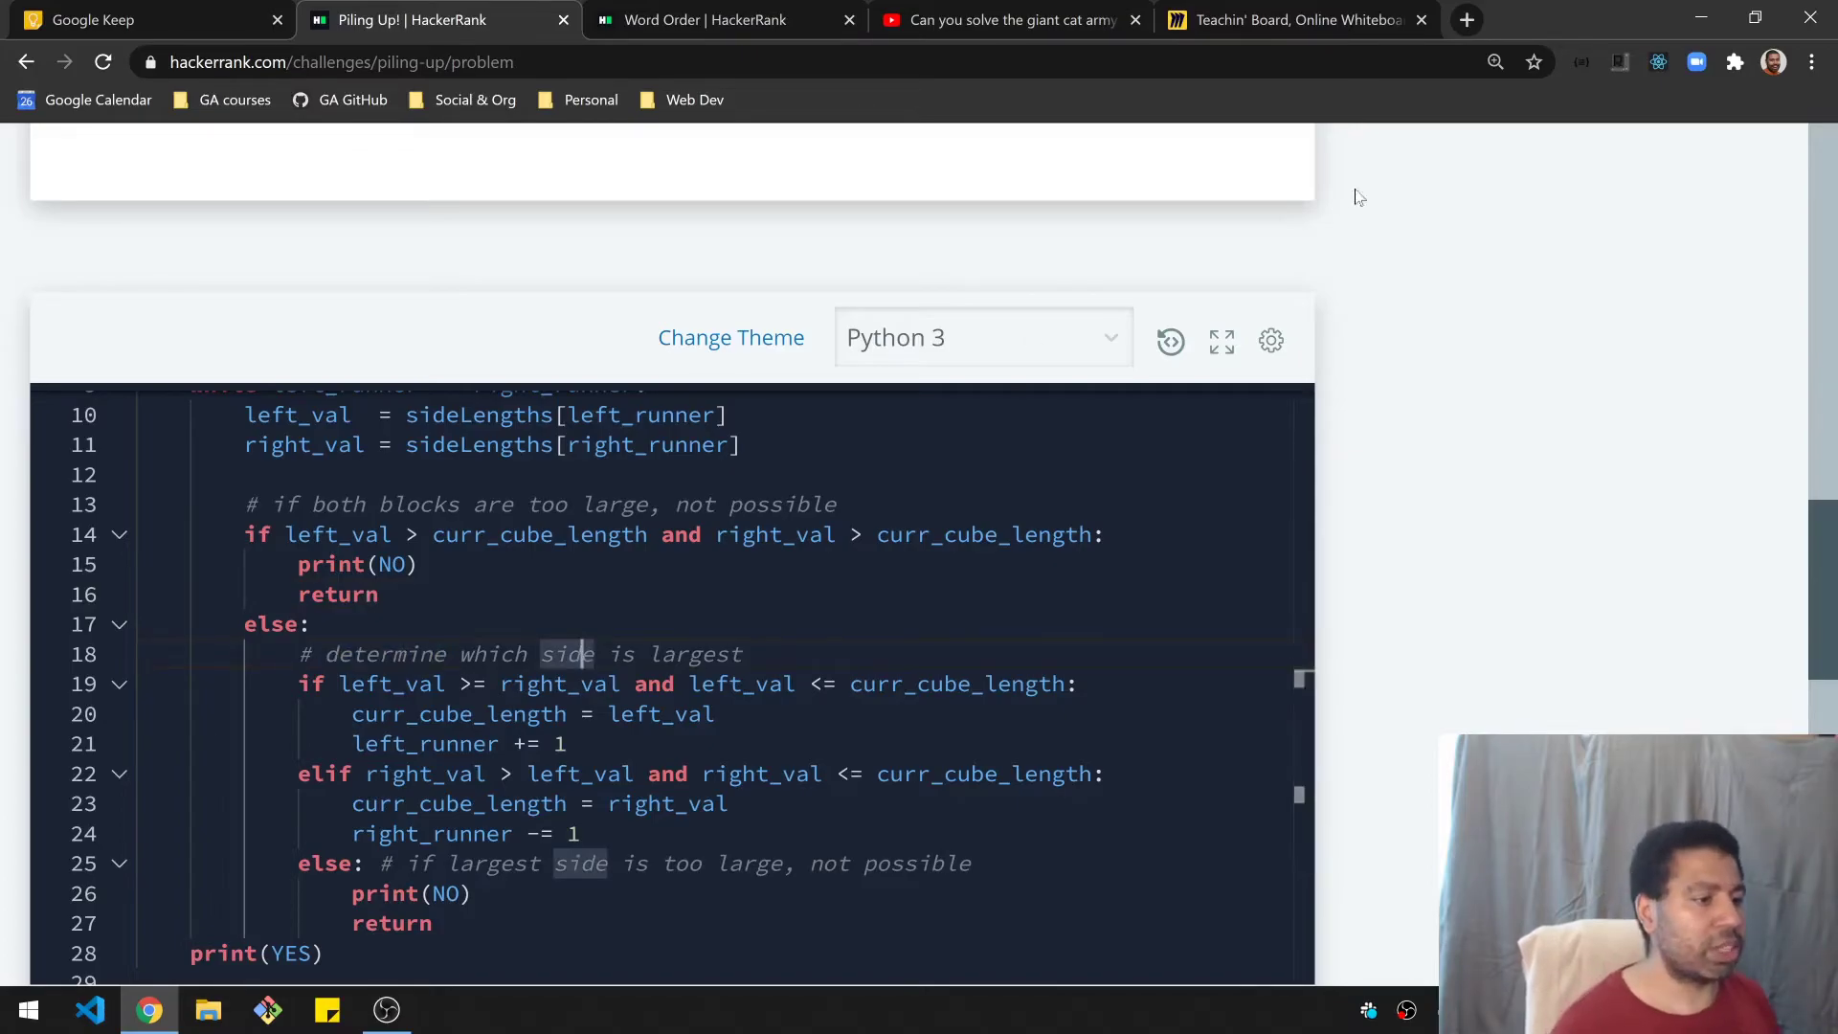
pyautogui.click(1289, 20)
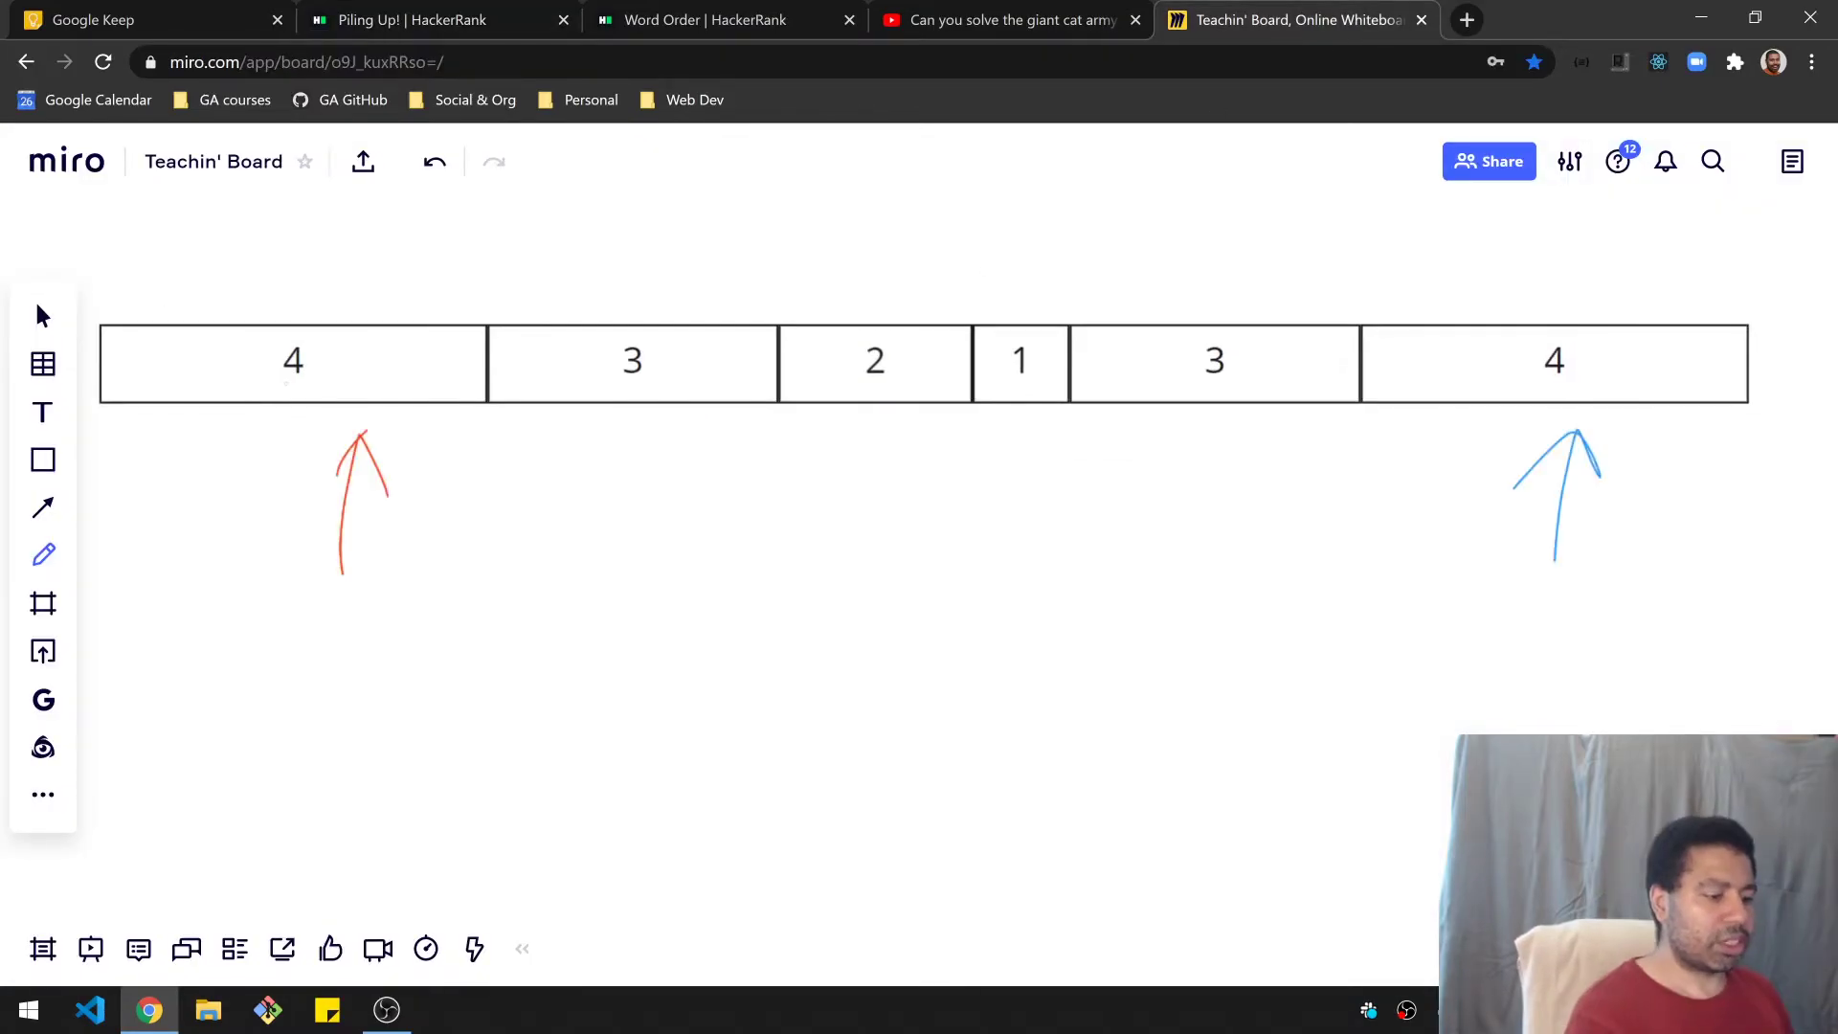
# Step: Draw a purple ground line with a 4 block and move the red arrow under the 3
pyautogui.moveTo(267, 870); pyautogui.dragTo(1425, 845)
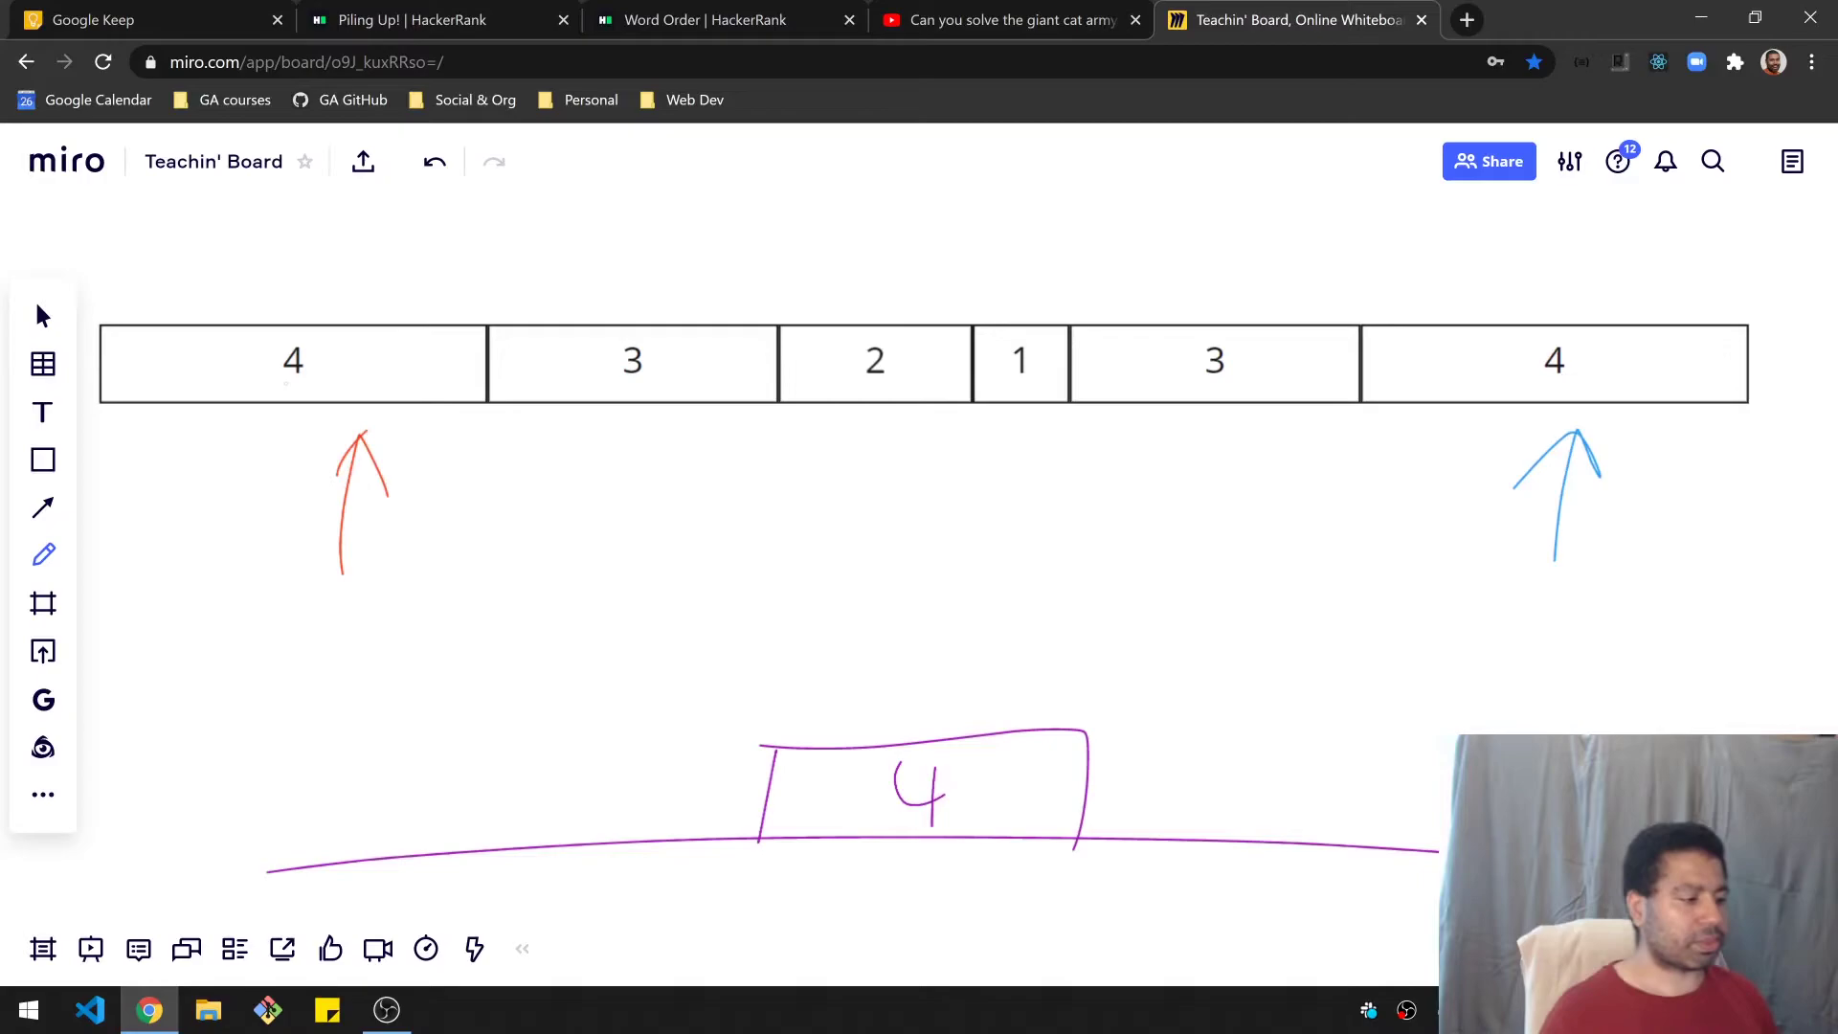
pyautogui.click(42, 554)
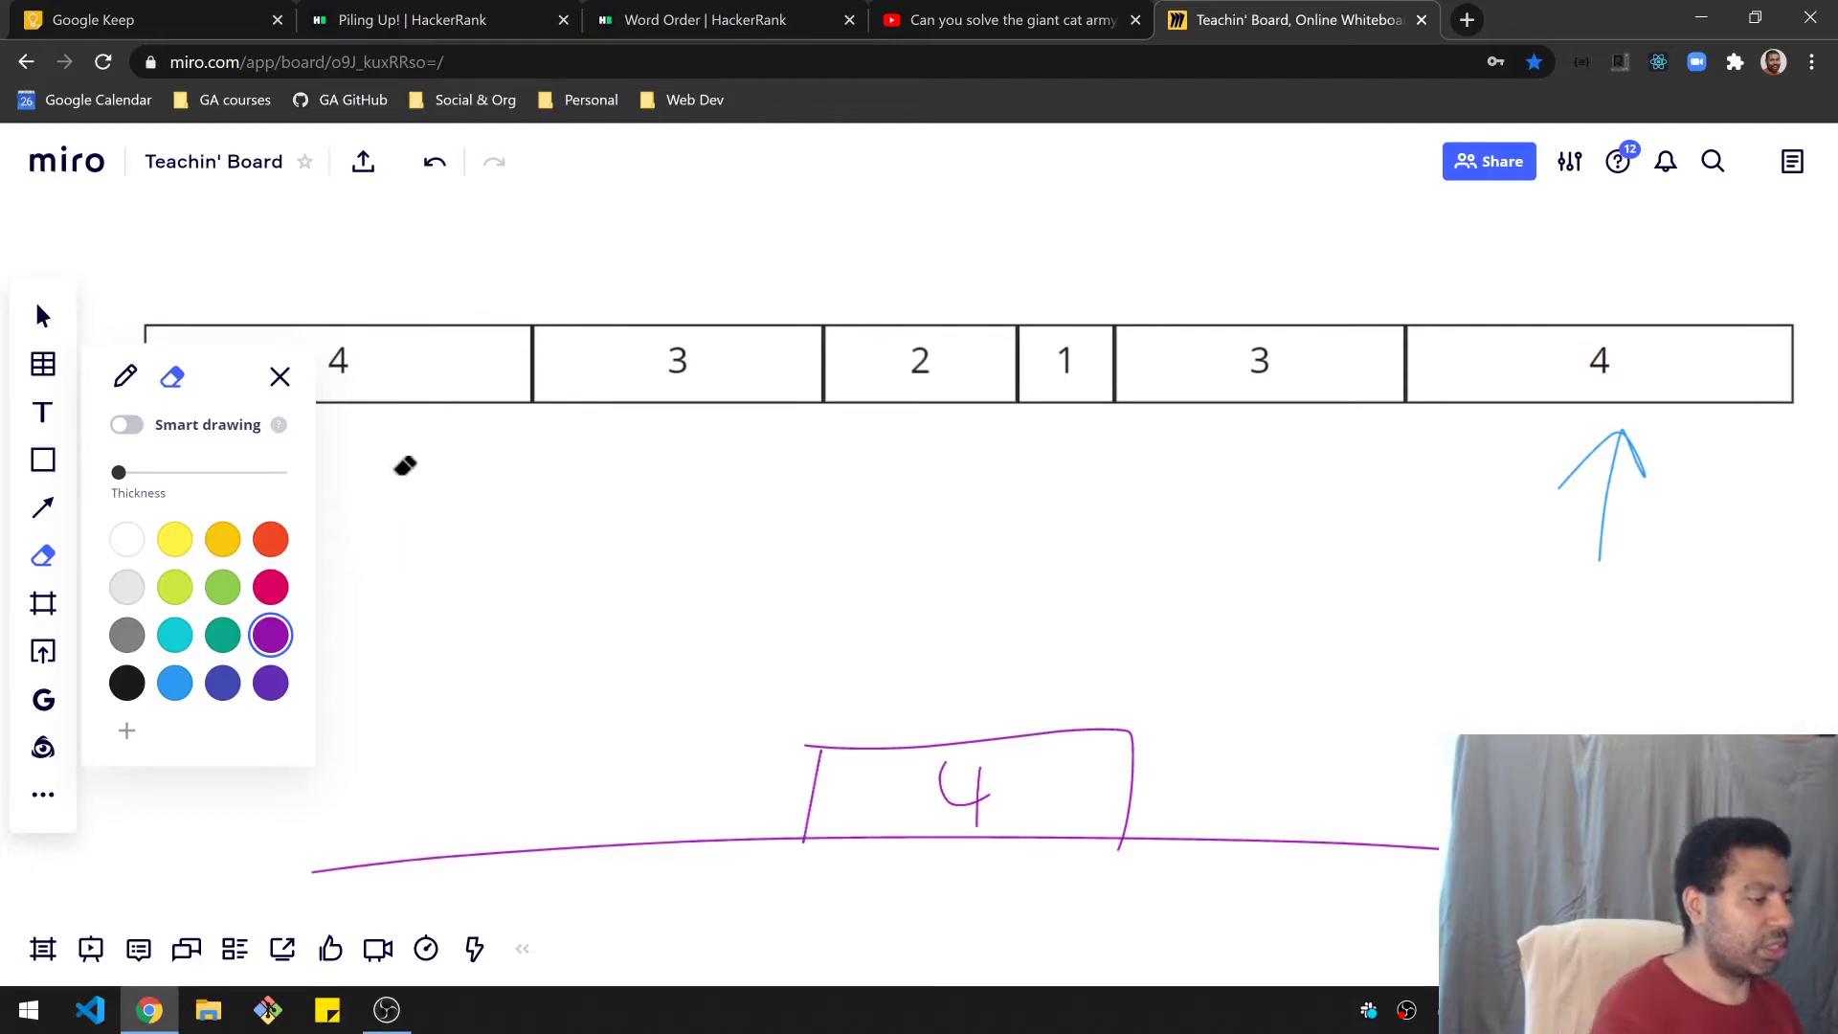
pyautogui.click(270, 539)
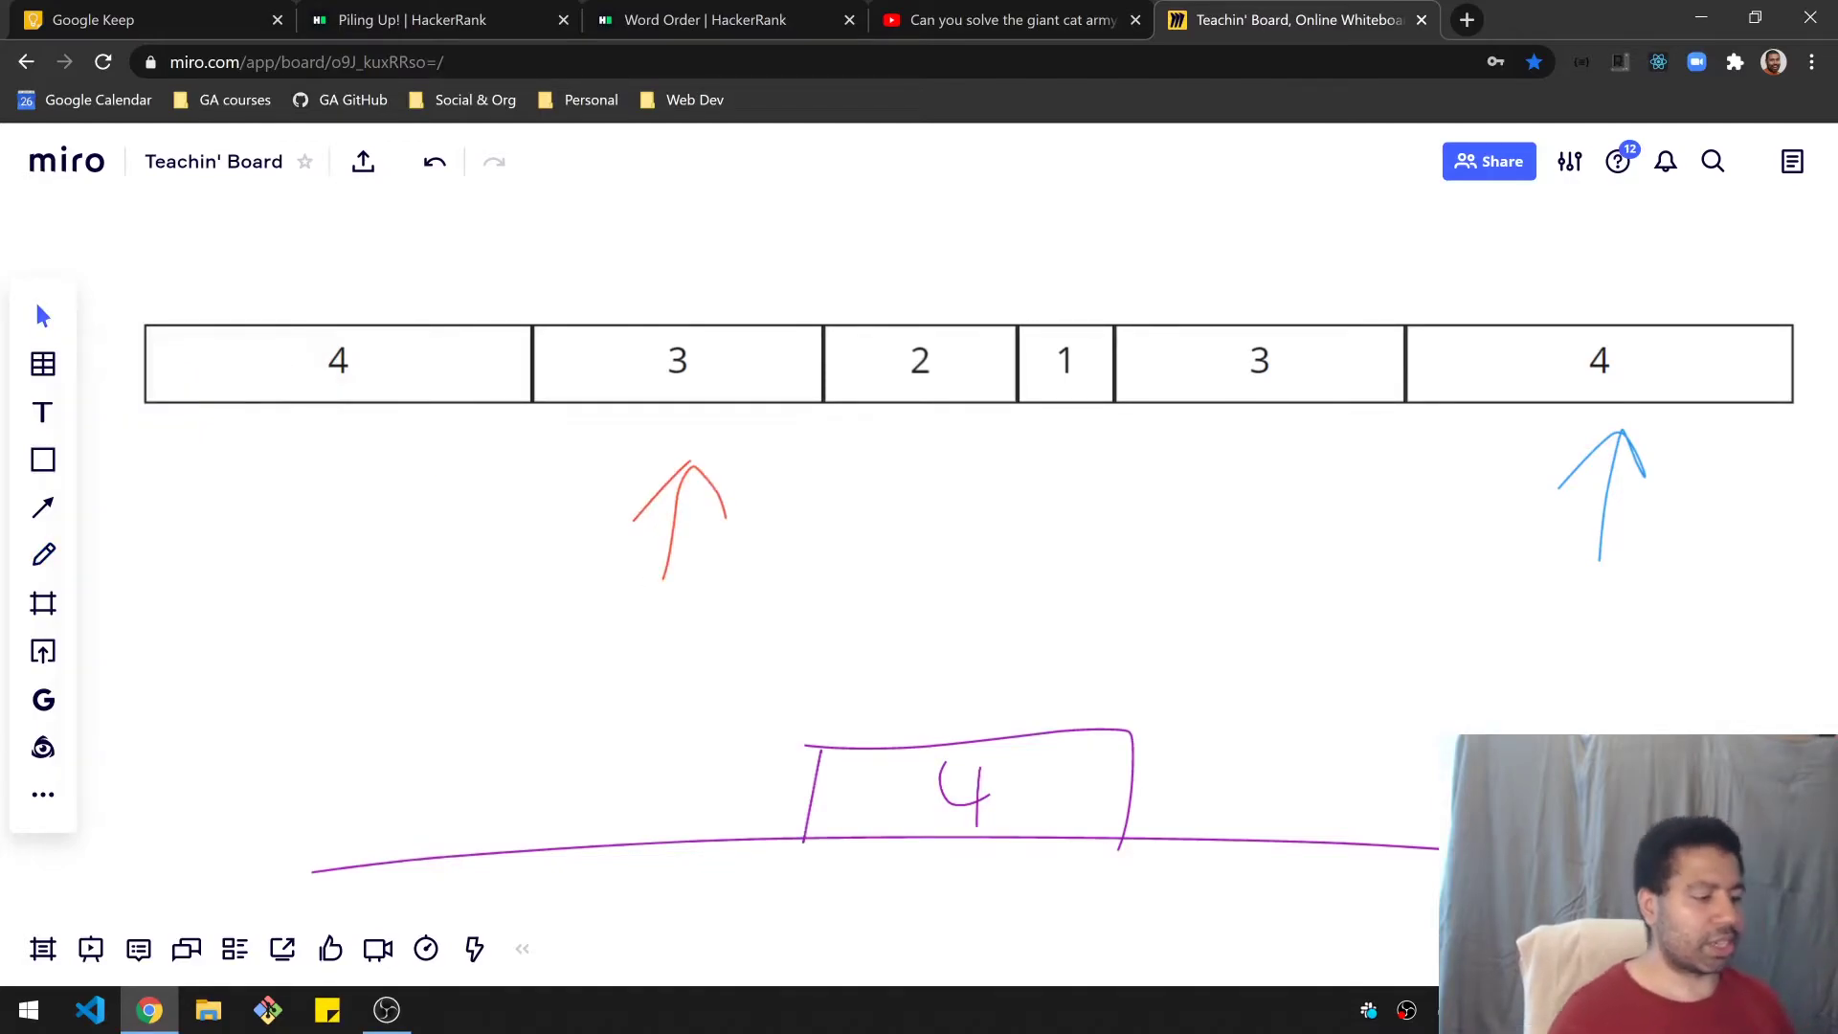
pyautogui.moveTo(852, 540)
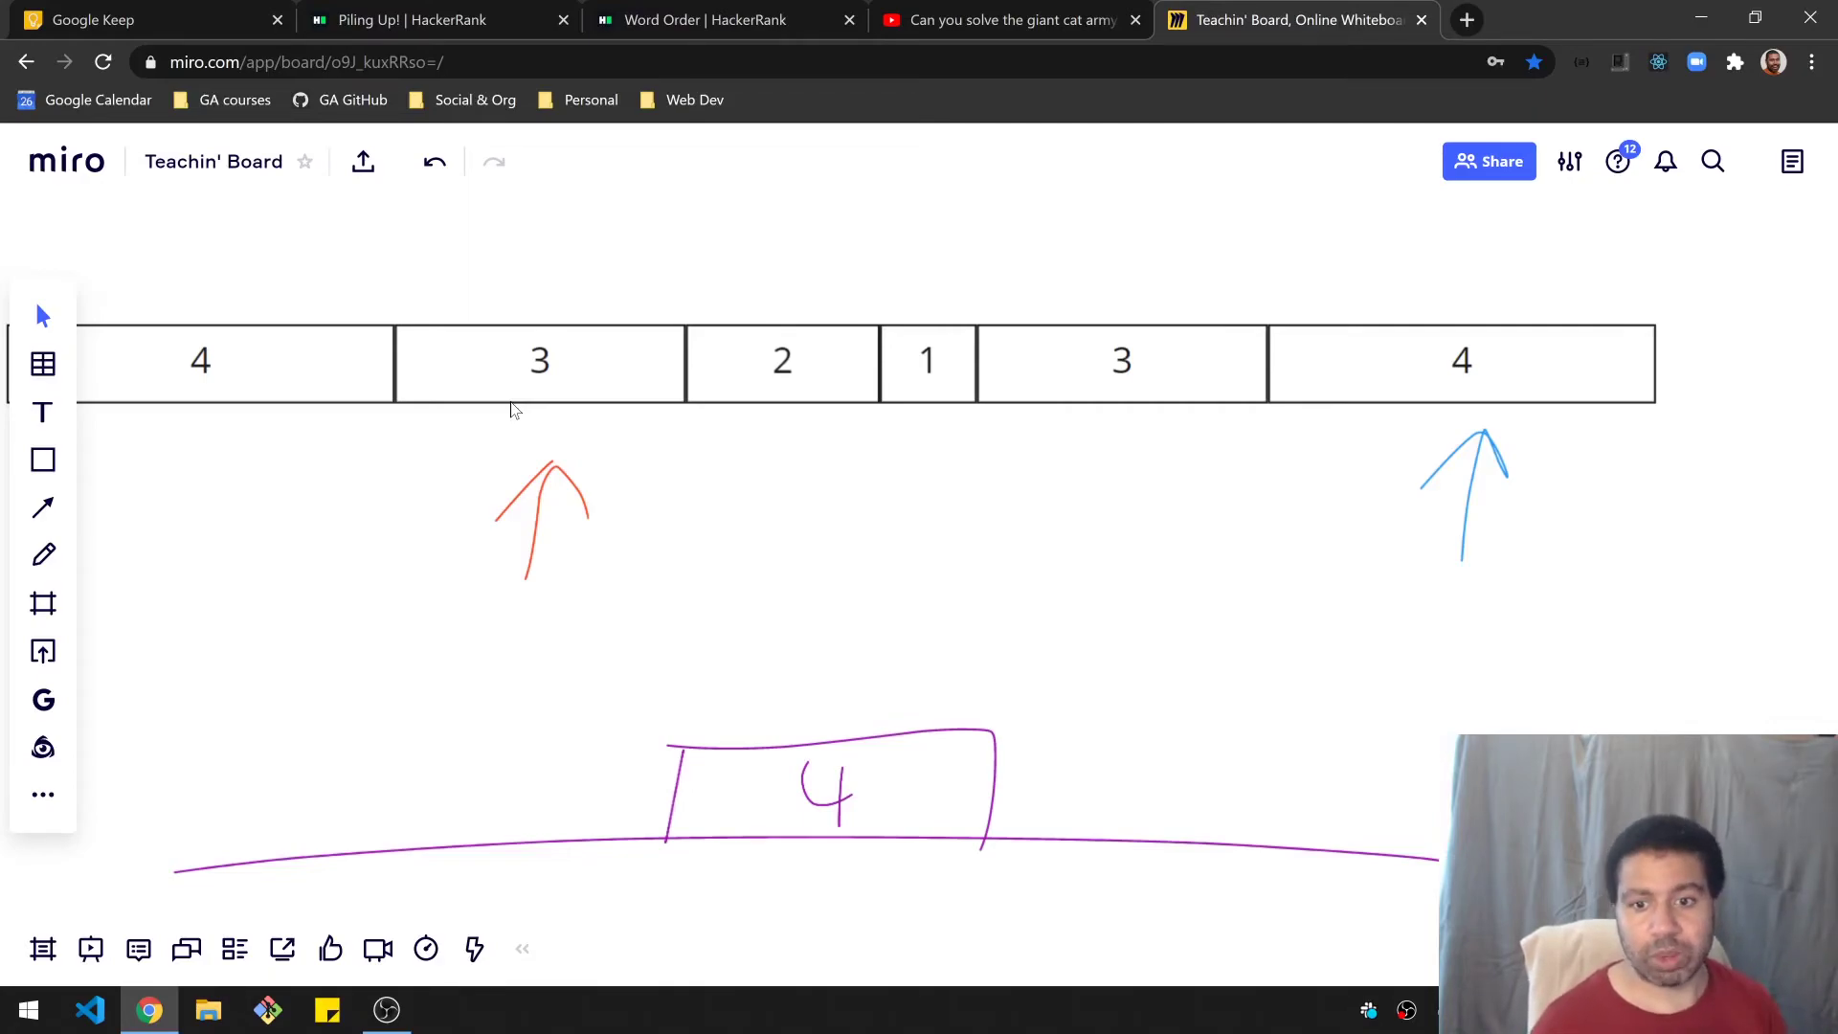
# Step: Review the left_val >= right_val condition on line 19, then return to the sketch
pyautogui.click(410, 20)
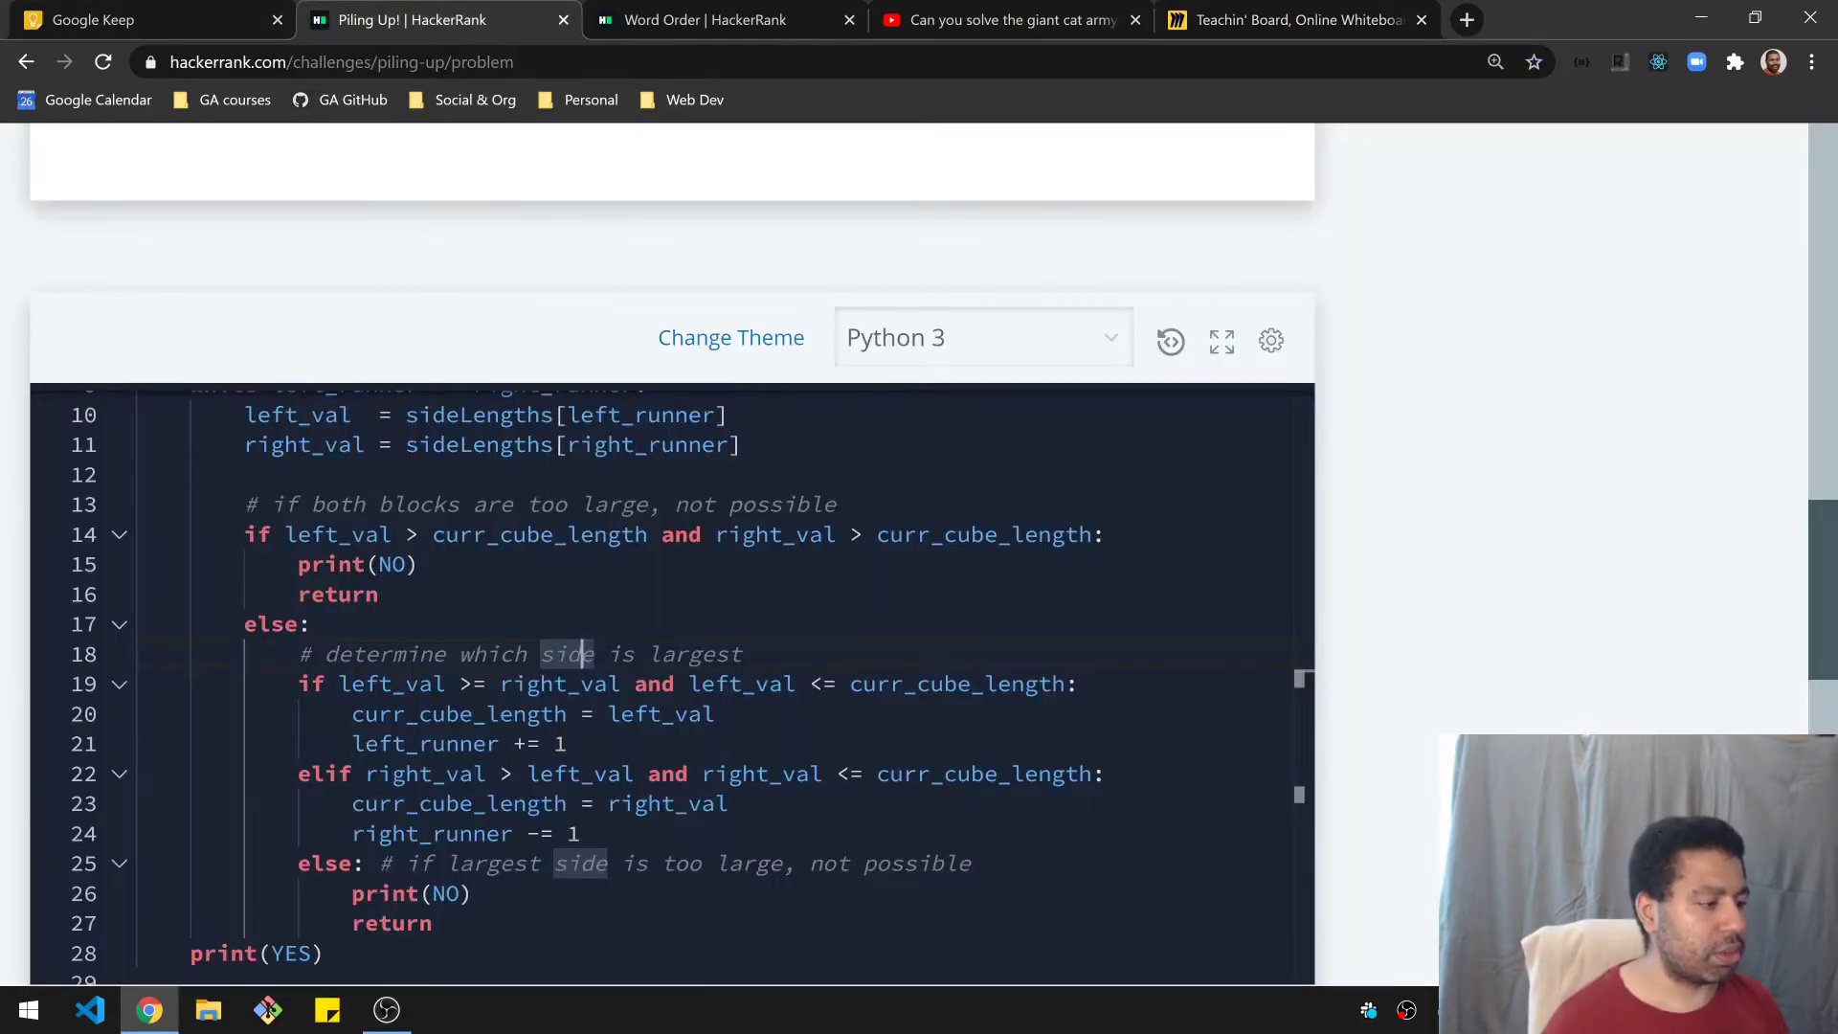
pyautogui.scroll(-3)
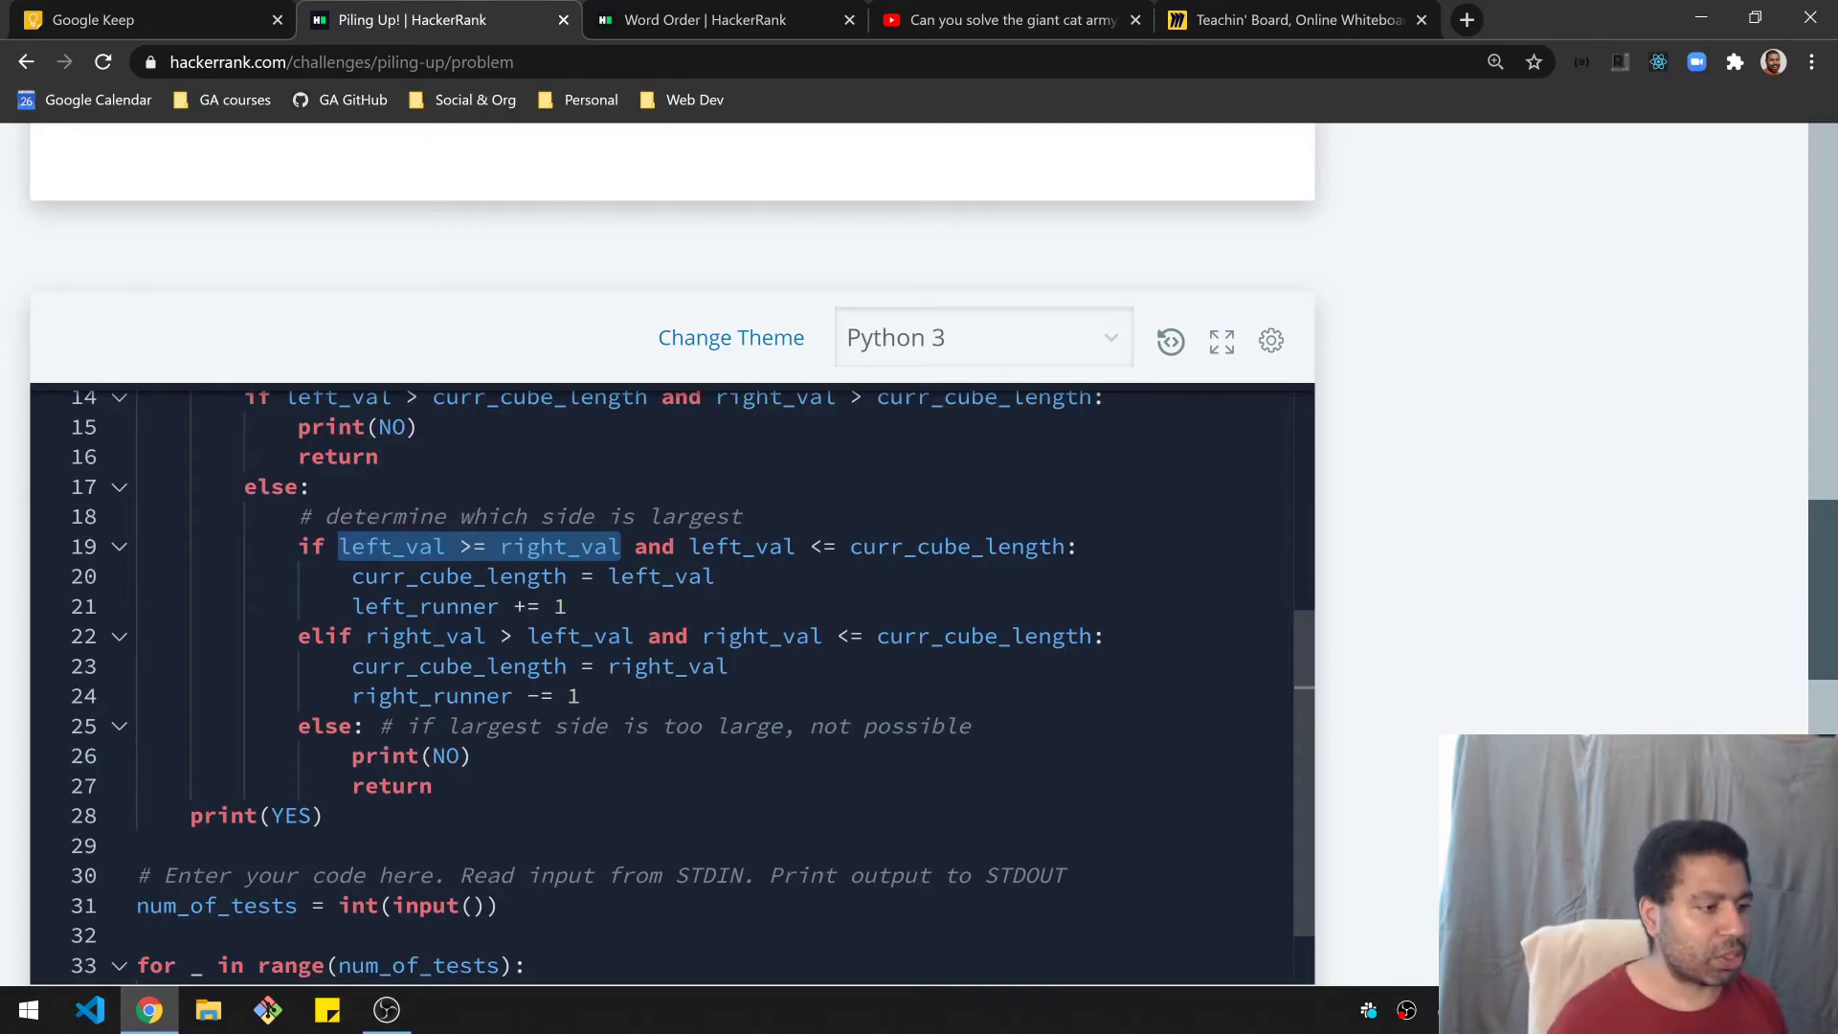
pyautogui.click(1290, 20)
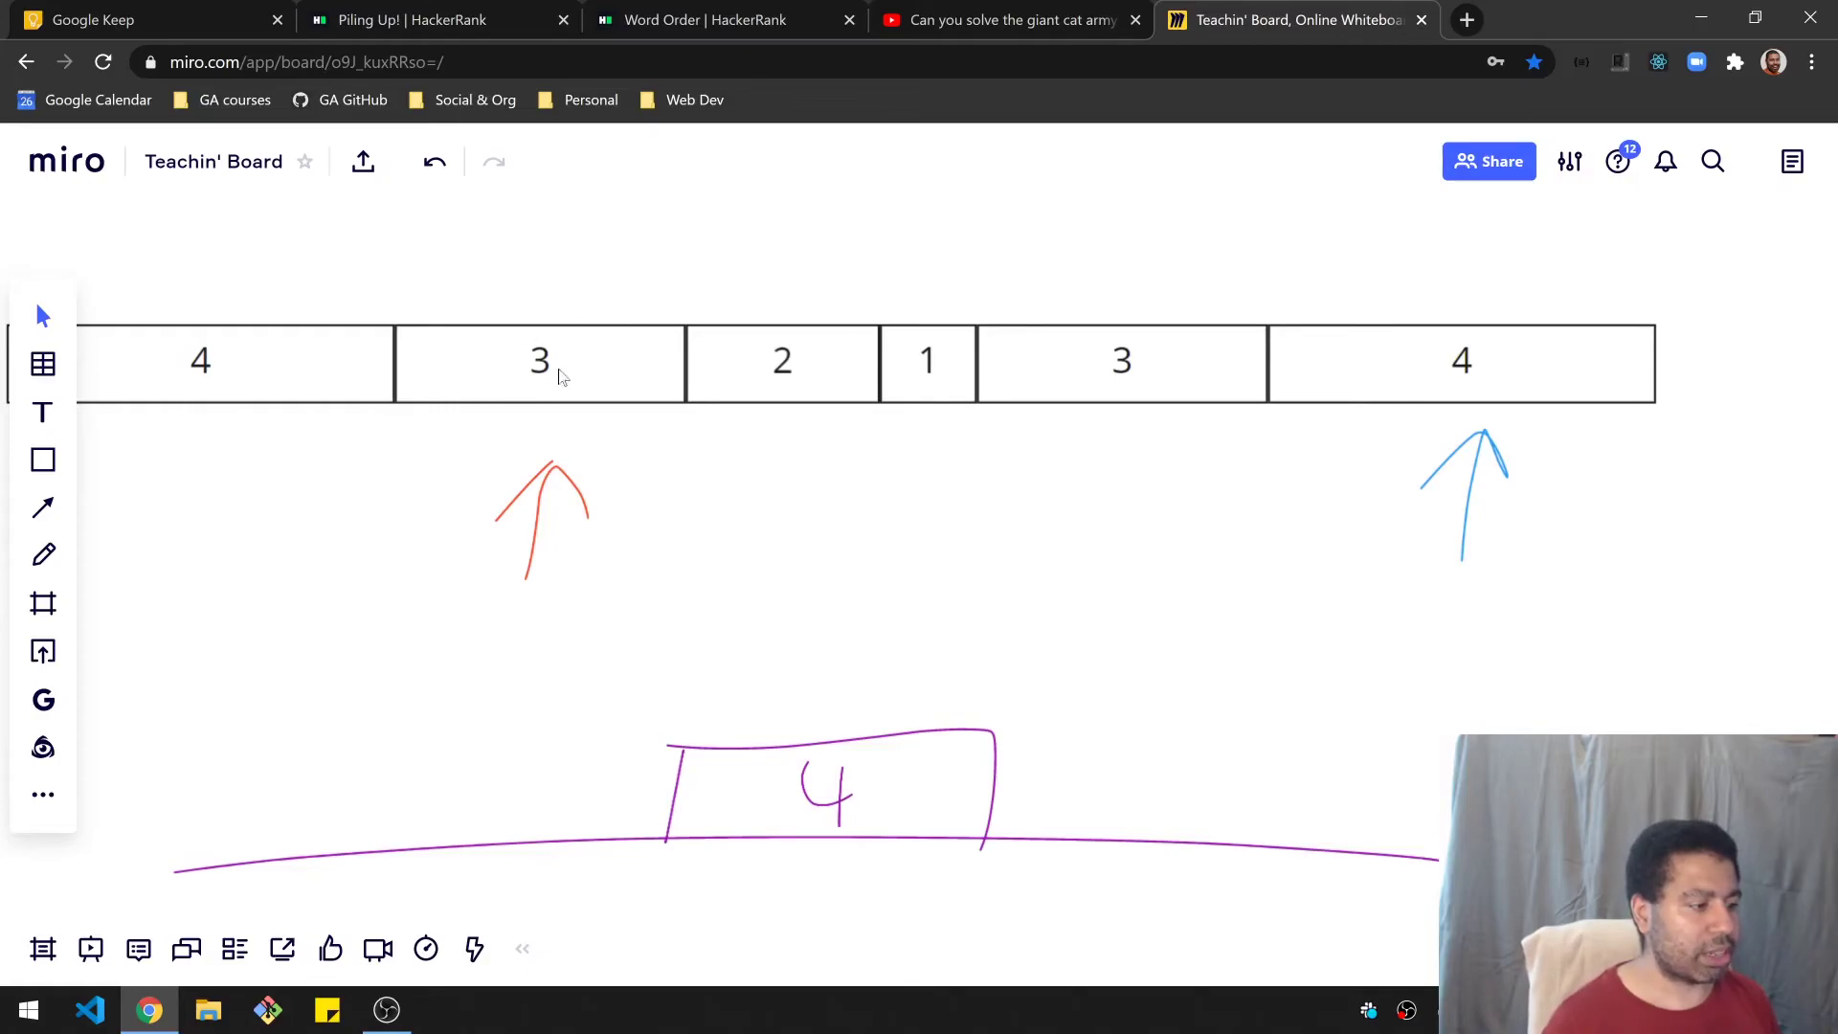
pyautogui.moveTo(608, 459)
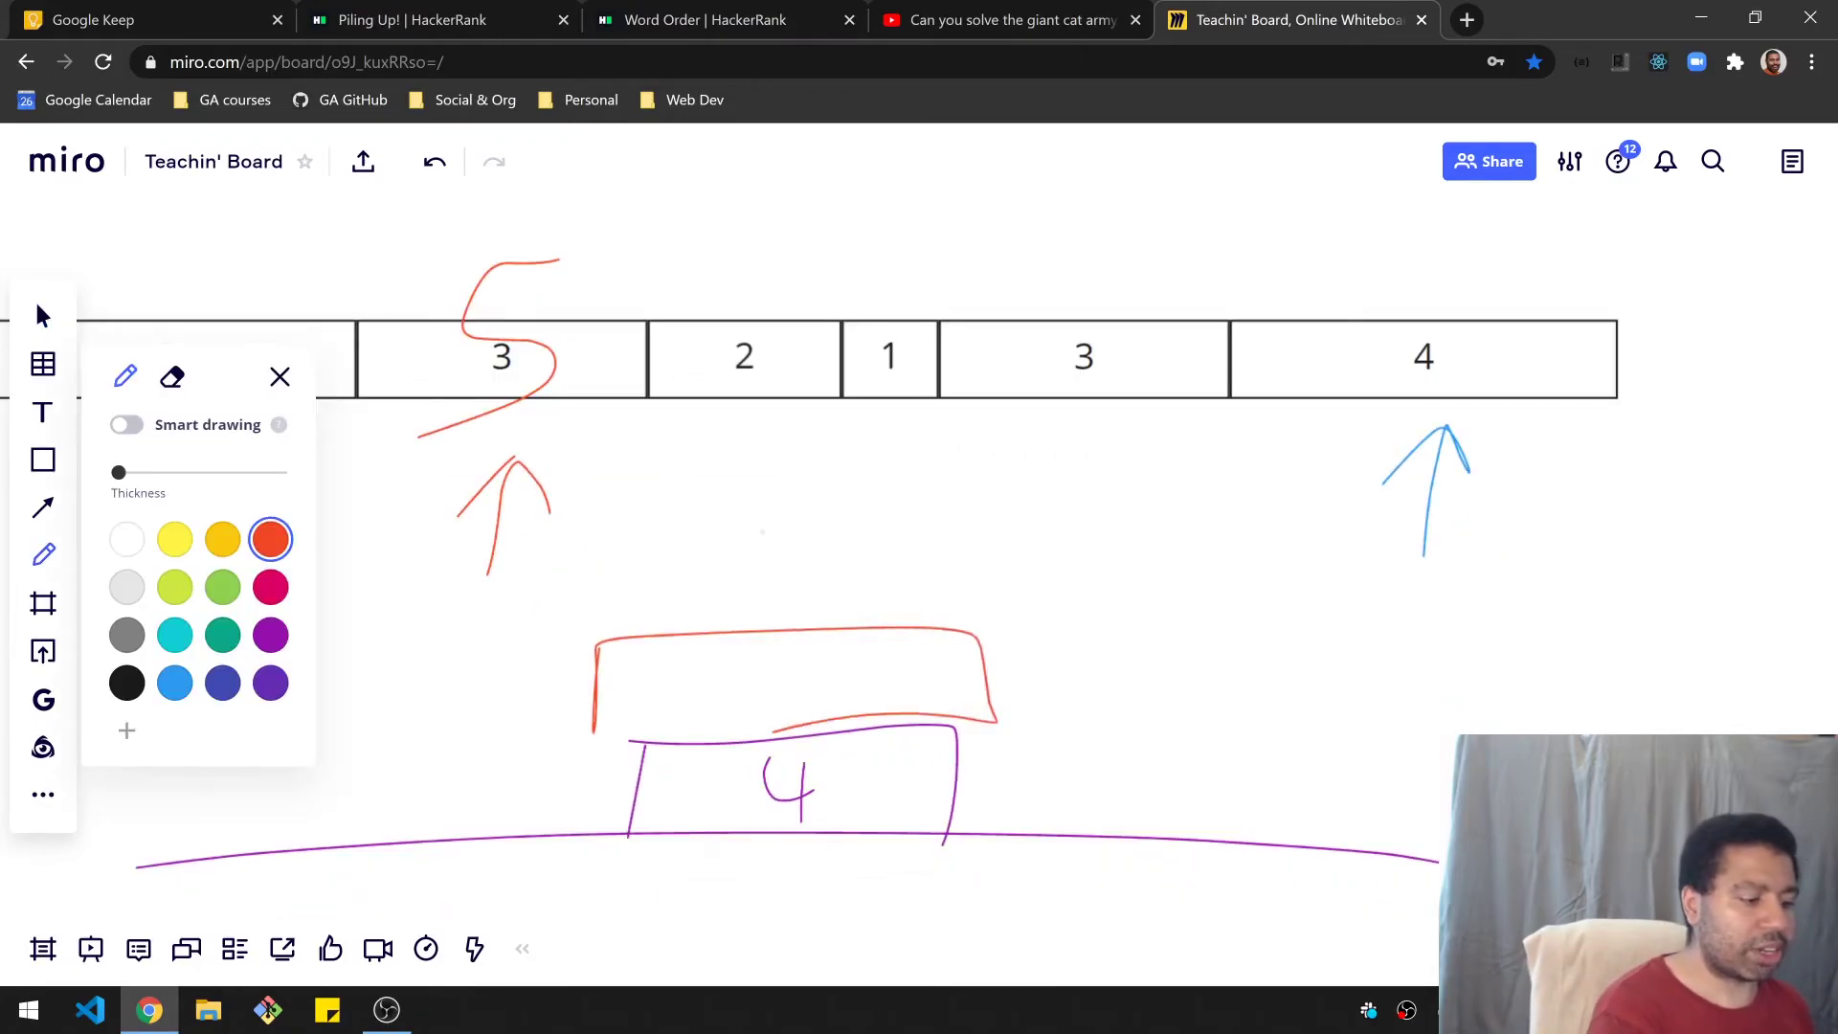
# Step: Scribble red over the 3 block, leaving only the 4 block in the pile
pyautogui.moveTo(704, 604); pyautogui.dragTo(909, 774)
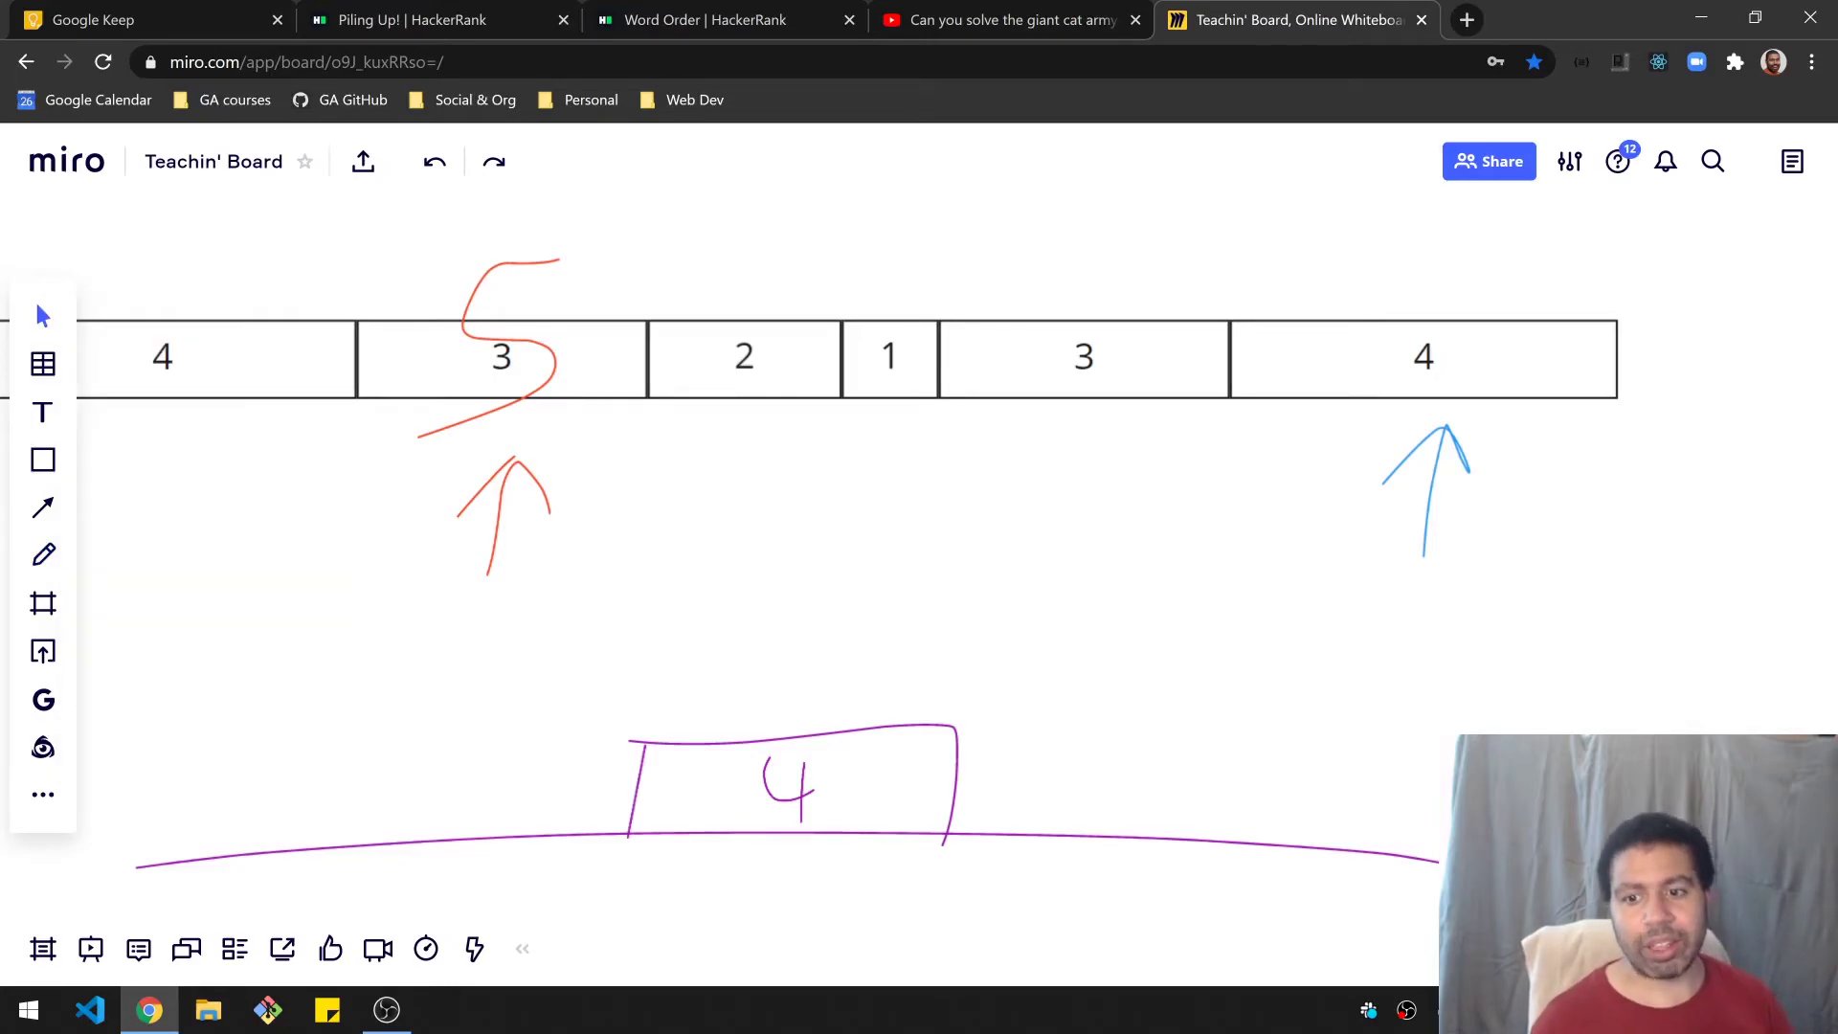
pyautogui.click(411, 20)
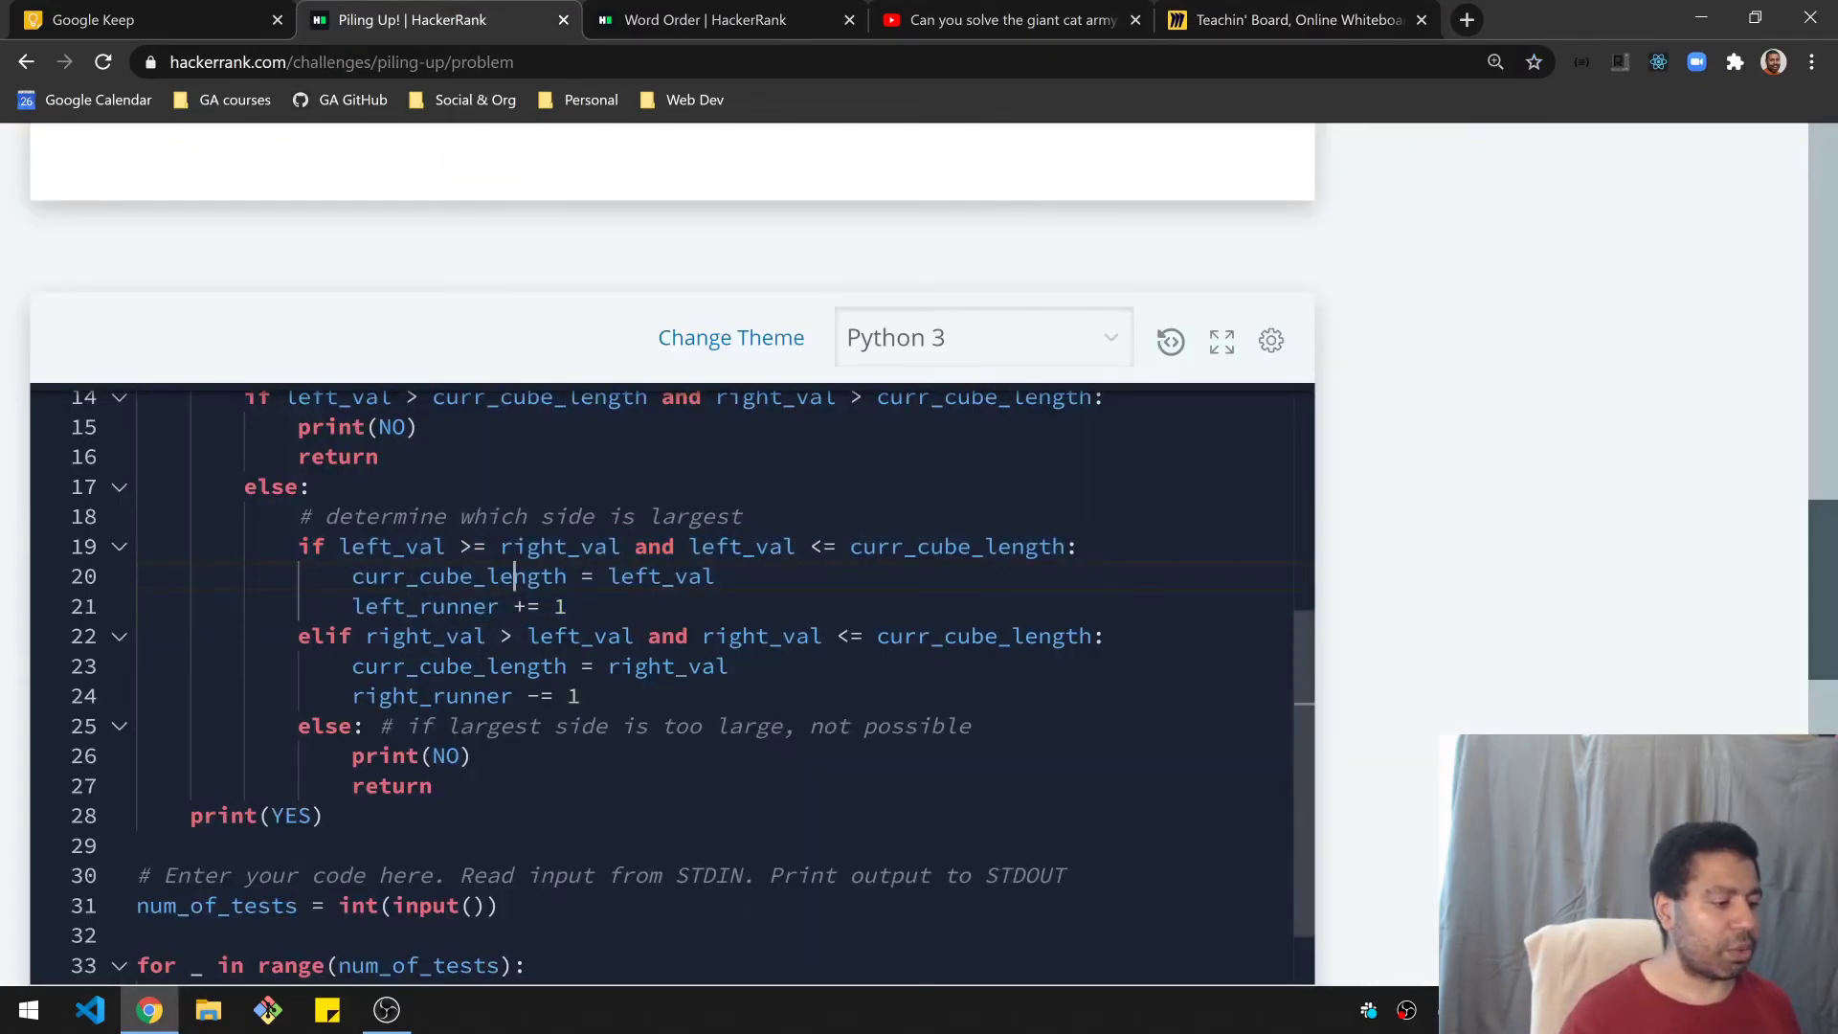
# Step: Highlight right_val in the elif and the else branch printing NO on lines 25–27
pyautogui.doubleClick(425, 636)
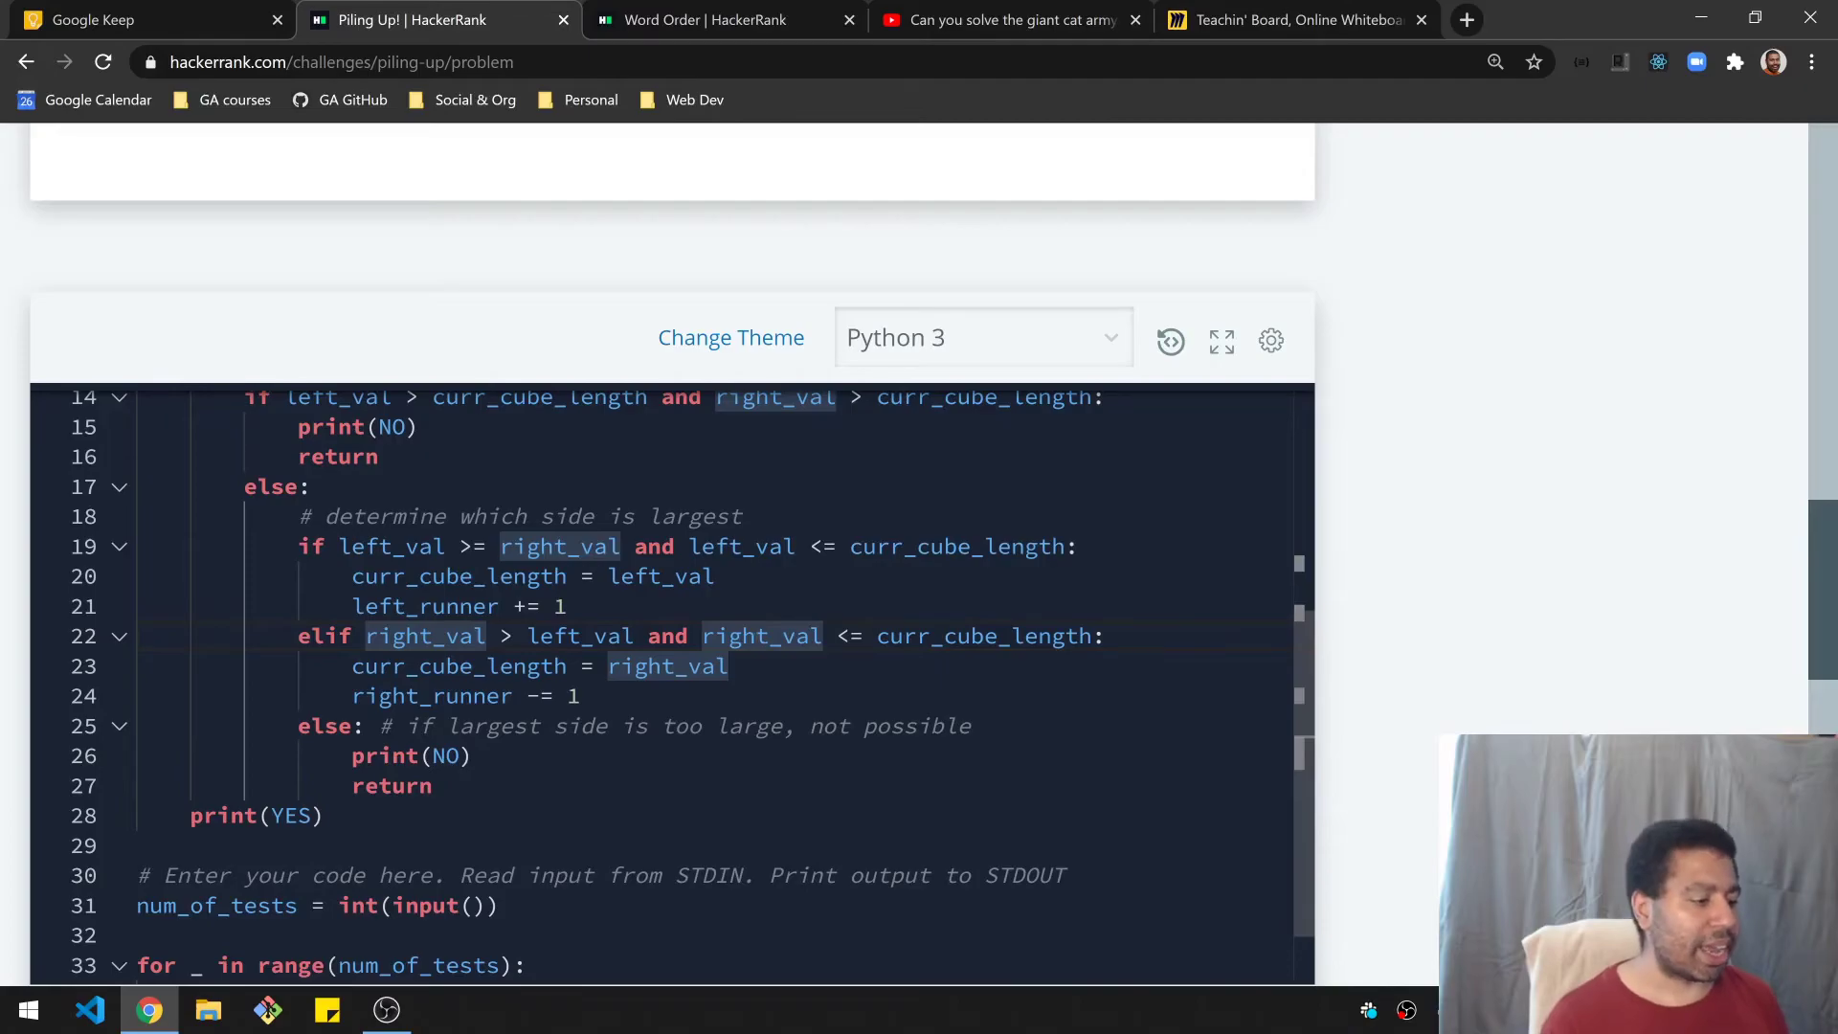
pyautogui.moveTo(299, 546); pyautogui.dragTo(580, 695)
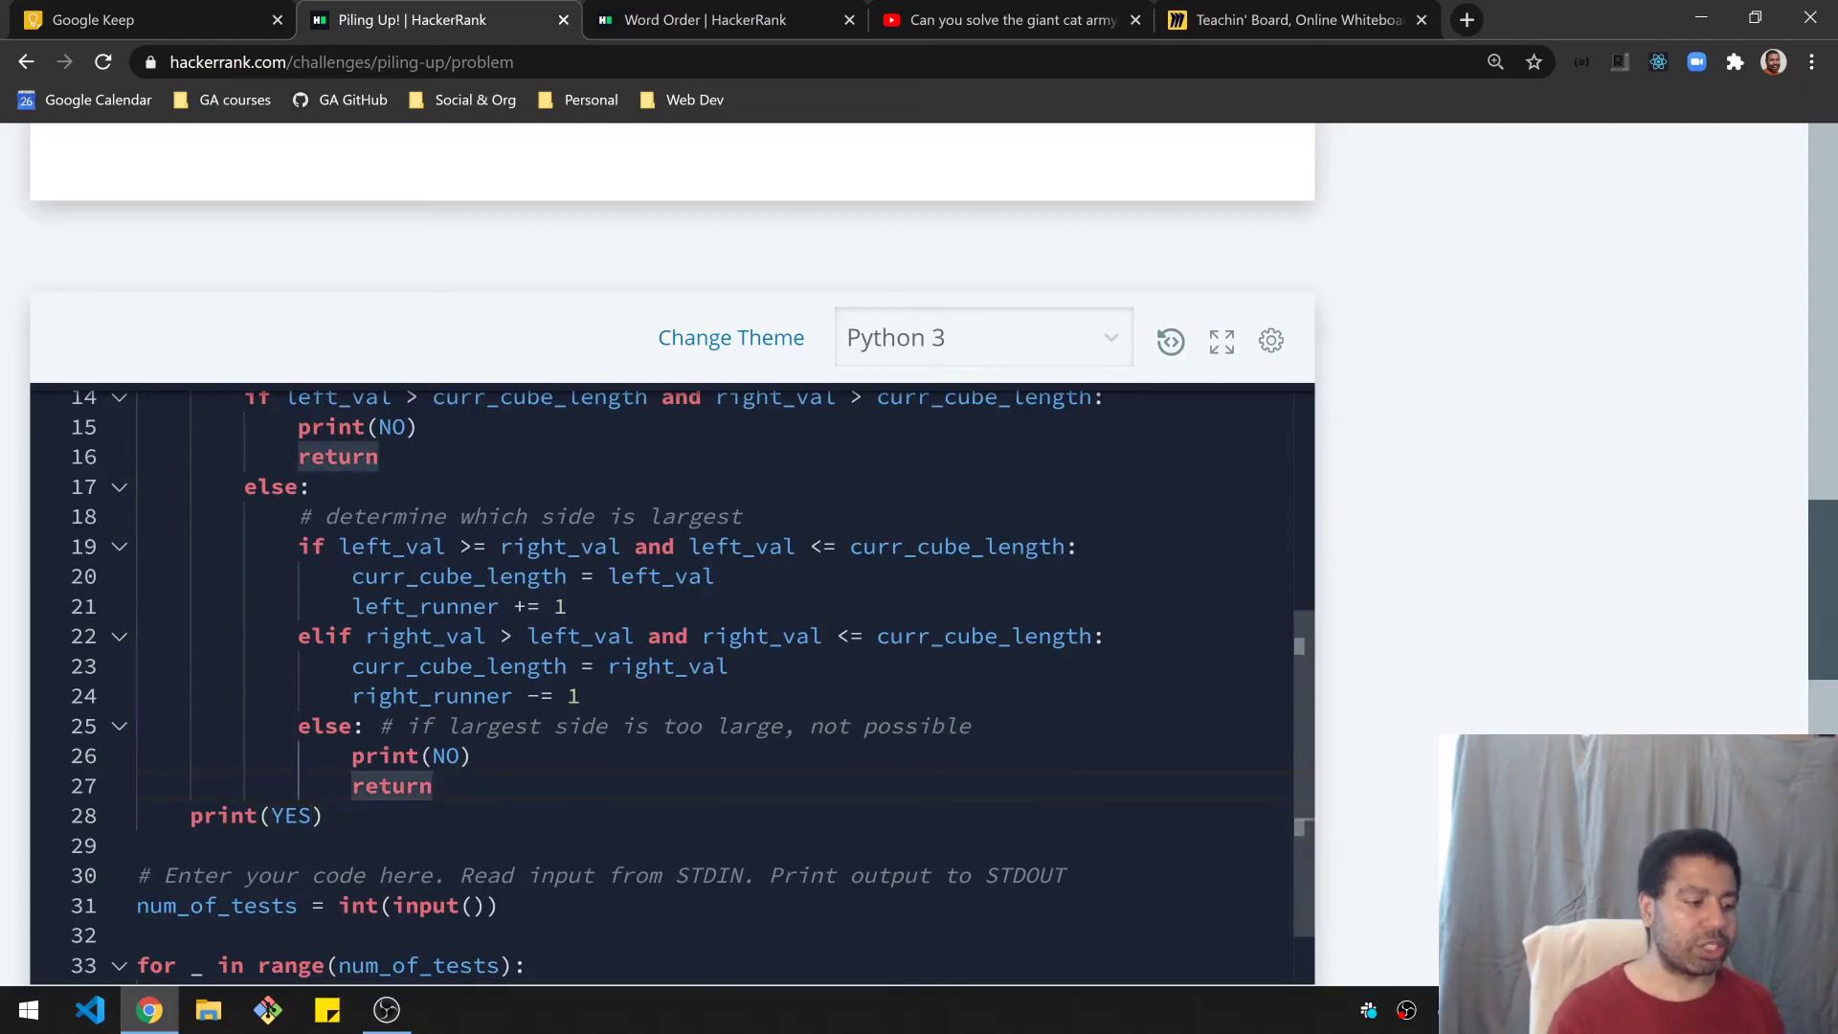
pyautogui.moveTo(298, 725); pyautogui.dragTo(434, 787)
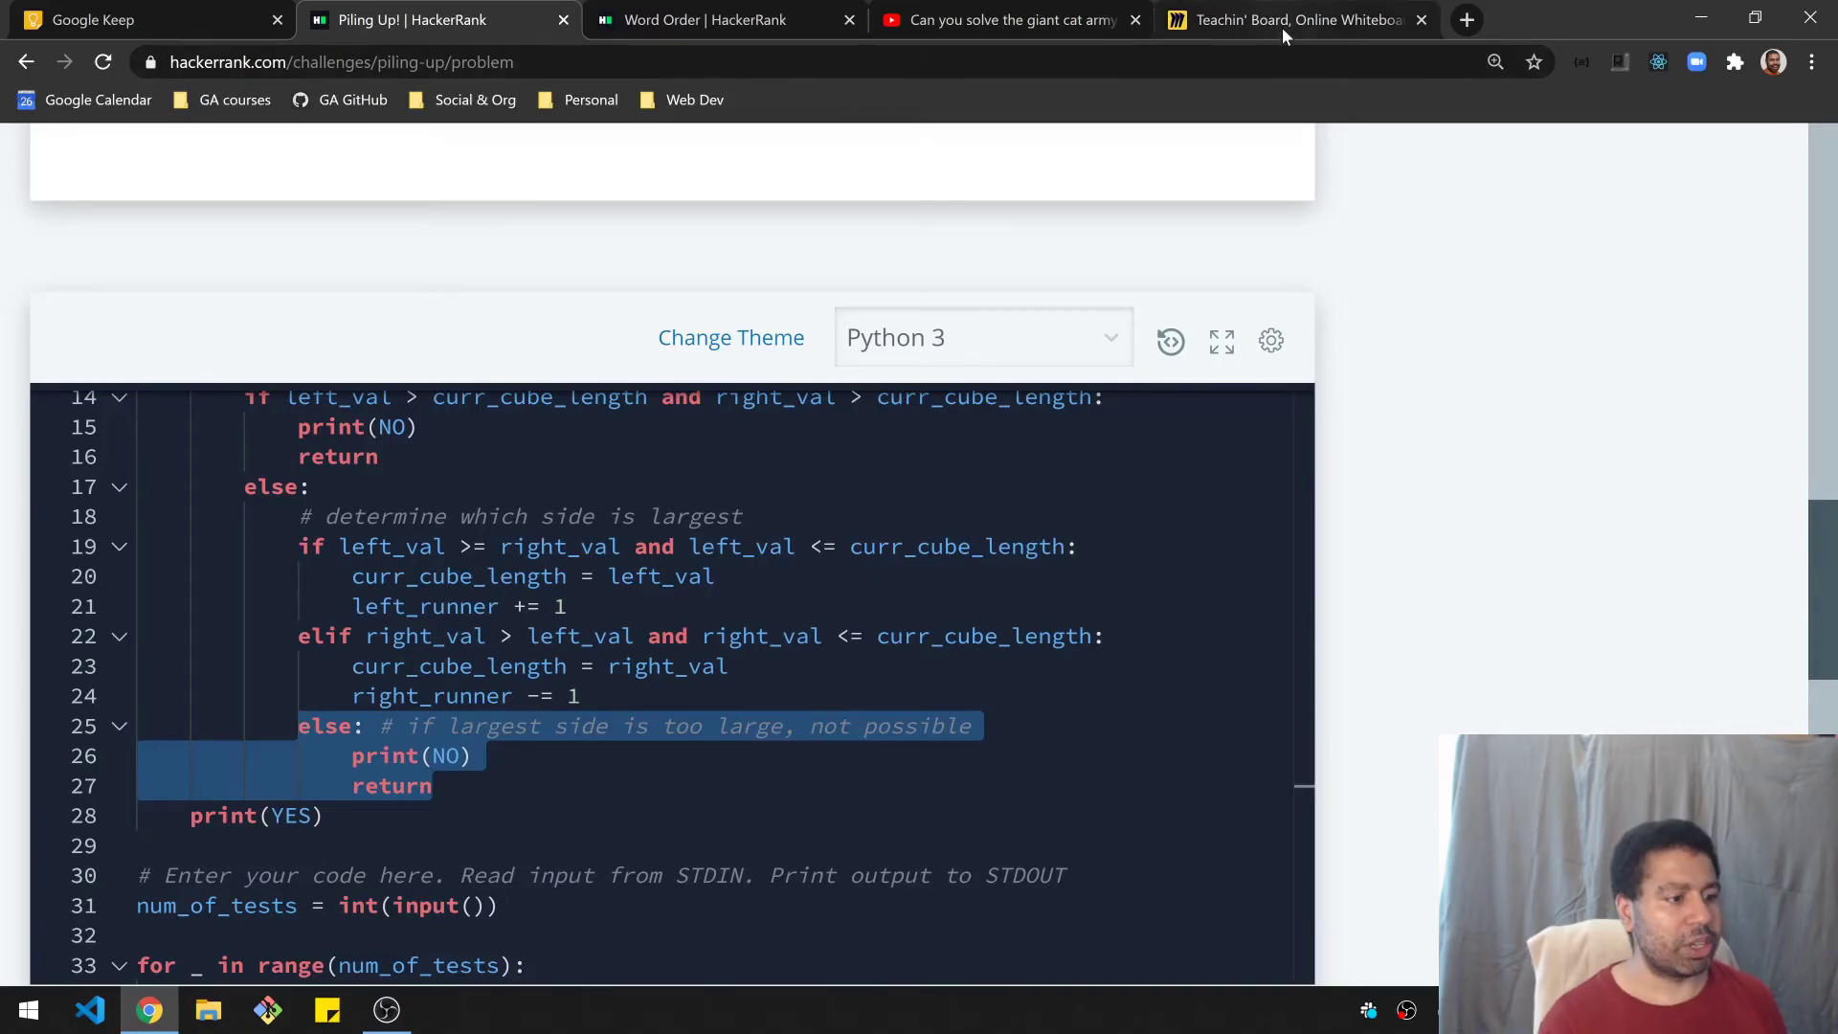
pyautogui.click(1295, 20)
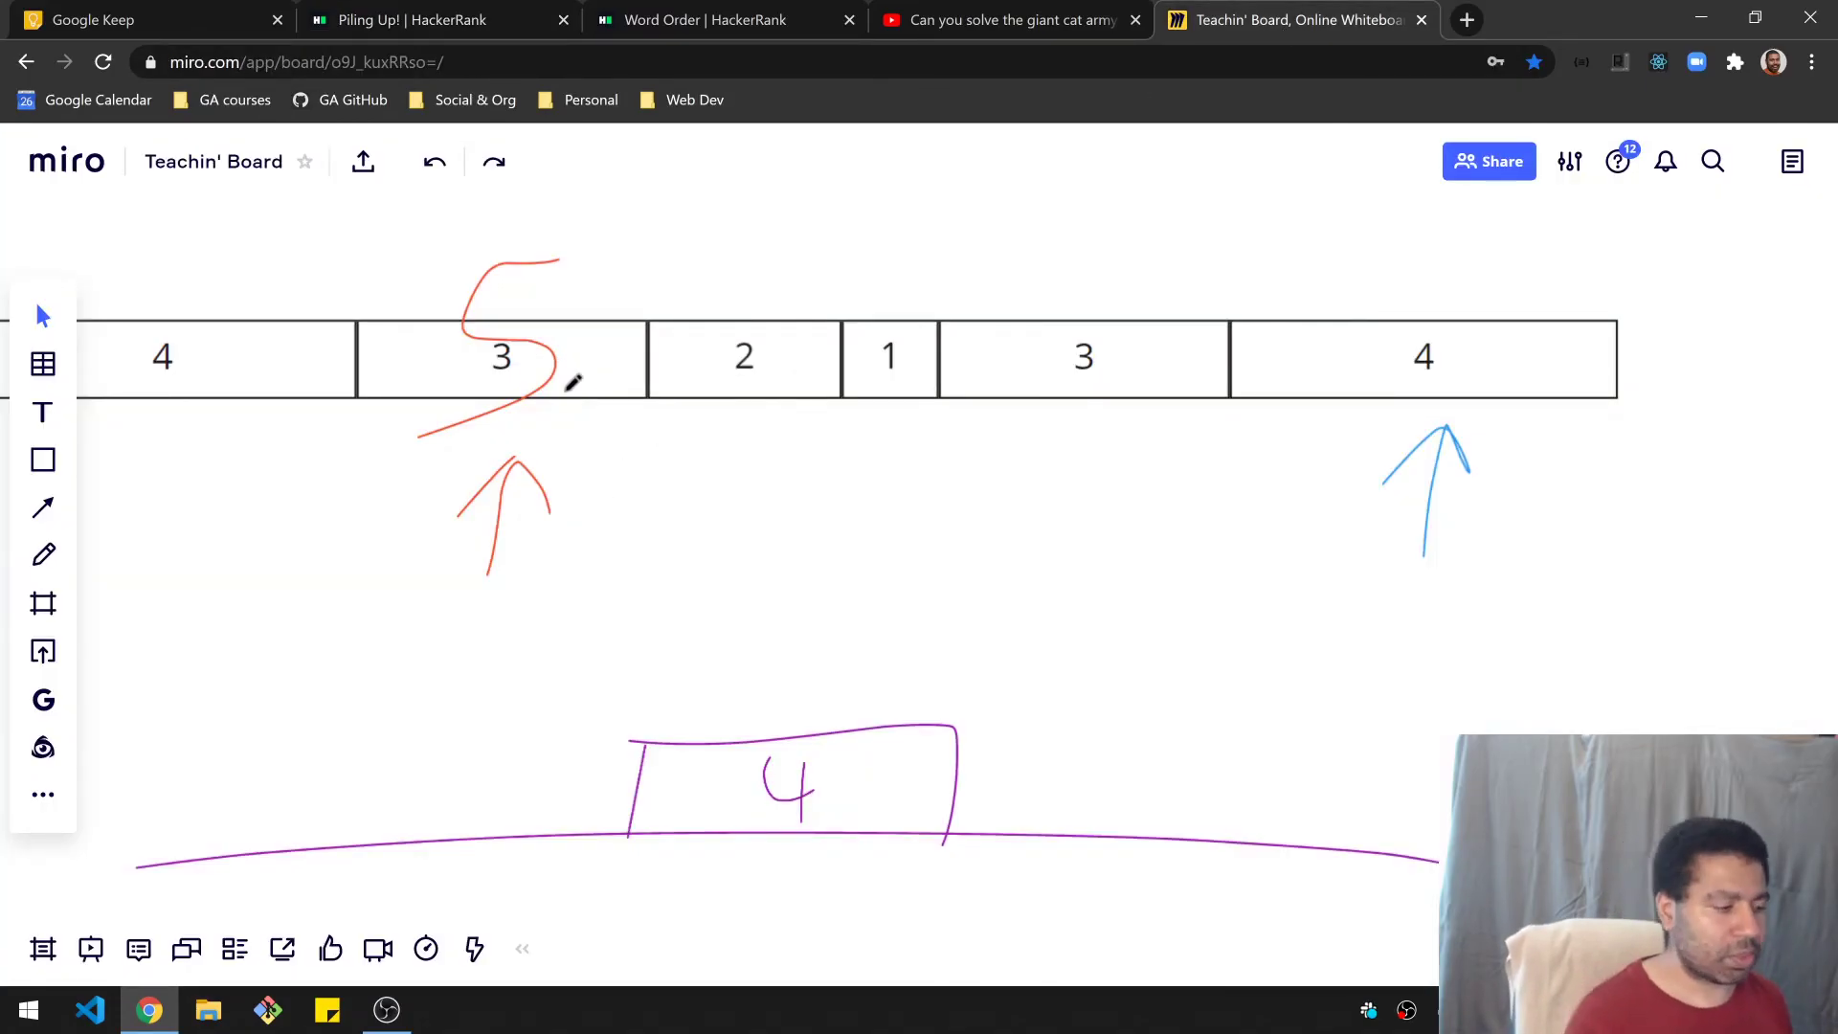
# Step: Switch from the Miro runner sketch back to the Piling Up! HackerRank tab
pyautogui.click(411, 20)
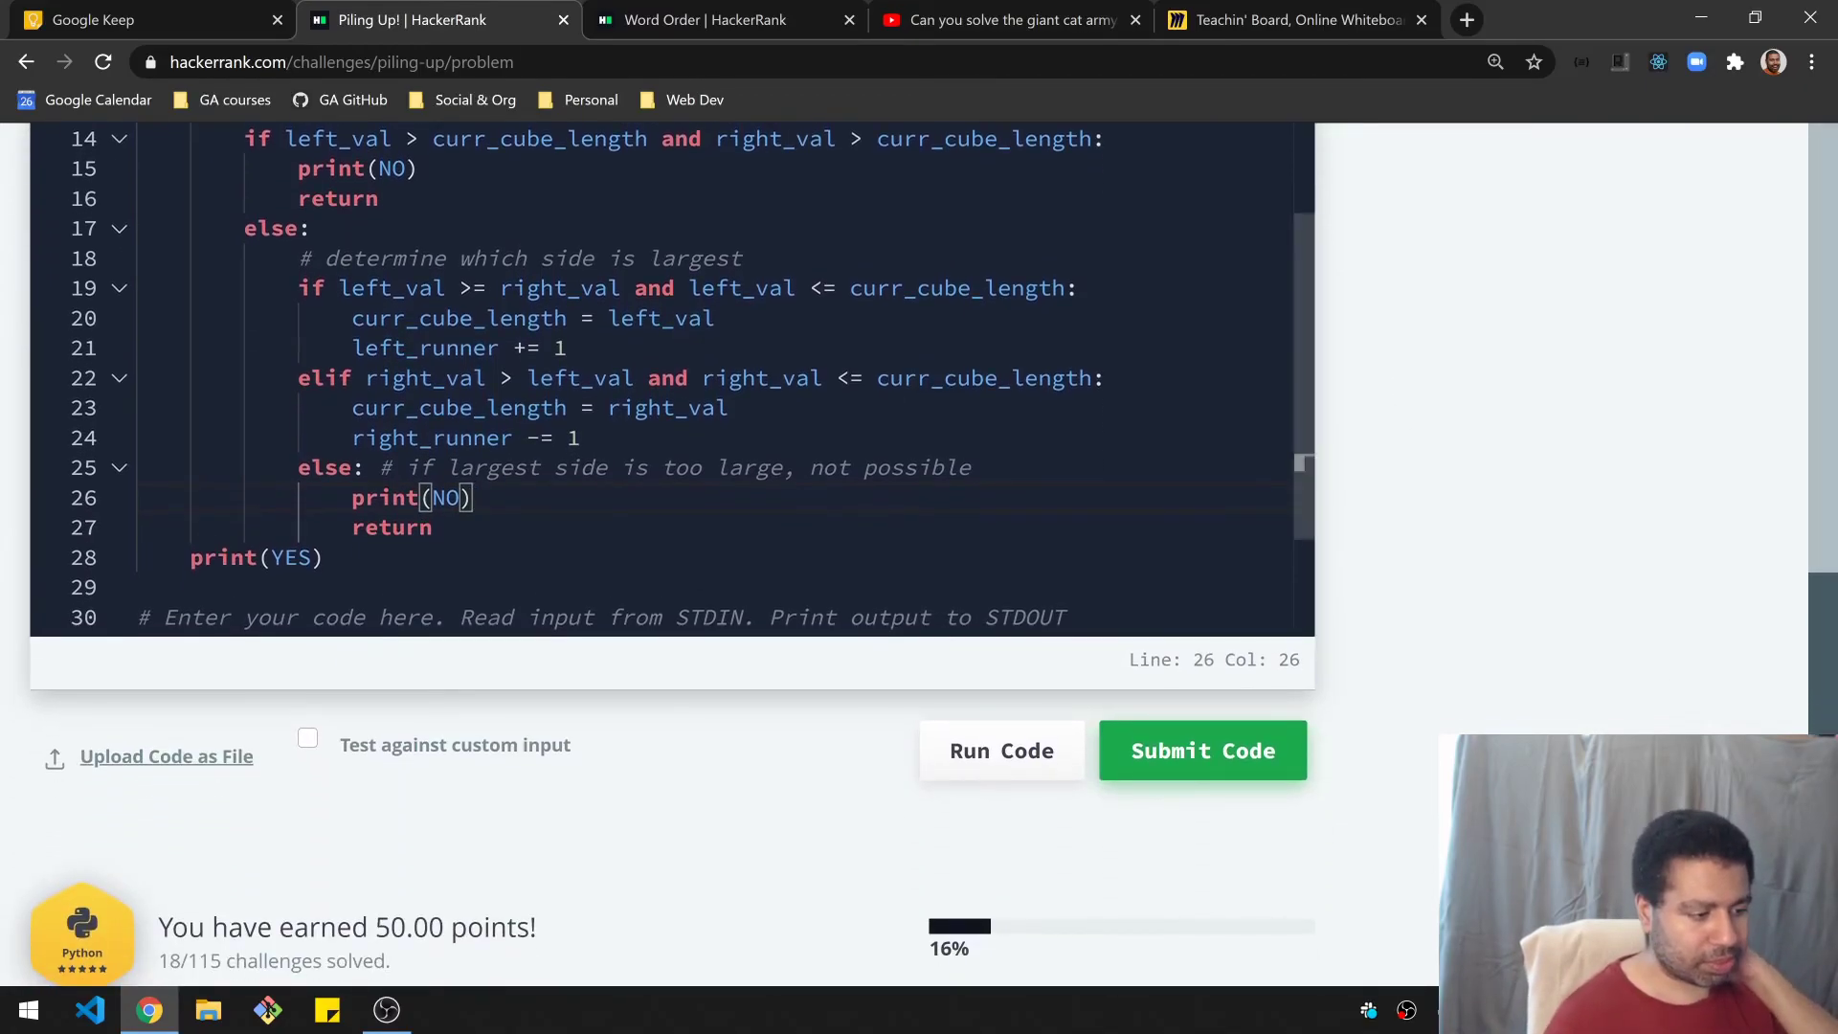
# Step: Run and submit the solution, passing all five tests, then start a '# On' comment on line 9
pyautogui.click(1200, 750)
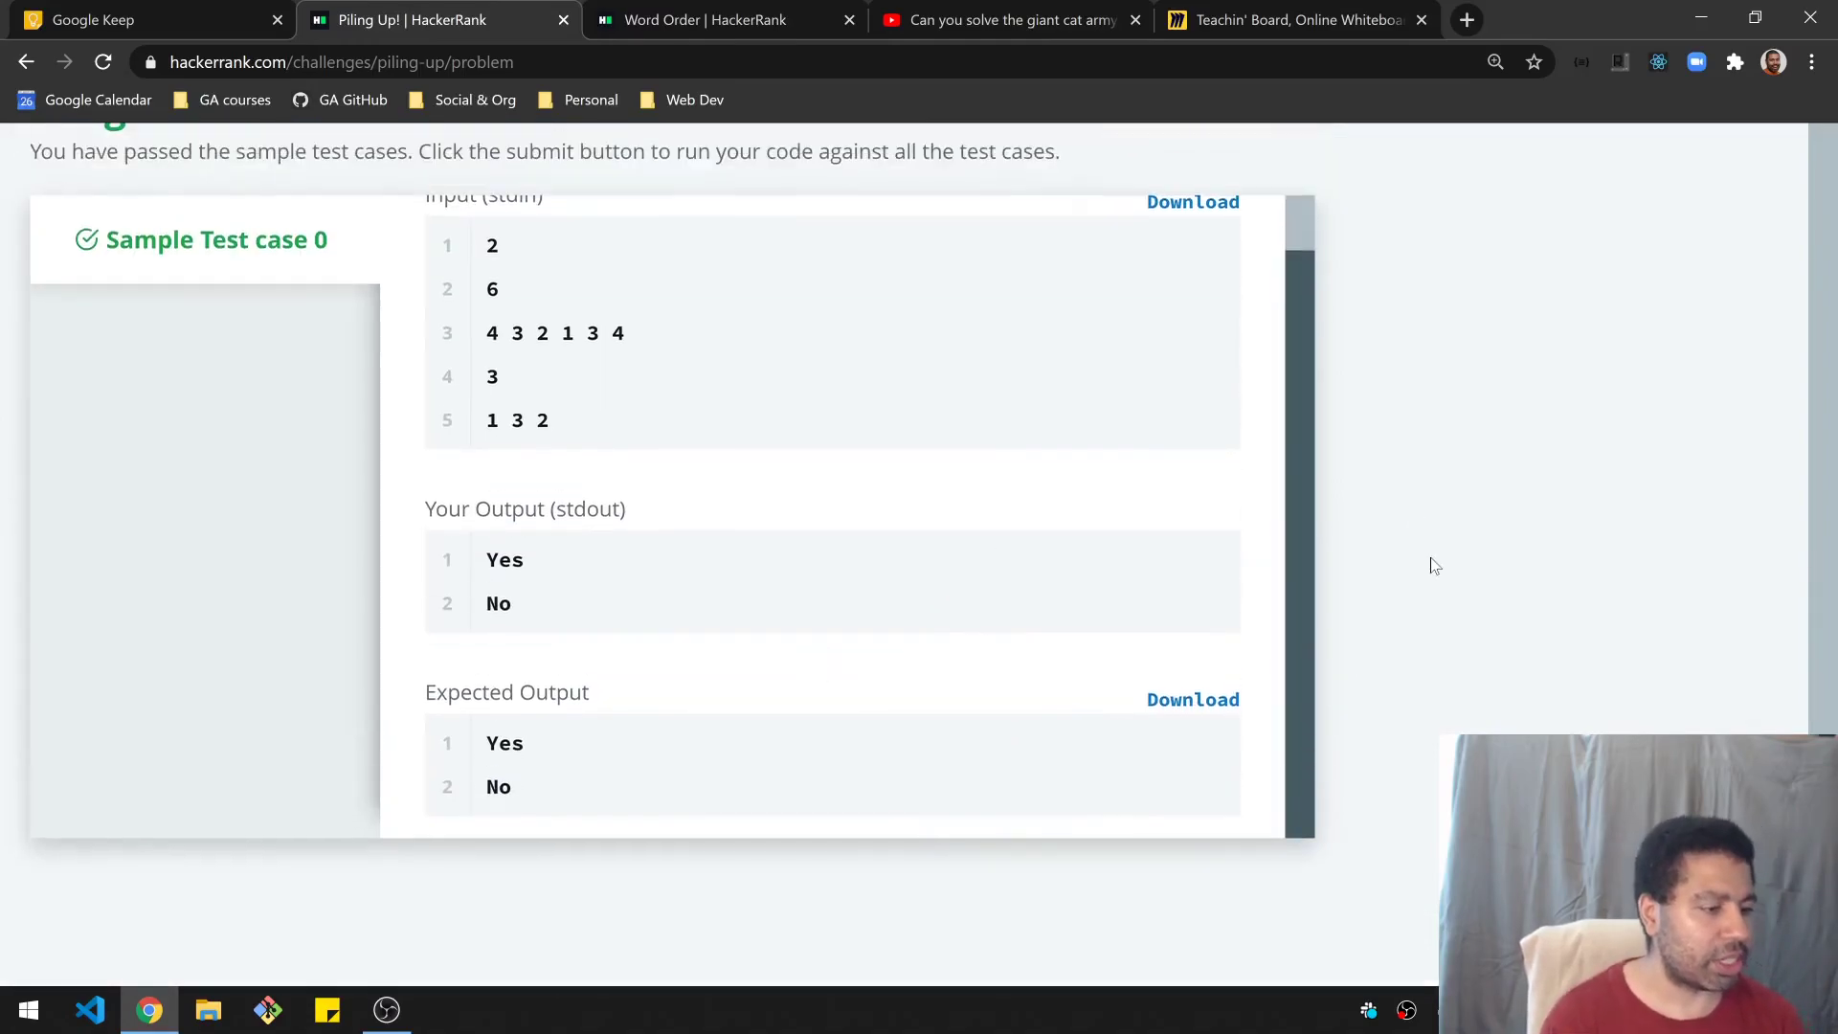
pyautogui.click(1200, 174)
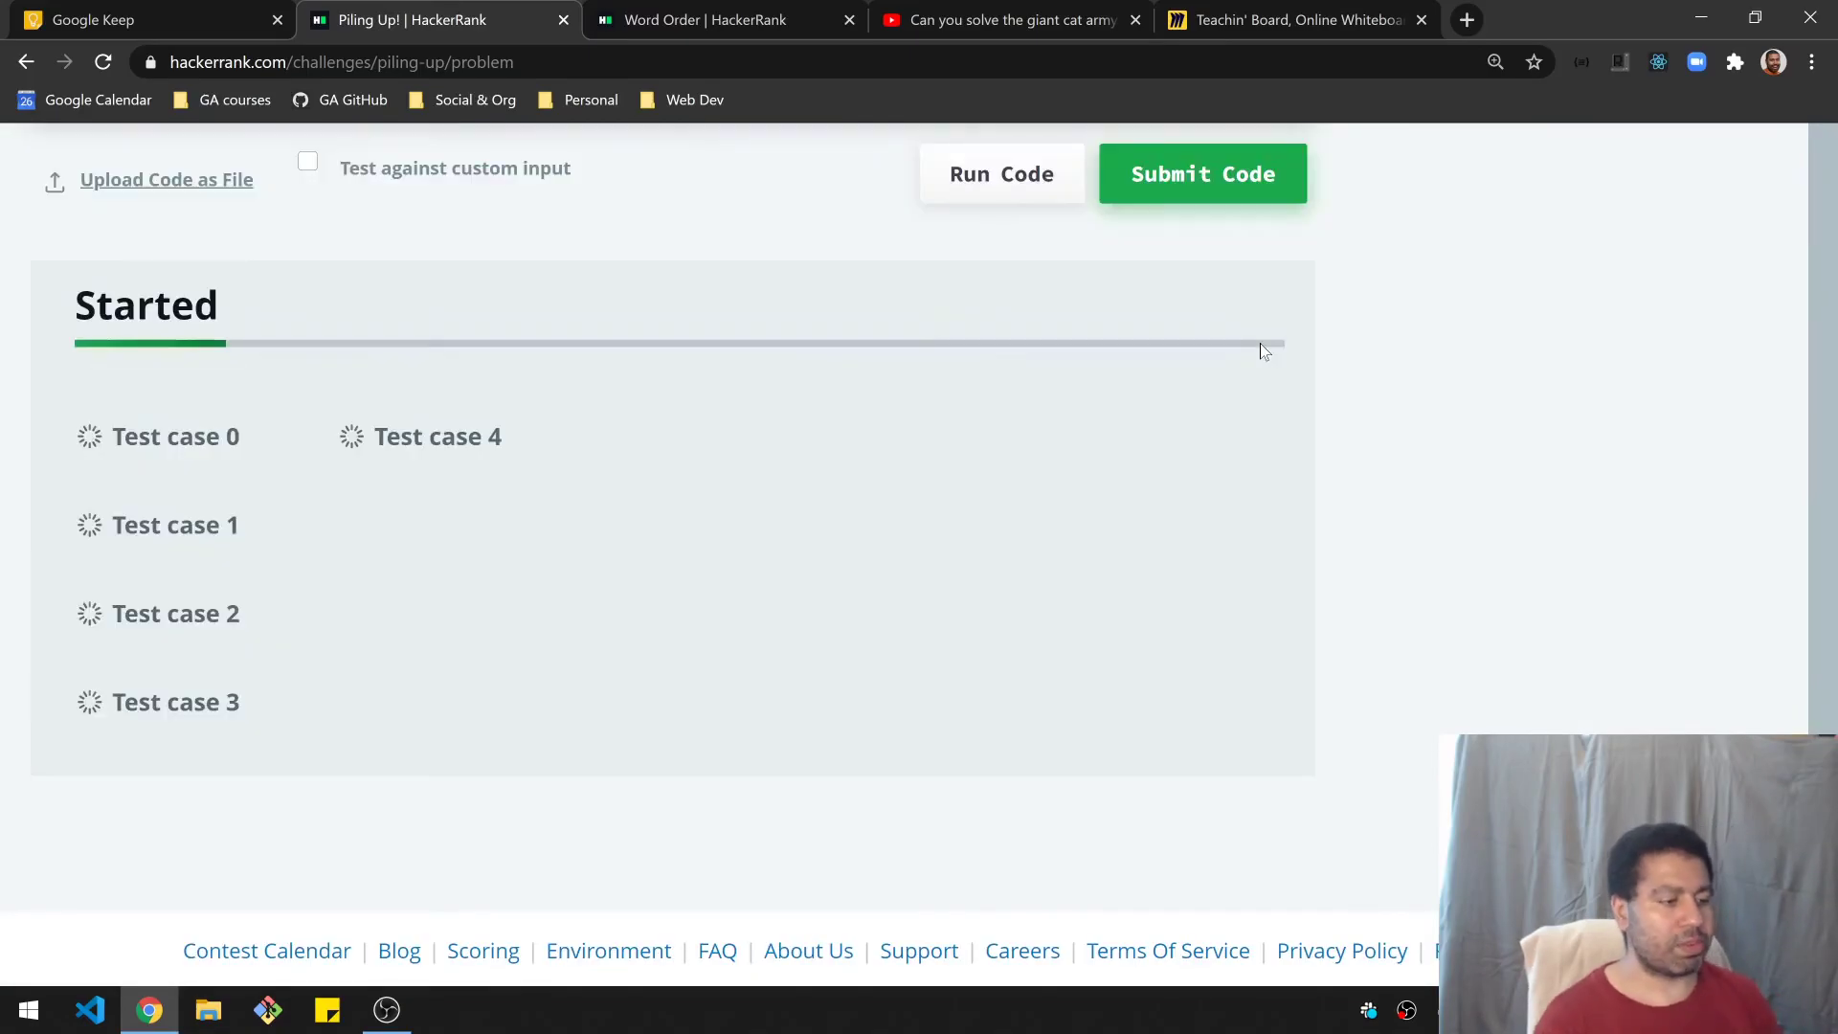
pyautogui.click(1201, 174)
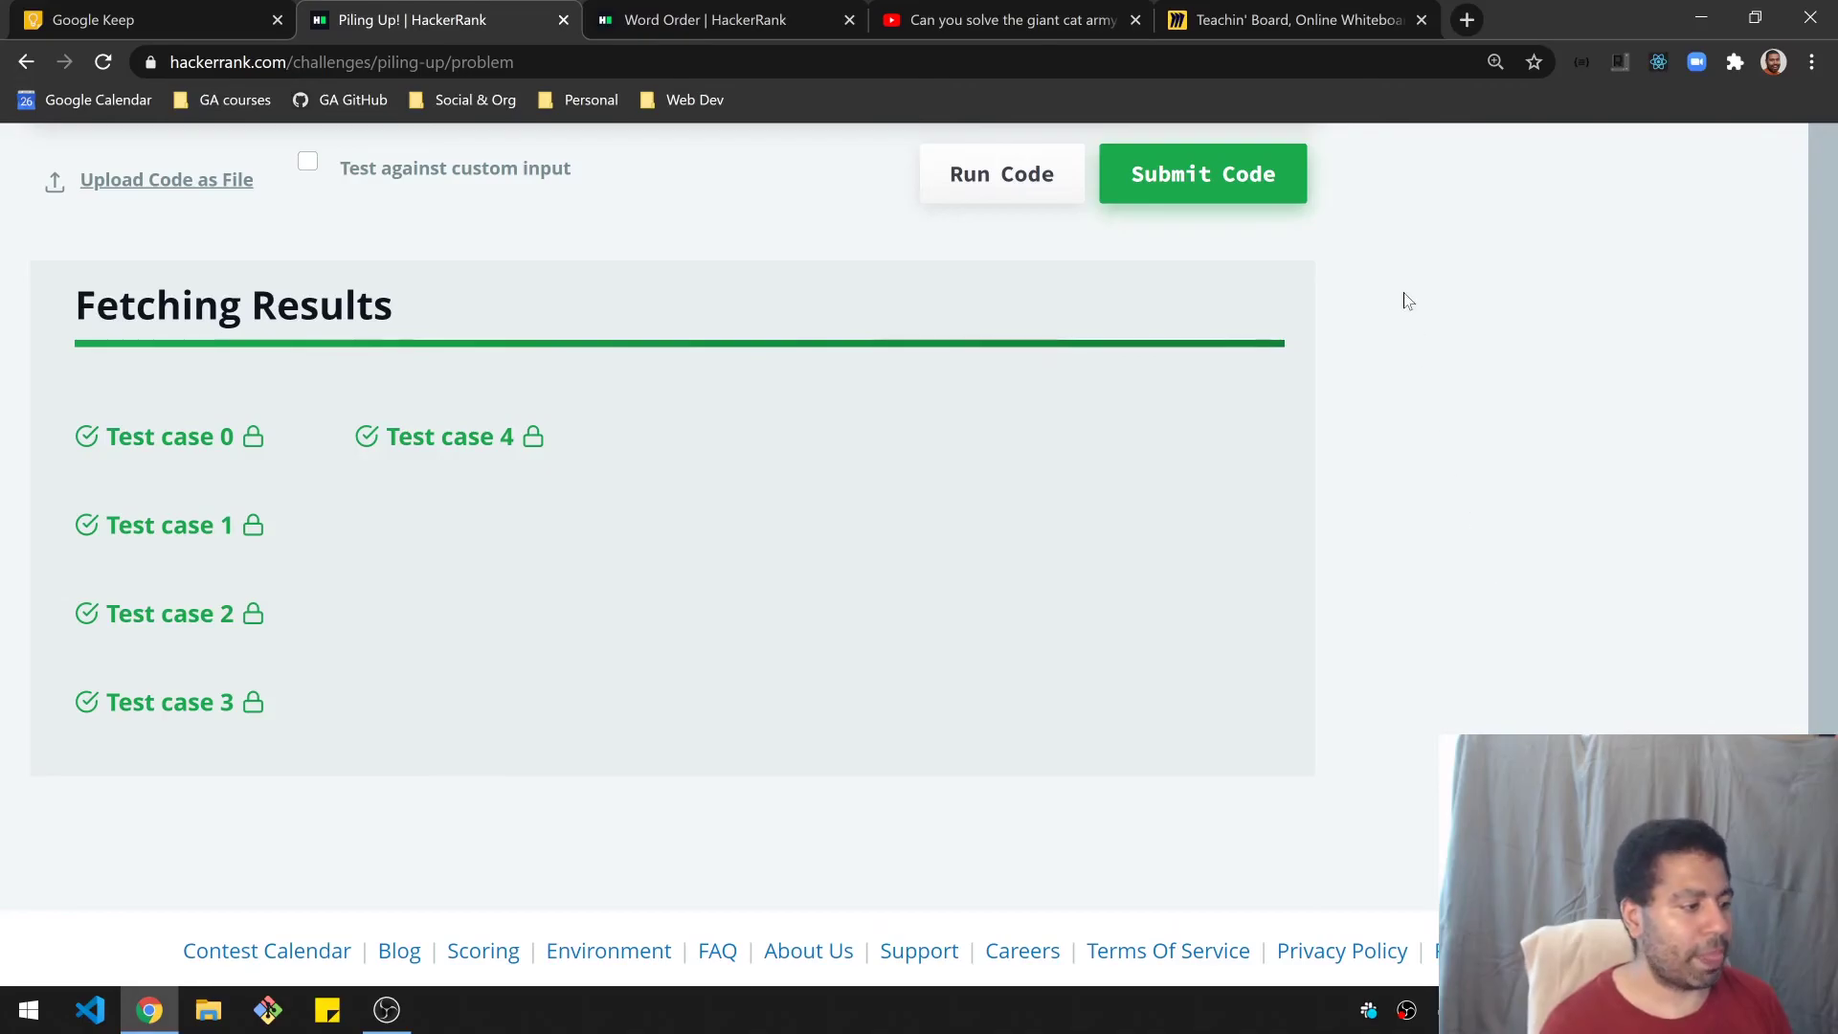
pyautogui.click(1200, 174)
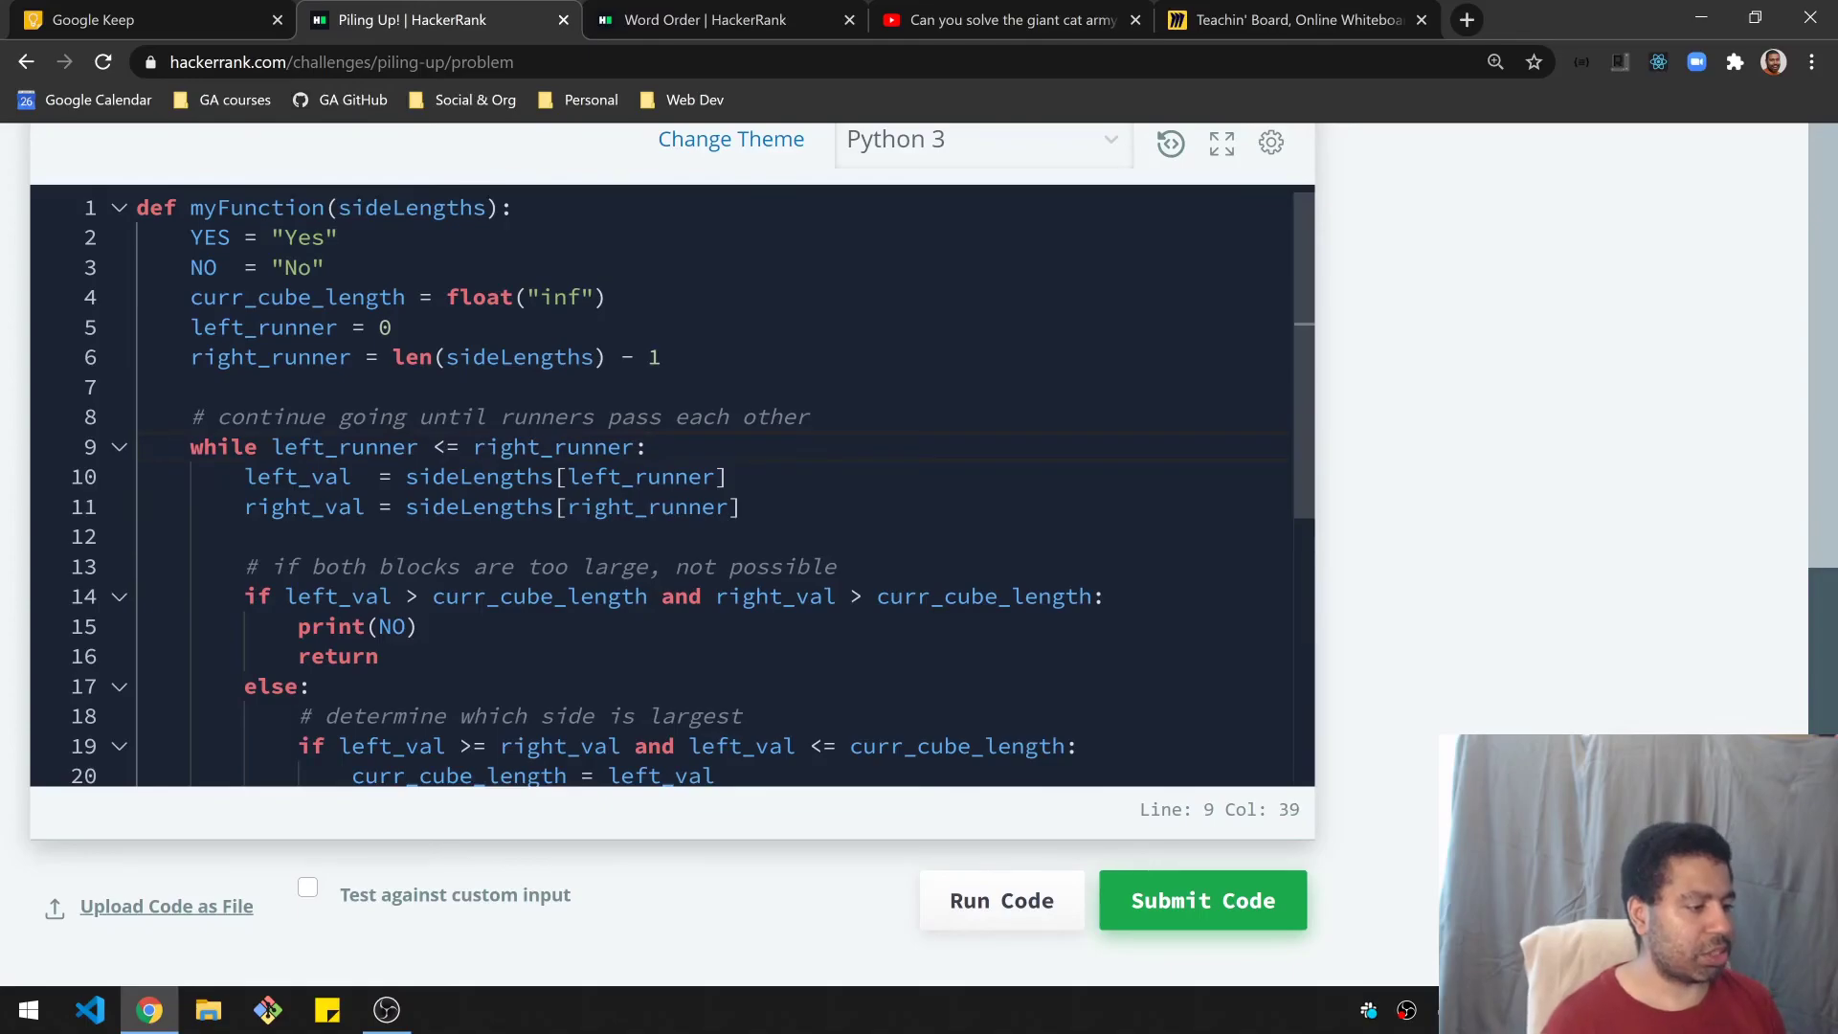
pyautogui.write('# On')
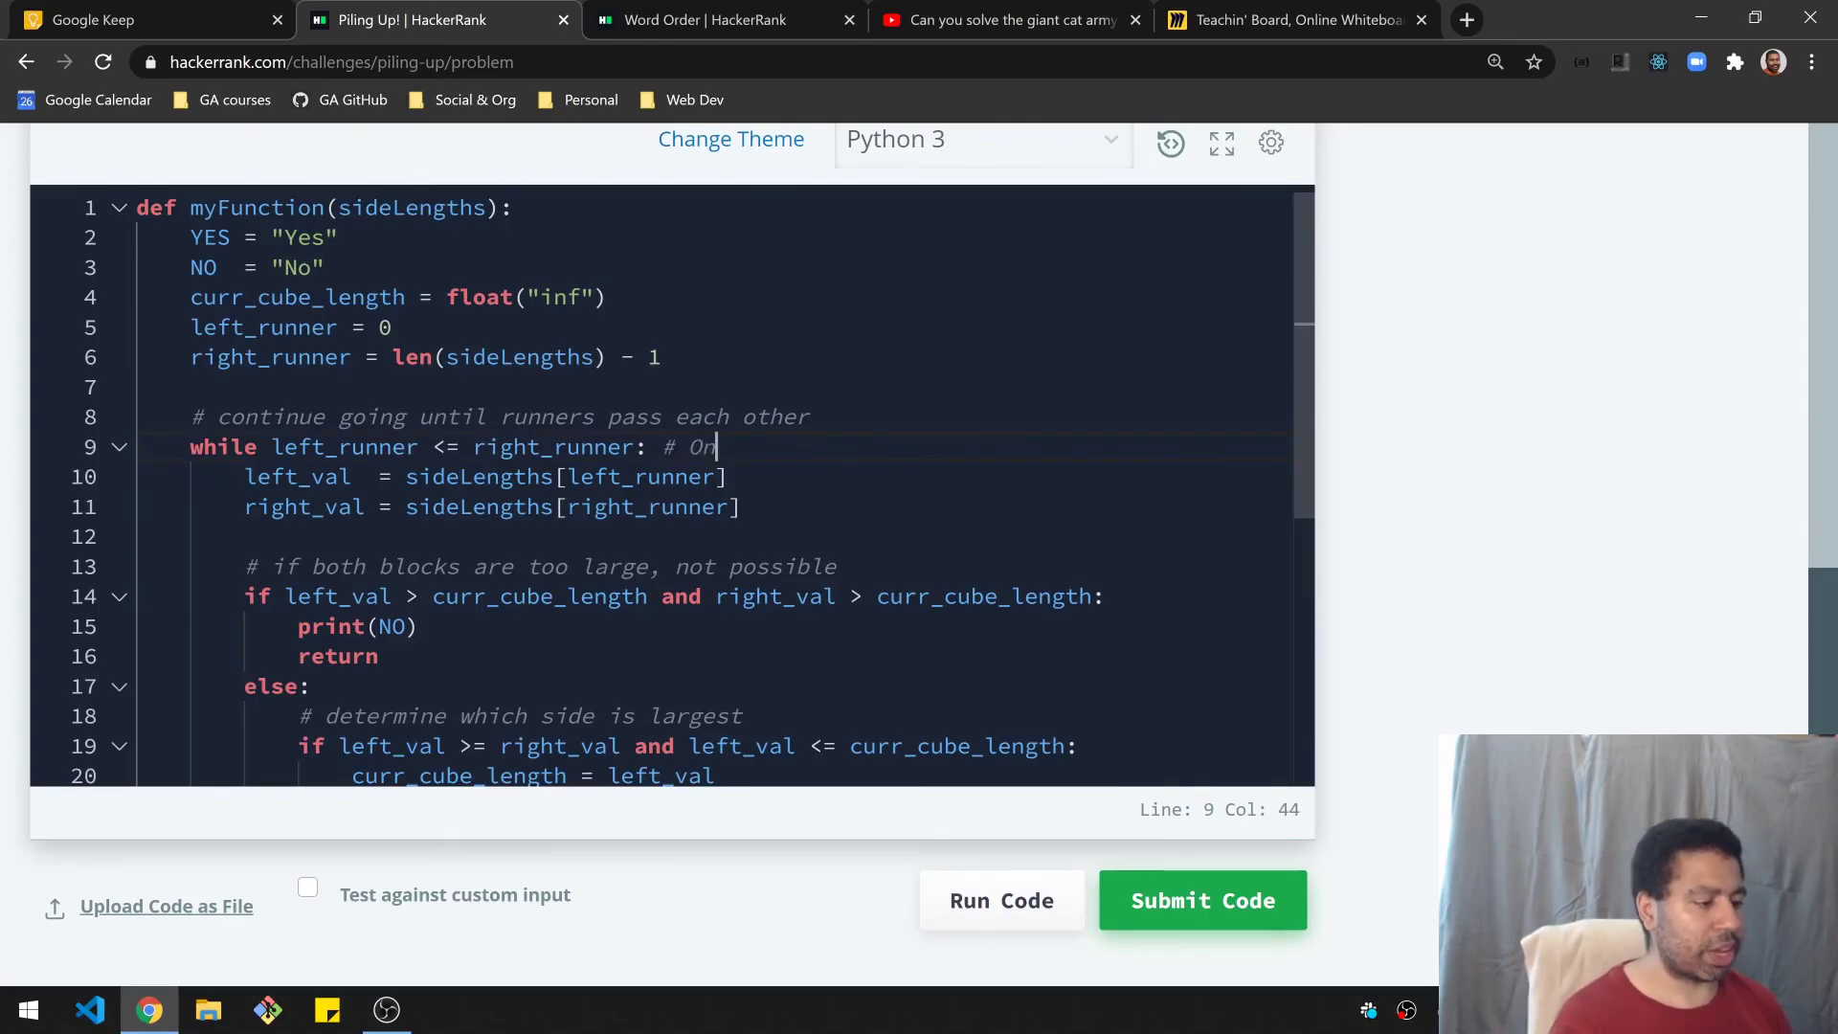